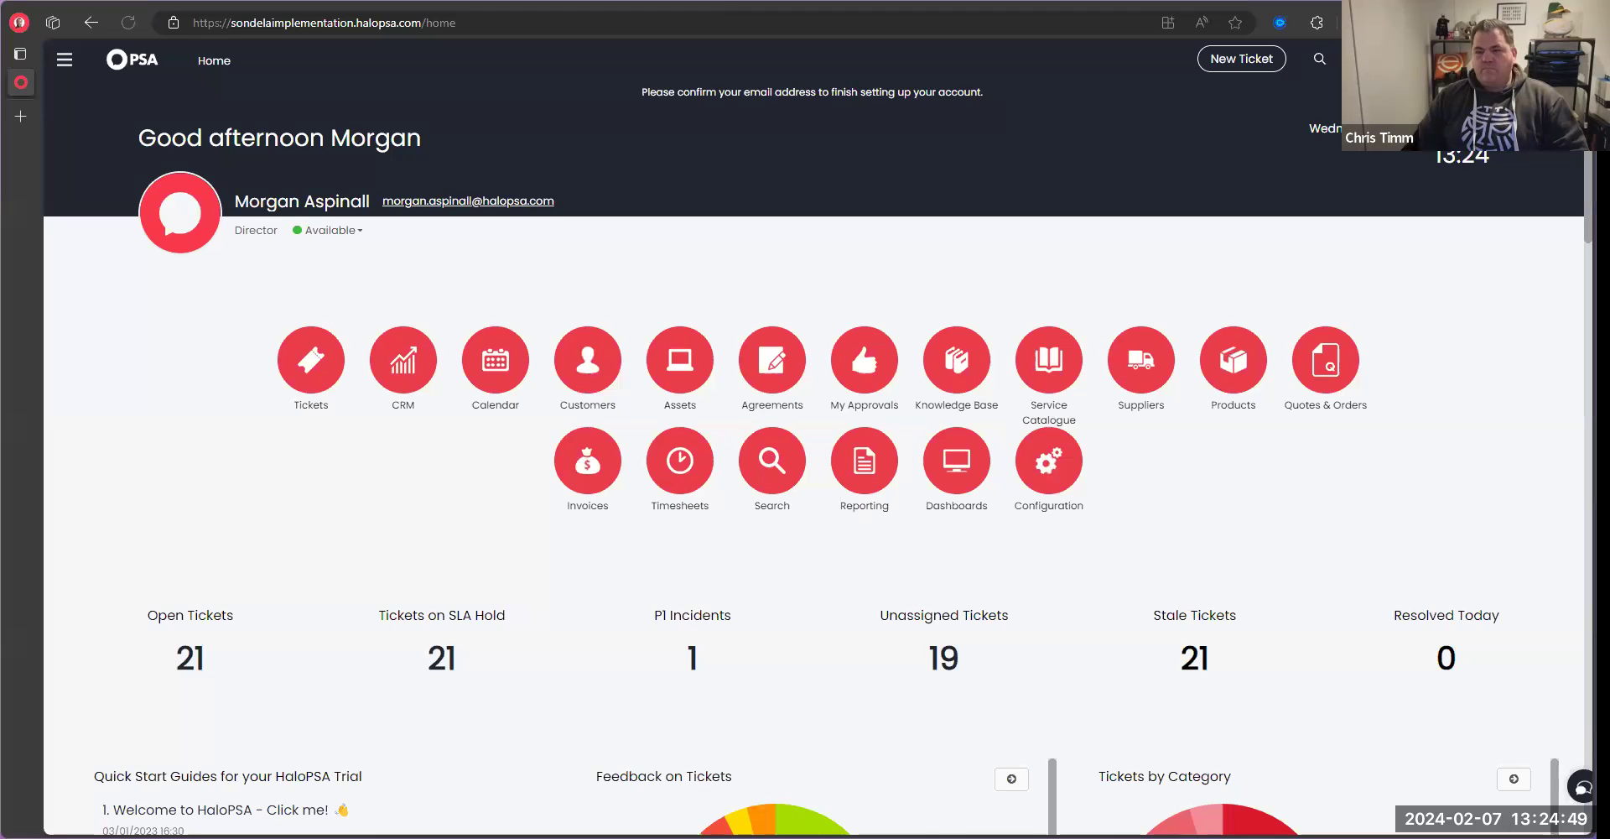
mouse_move(1495, 346)
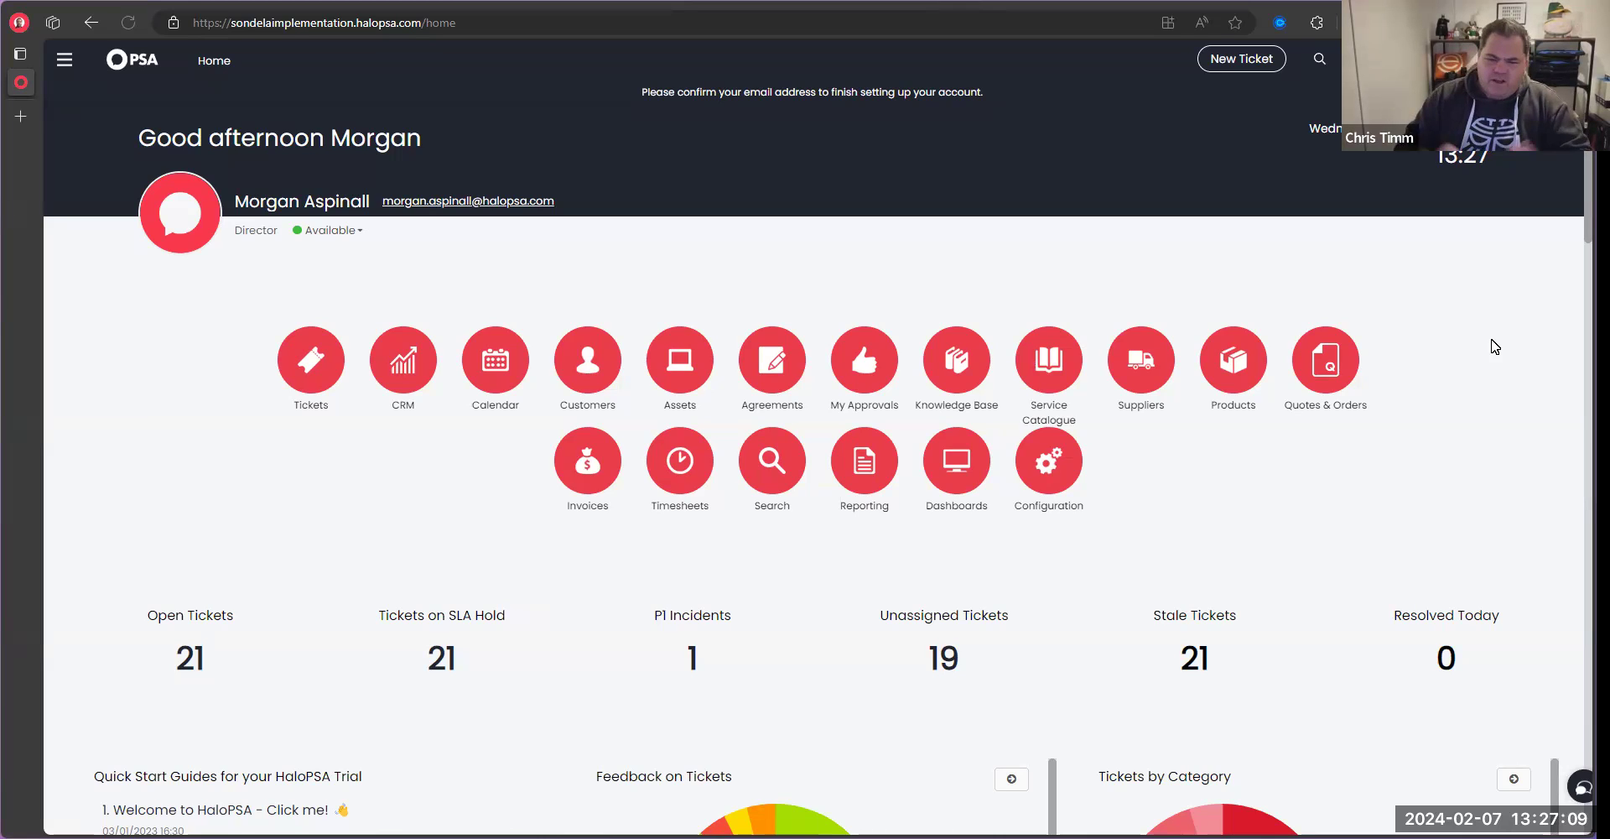
mouse_move(1453, 395)
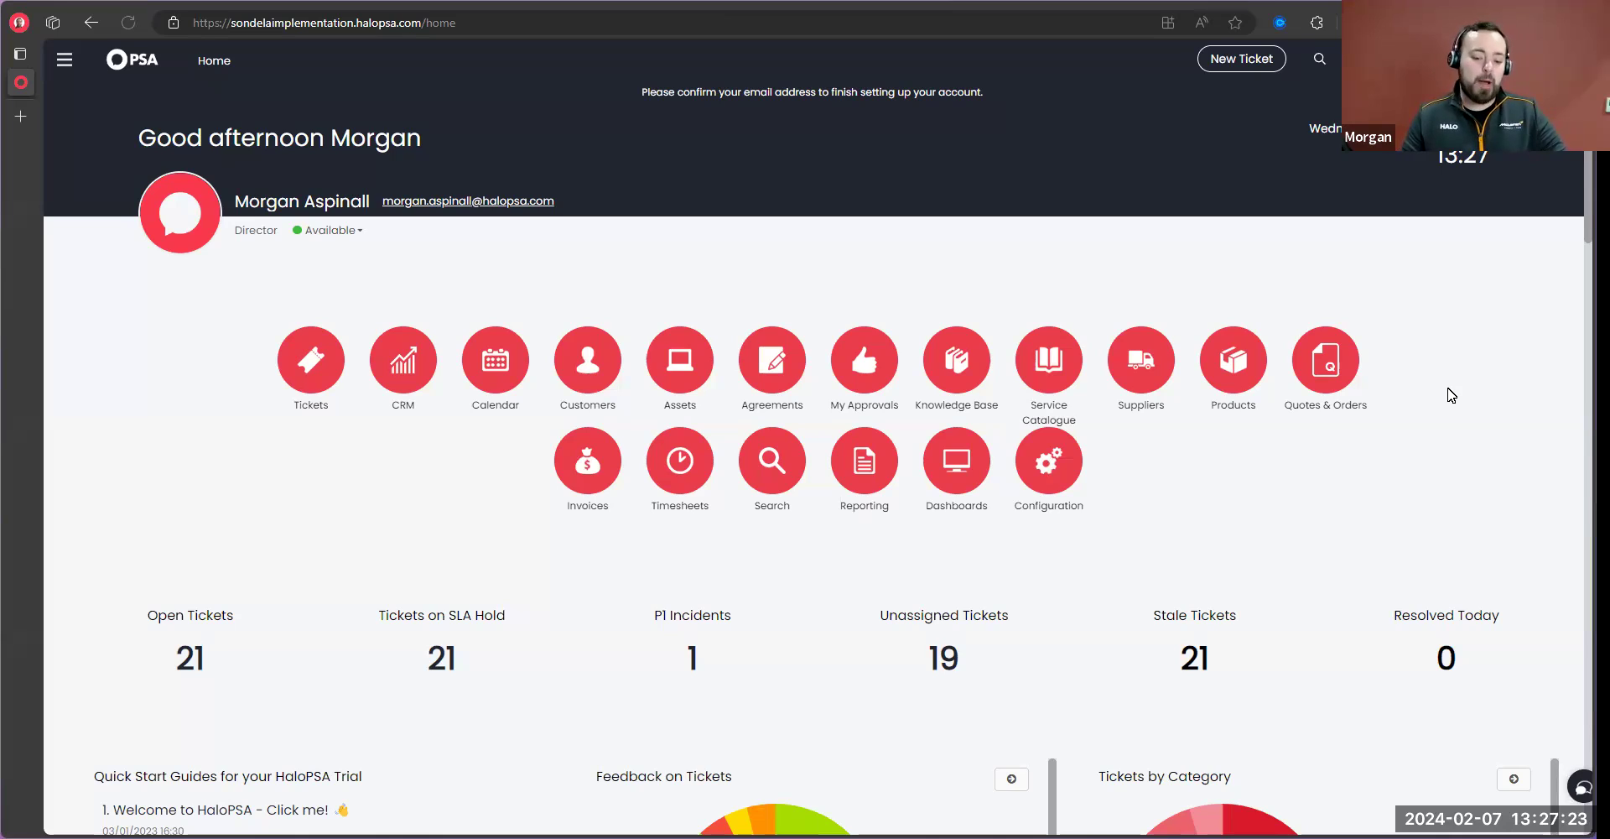
mouse_move(1548, 364)
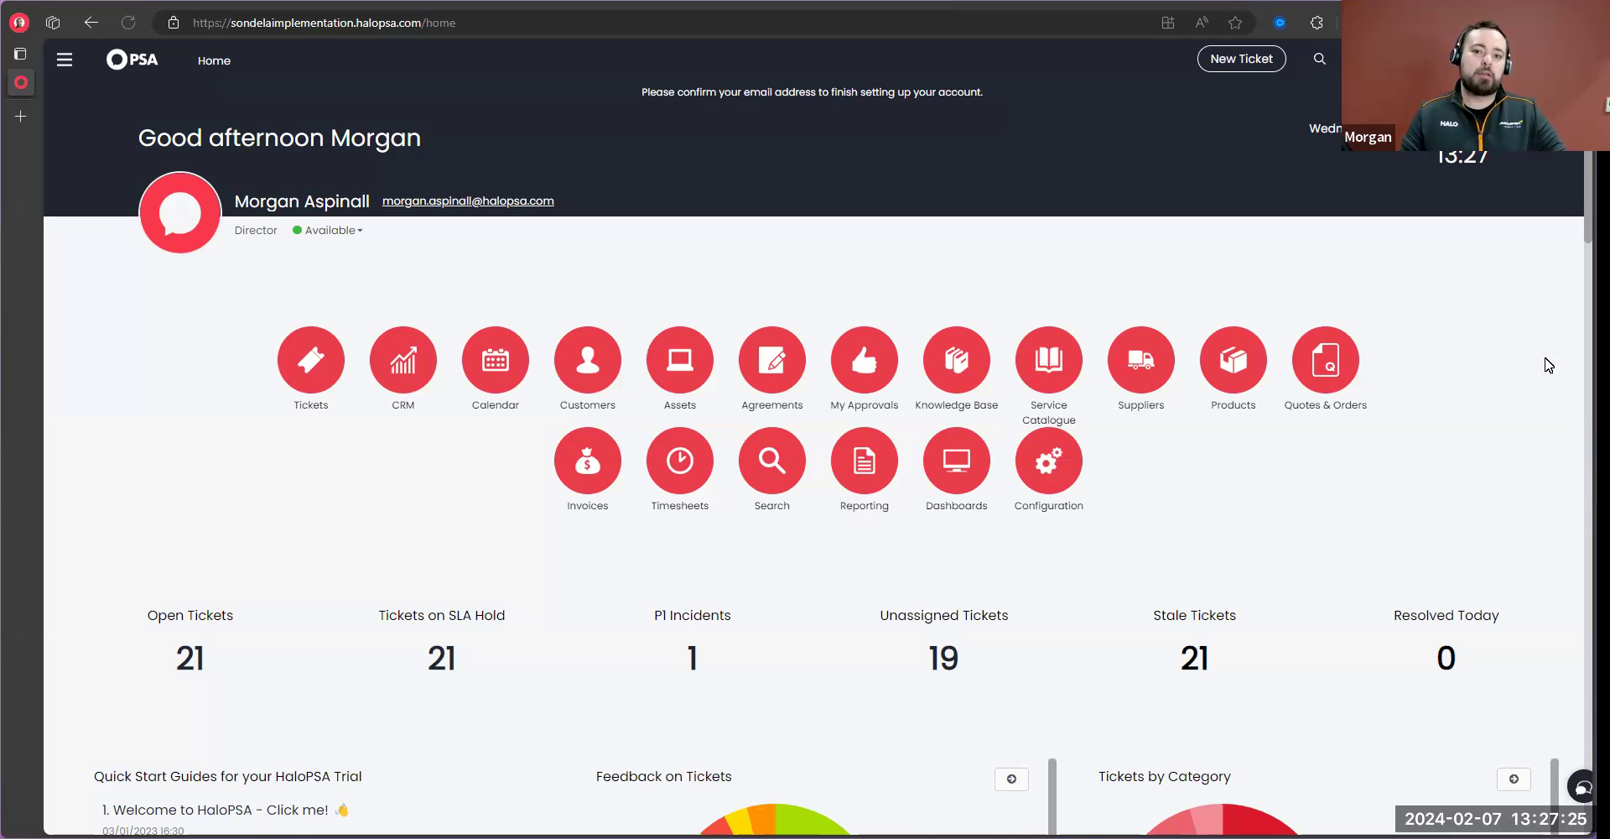
mouse_move(565, 288)
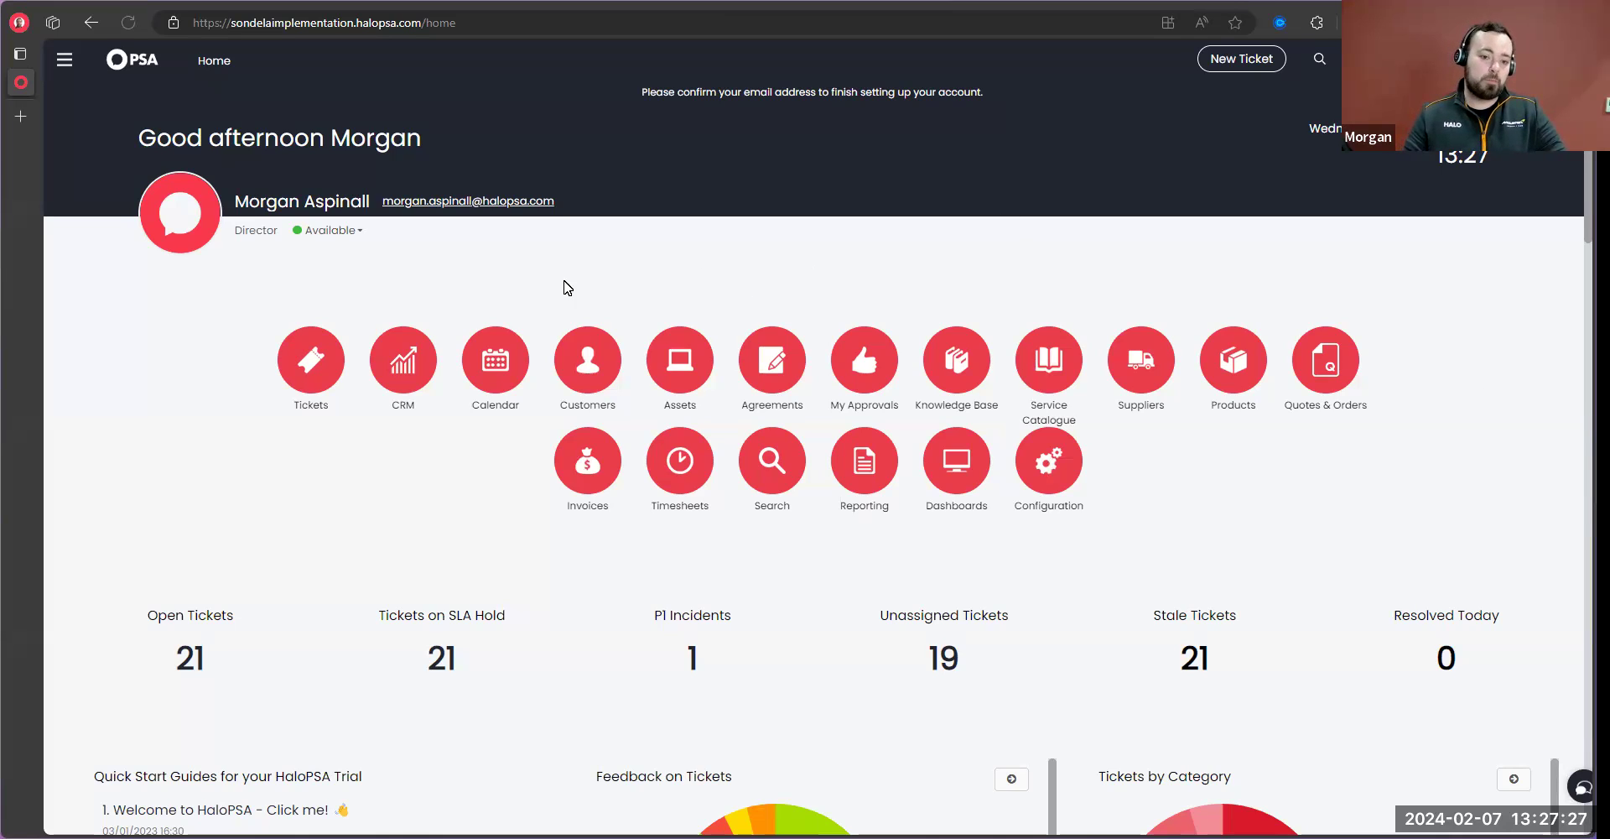
Generate the printable Incident Details Report PDF for ticket 0002251 via Print Ticket and view it
left_click(310, 361)
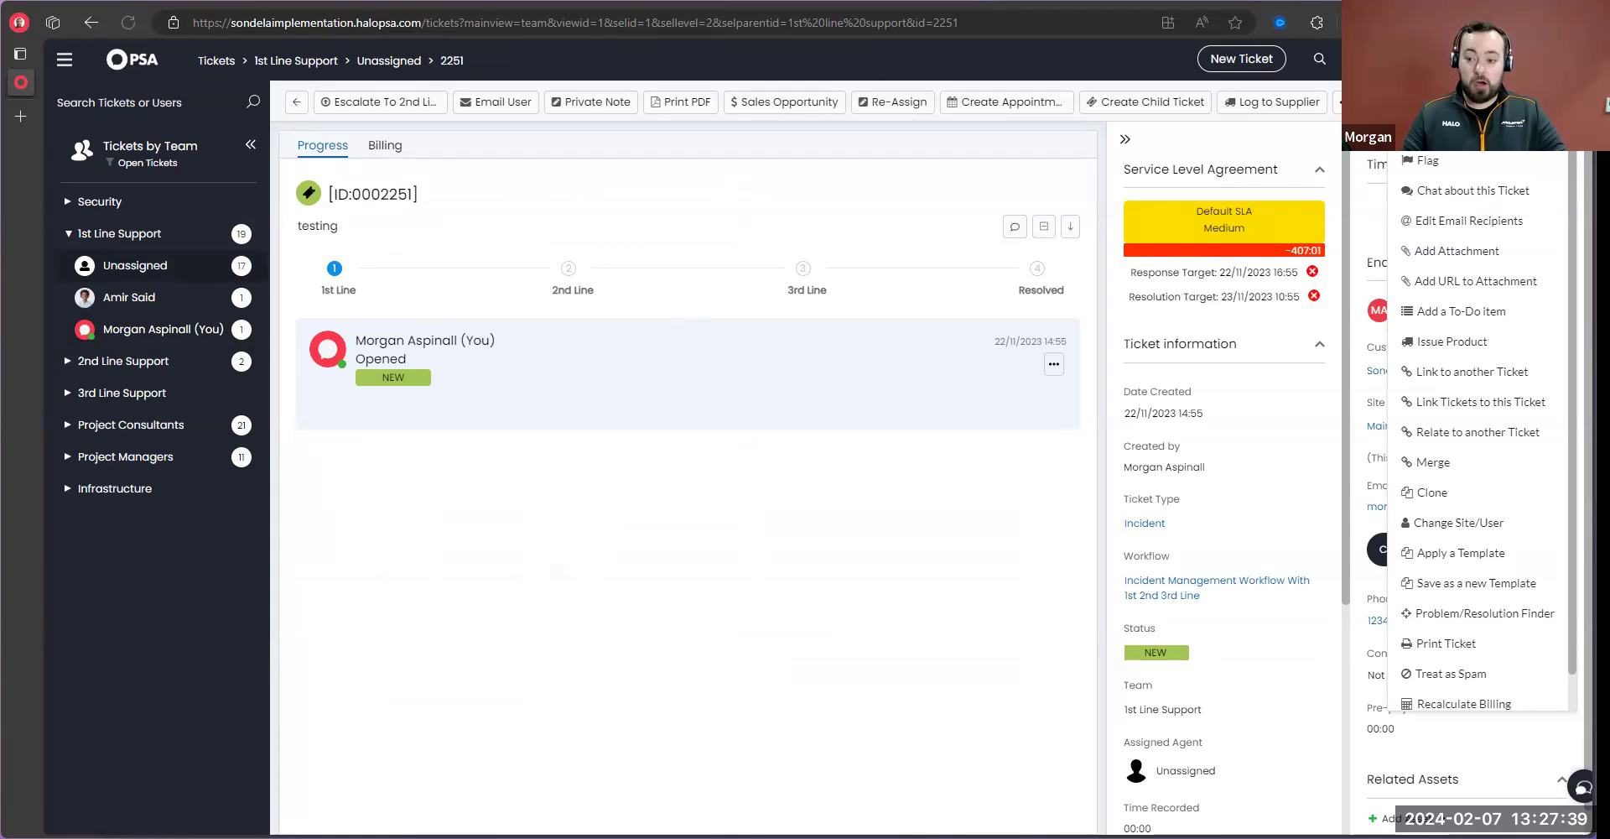
mouse_move(1446, 643)
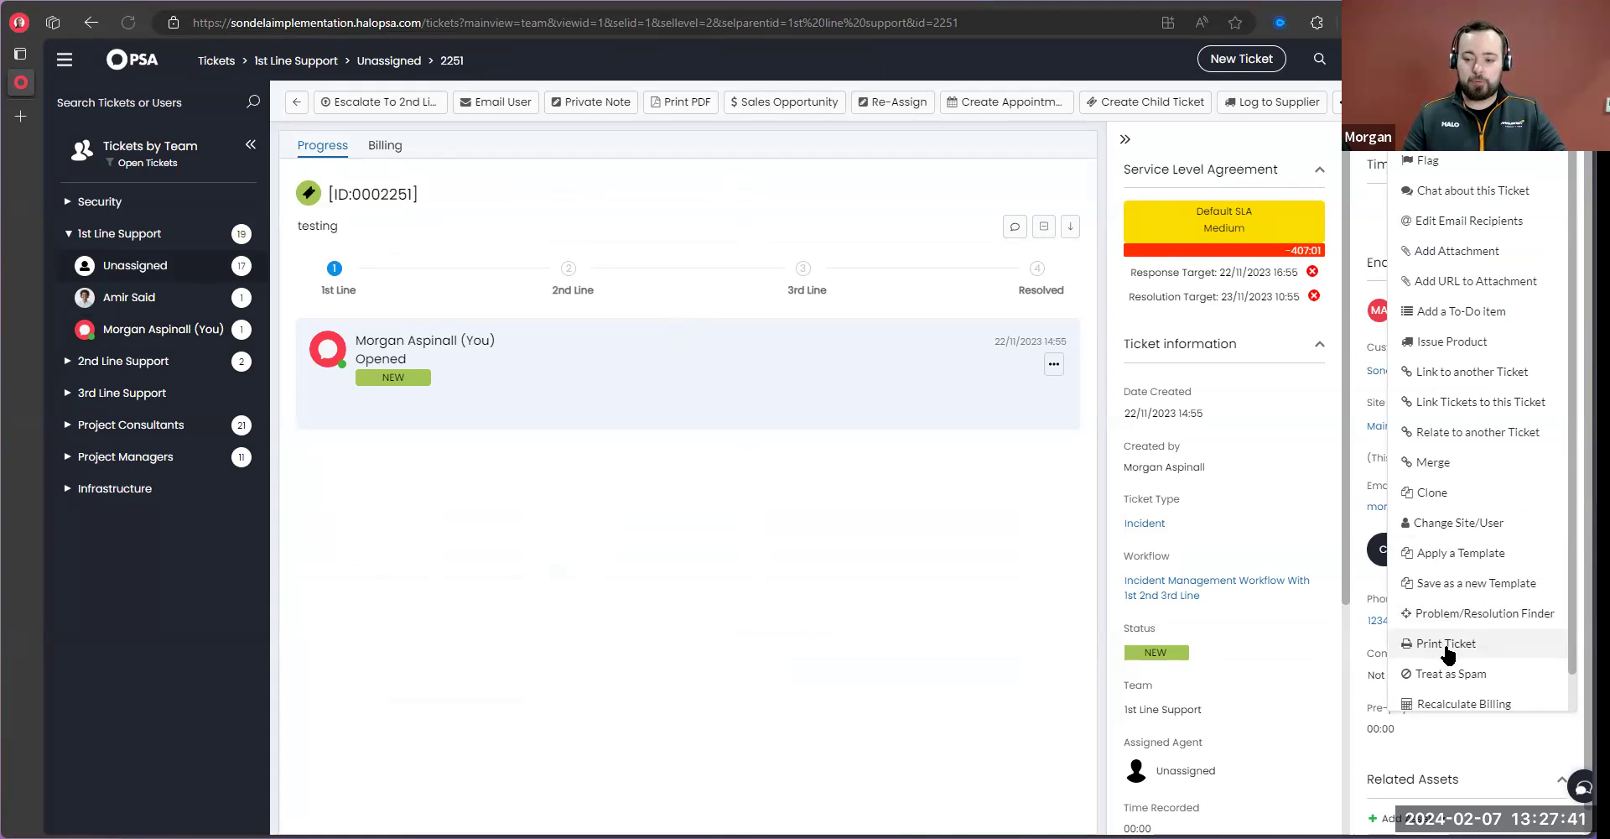
left_click(1448, 642)
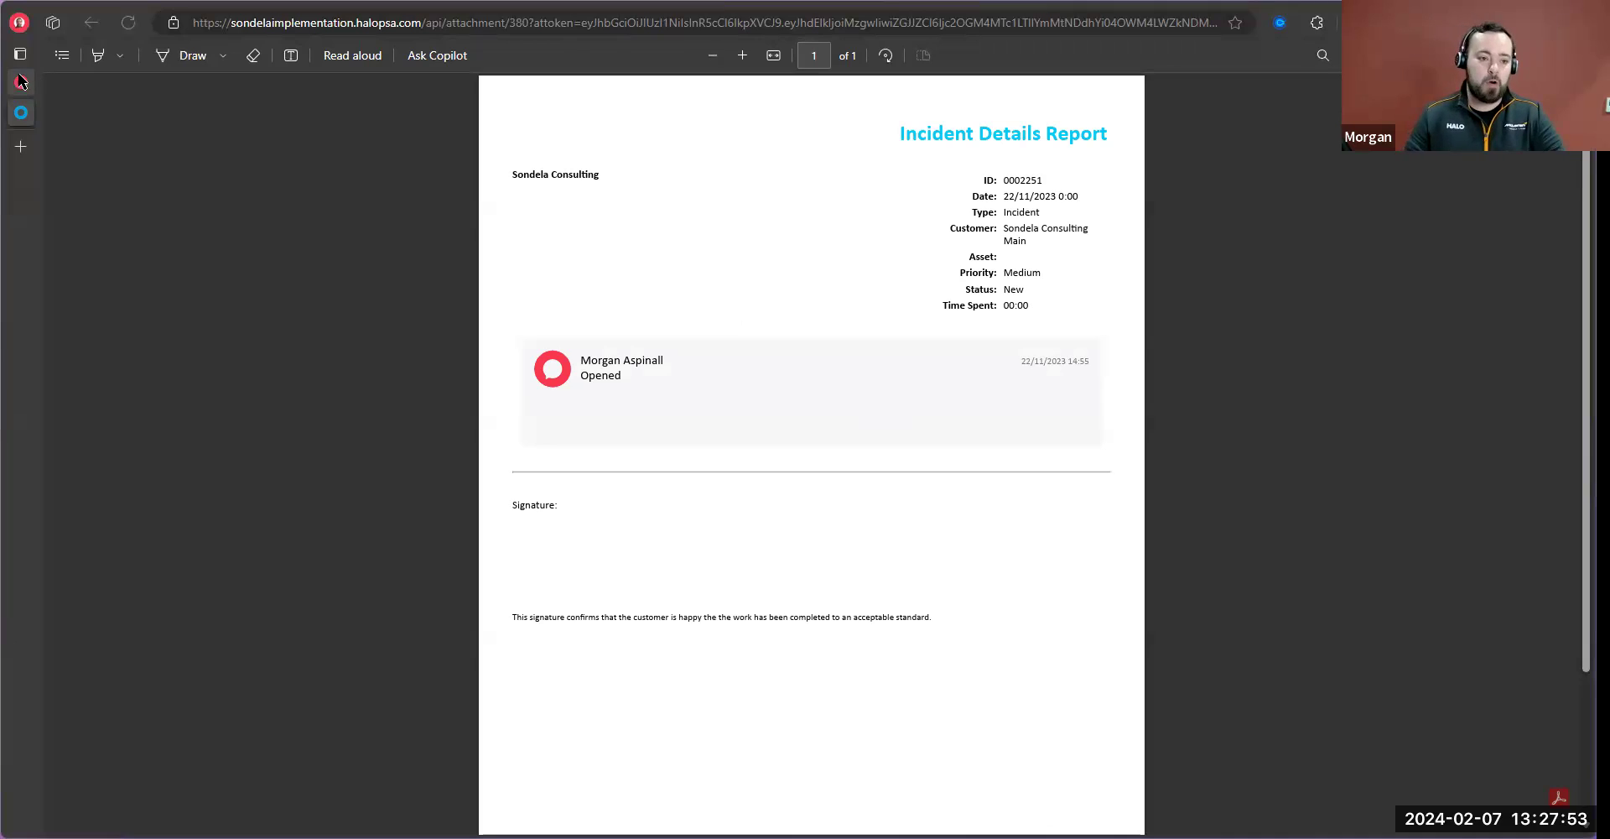
left_click(91, 22)
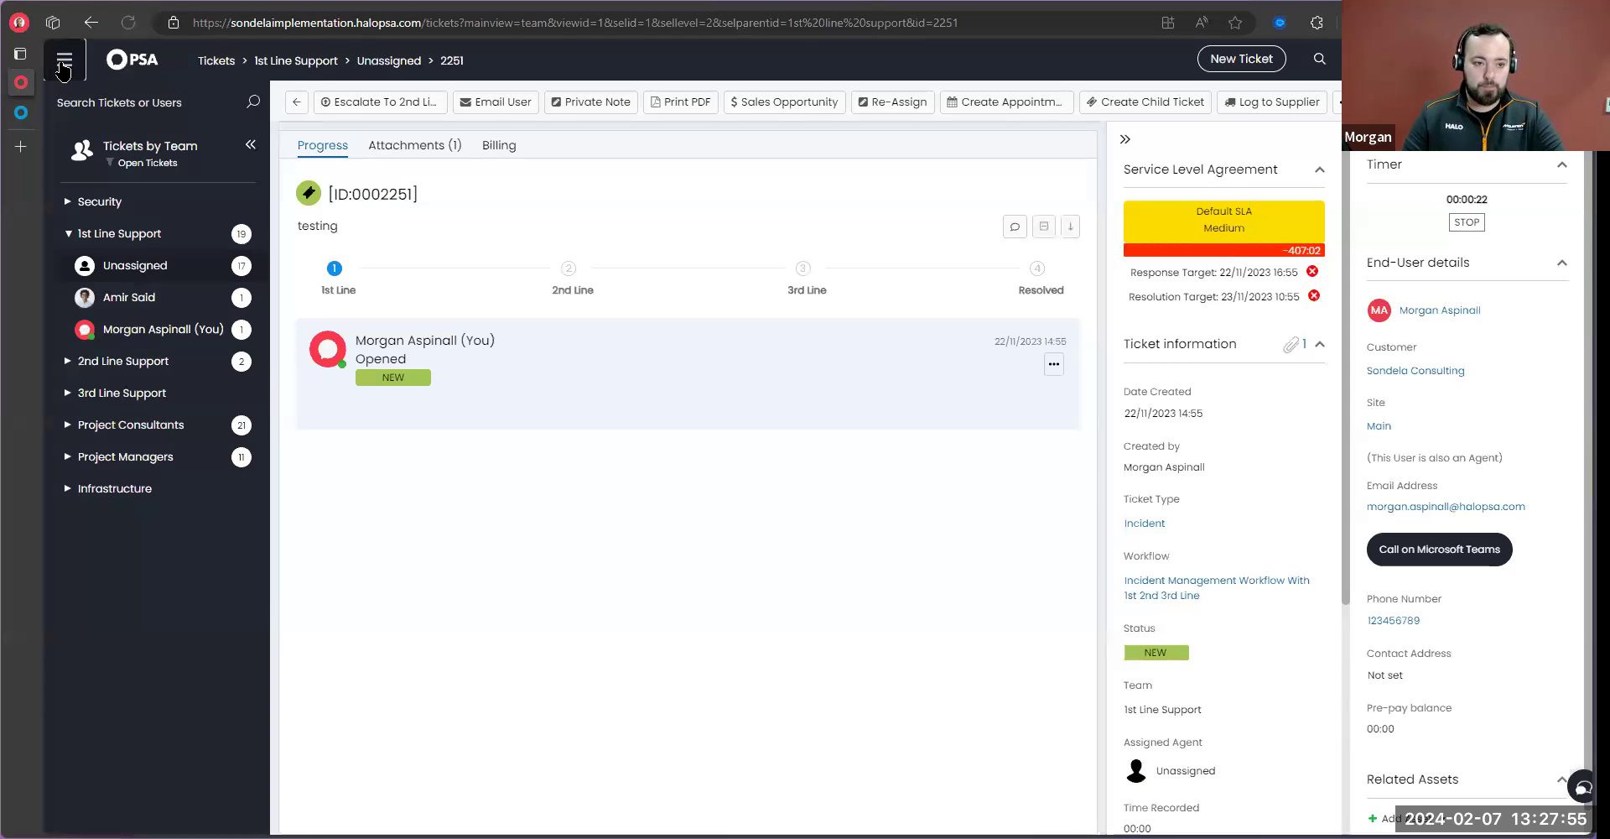
left_click(679, 103)
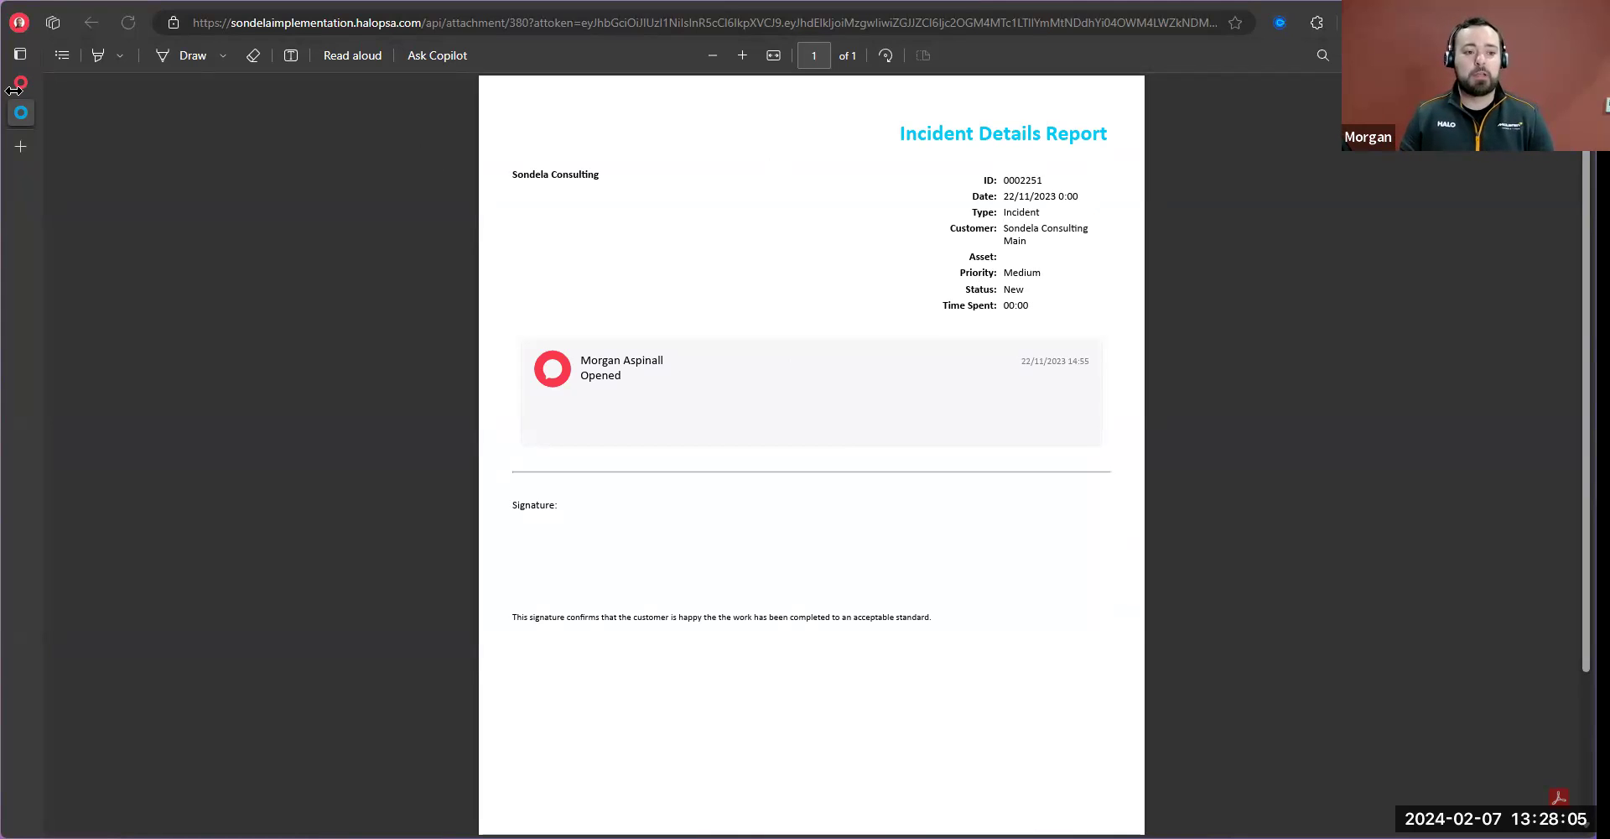
Review the Default Ticket Print Template's Main Page HTML in PDF Templates configuration
left_click(20, 54)
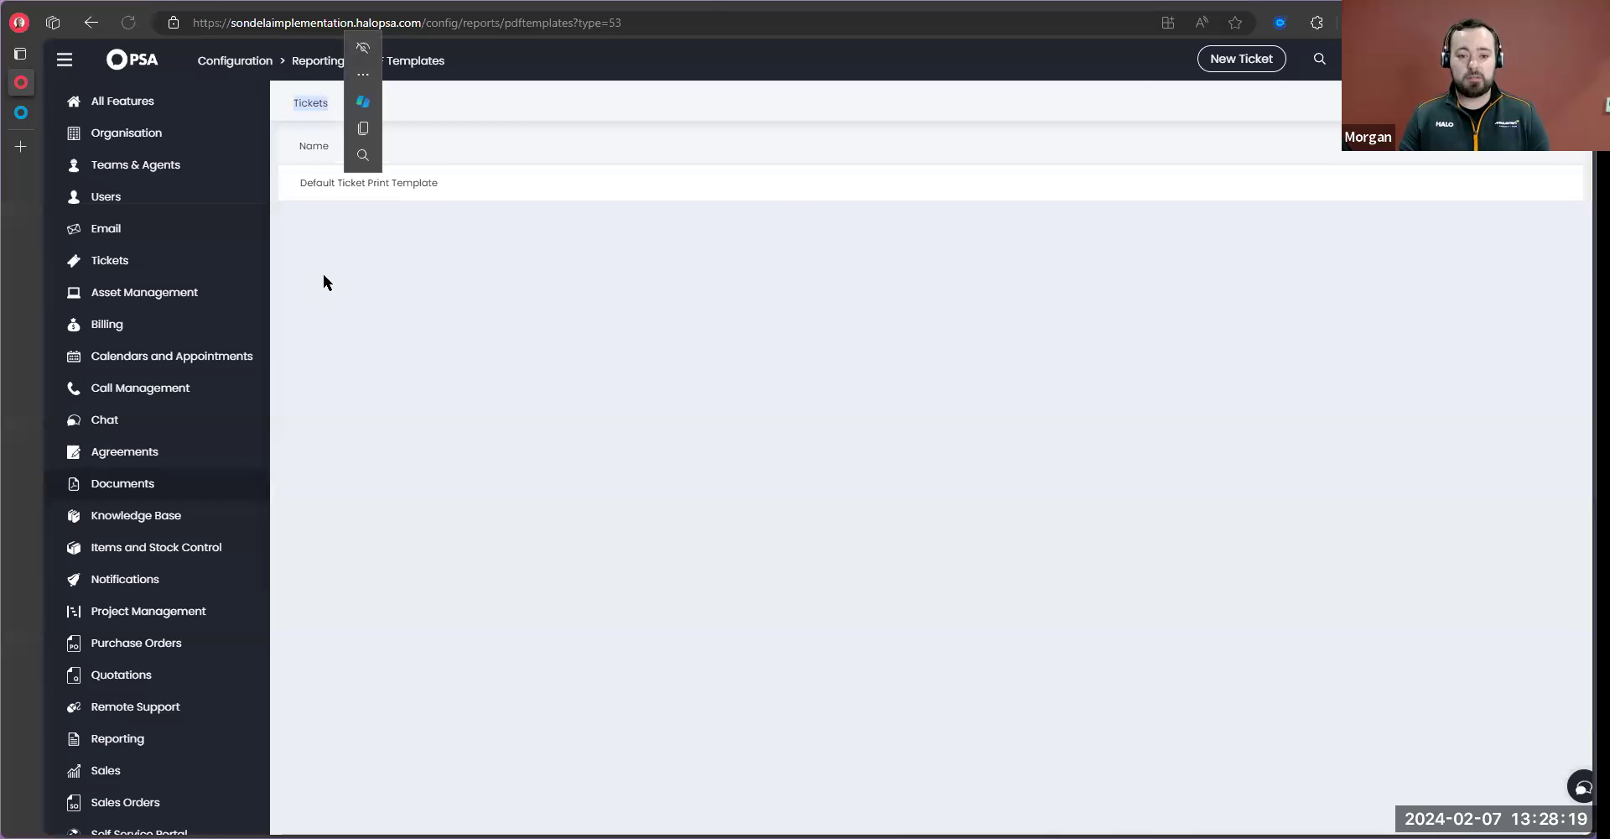
left_click(368, 182)
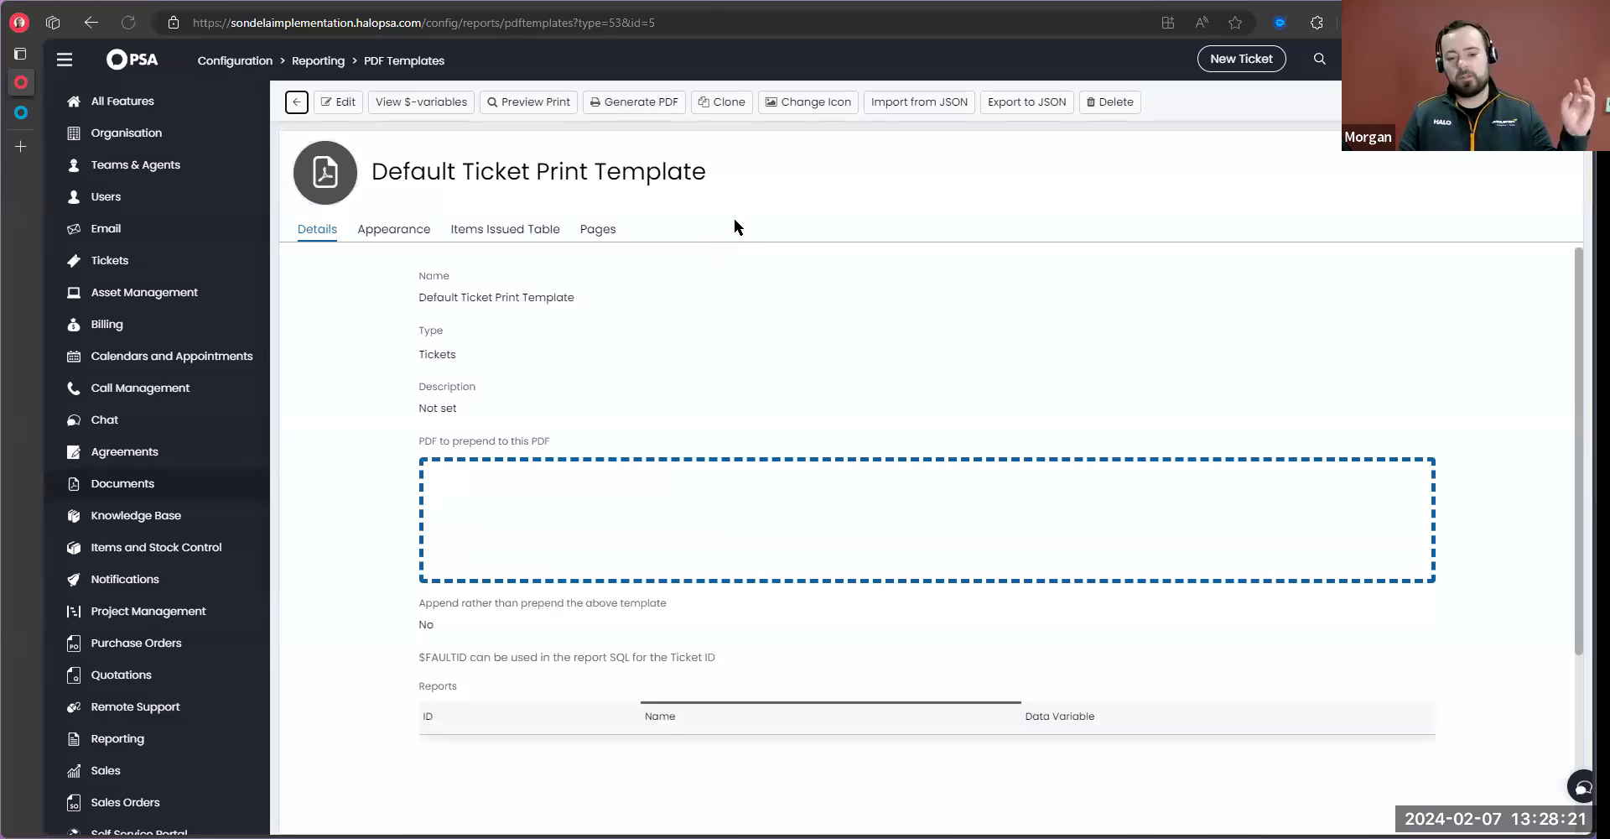
mouse_move(690, 280)
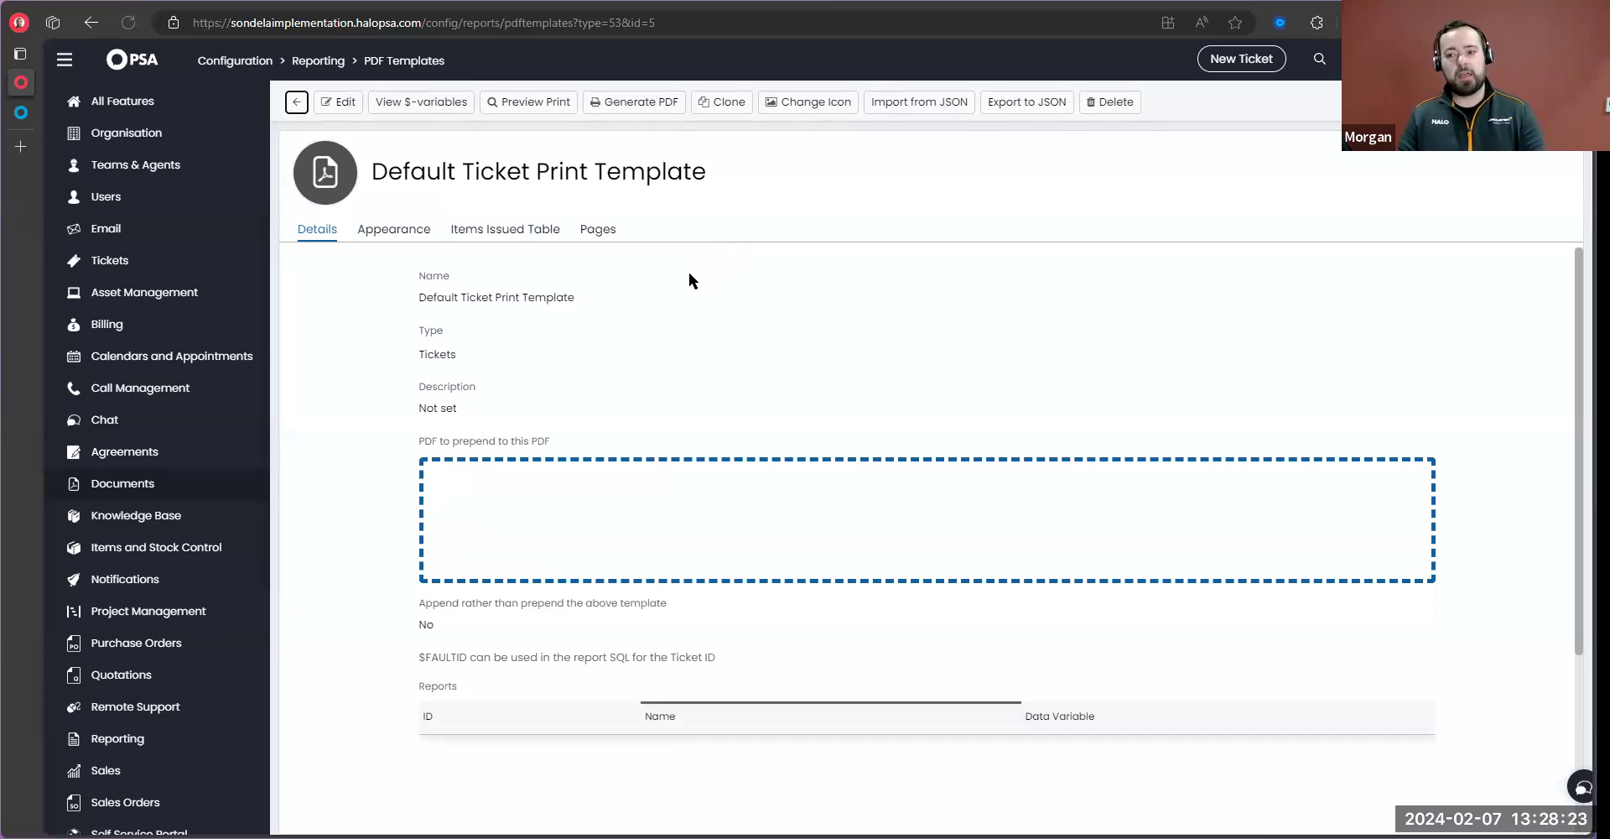
mouse_move(666, 274)
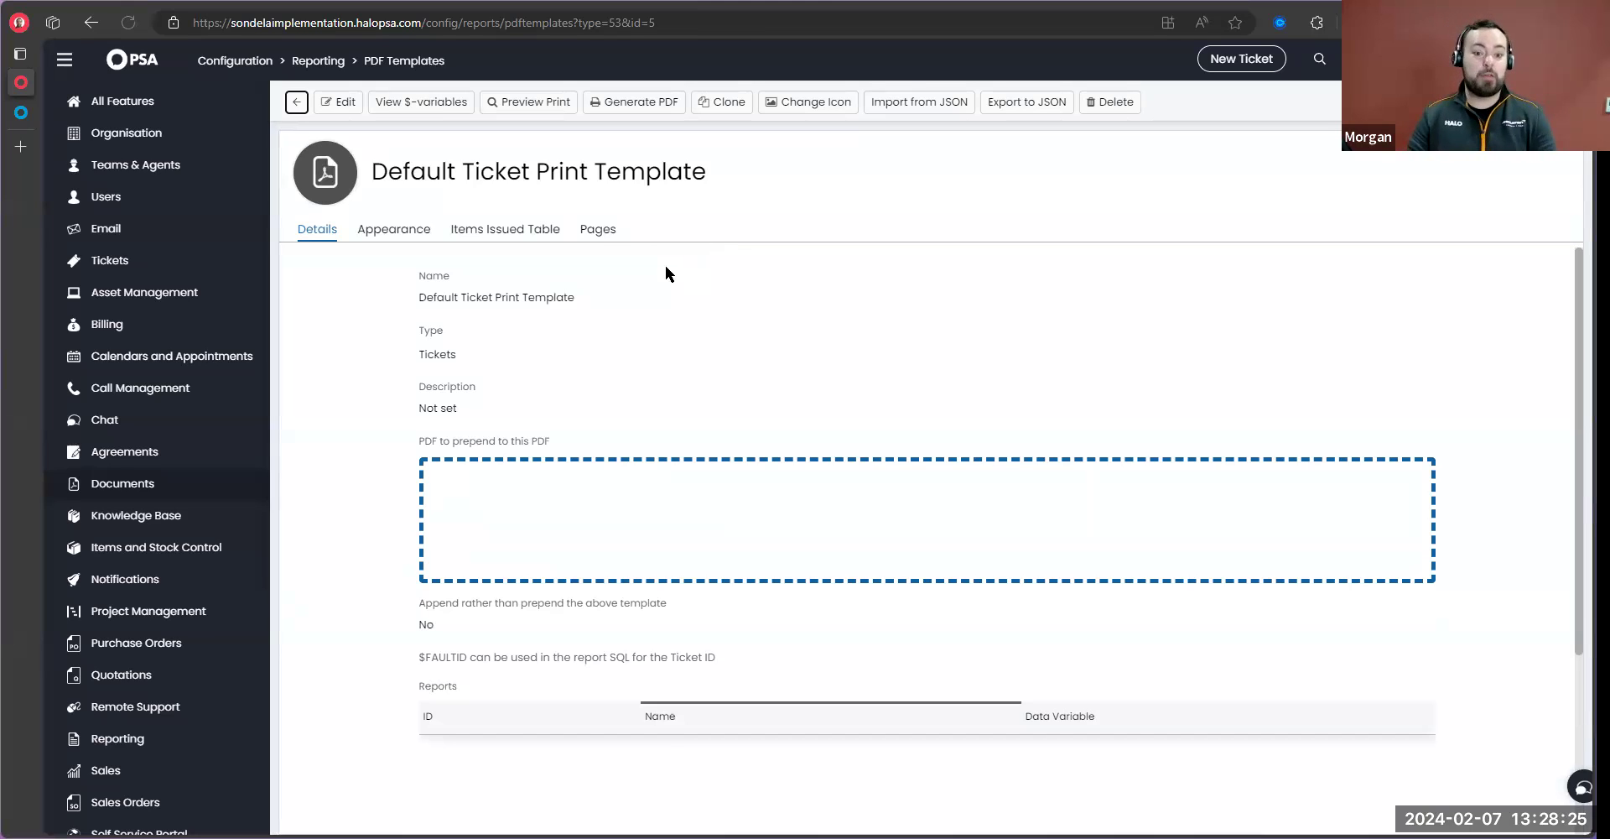
left_click(597, 228)
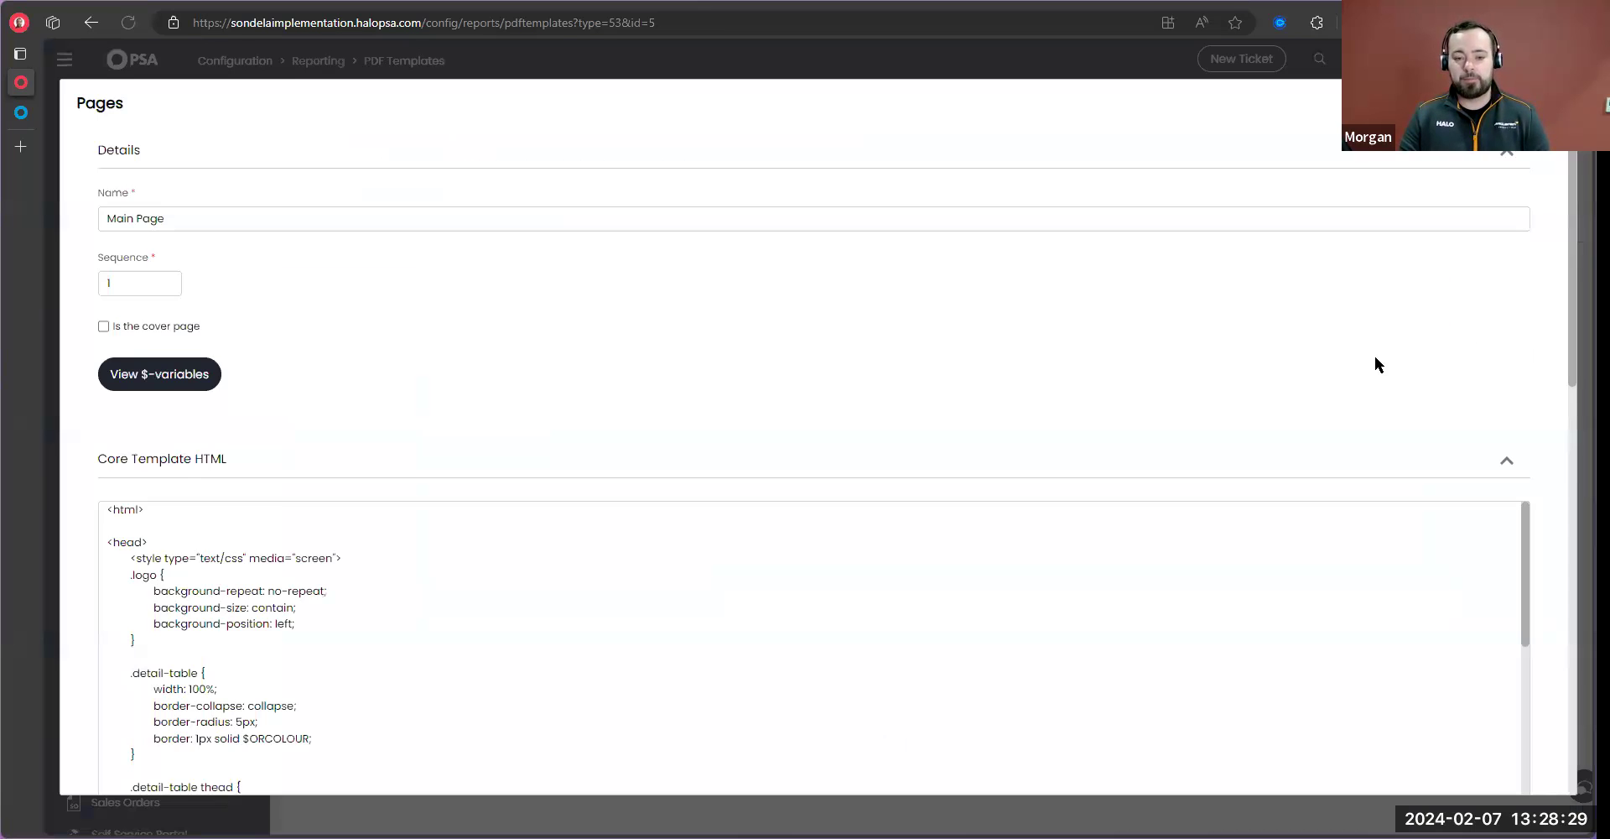
scroll("down", 3)
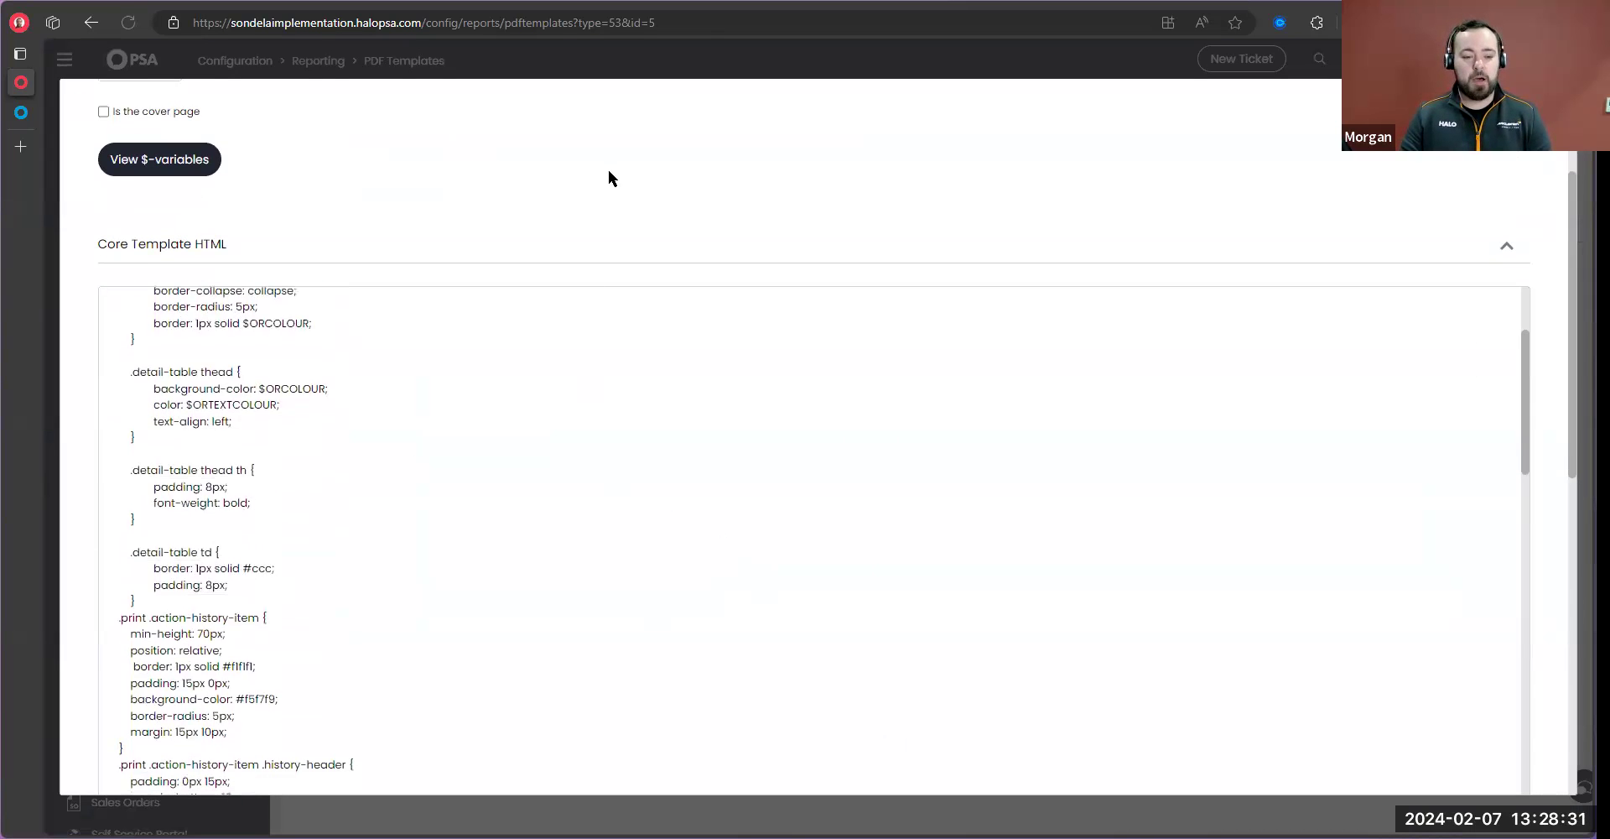
scroll("down", 3)
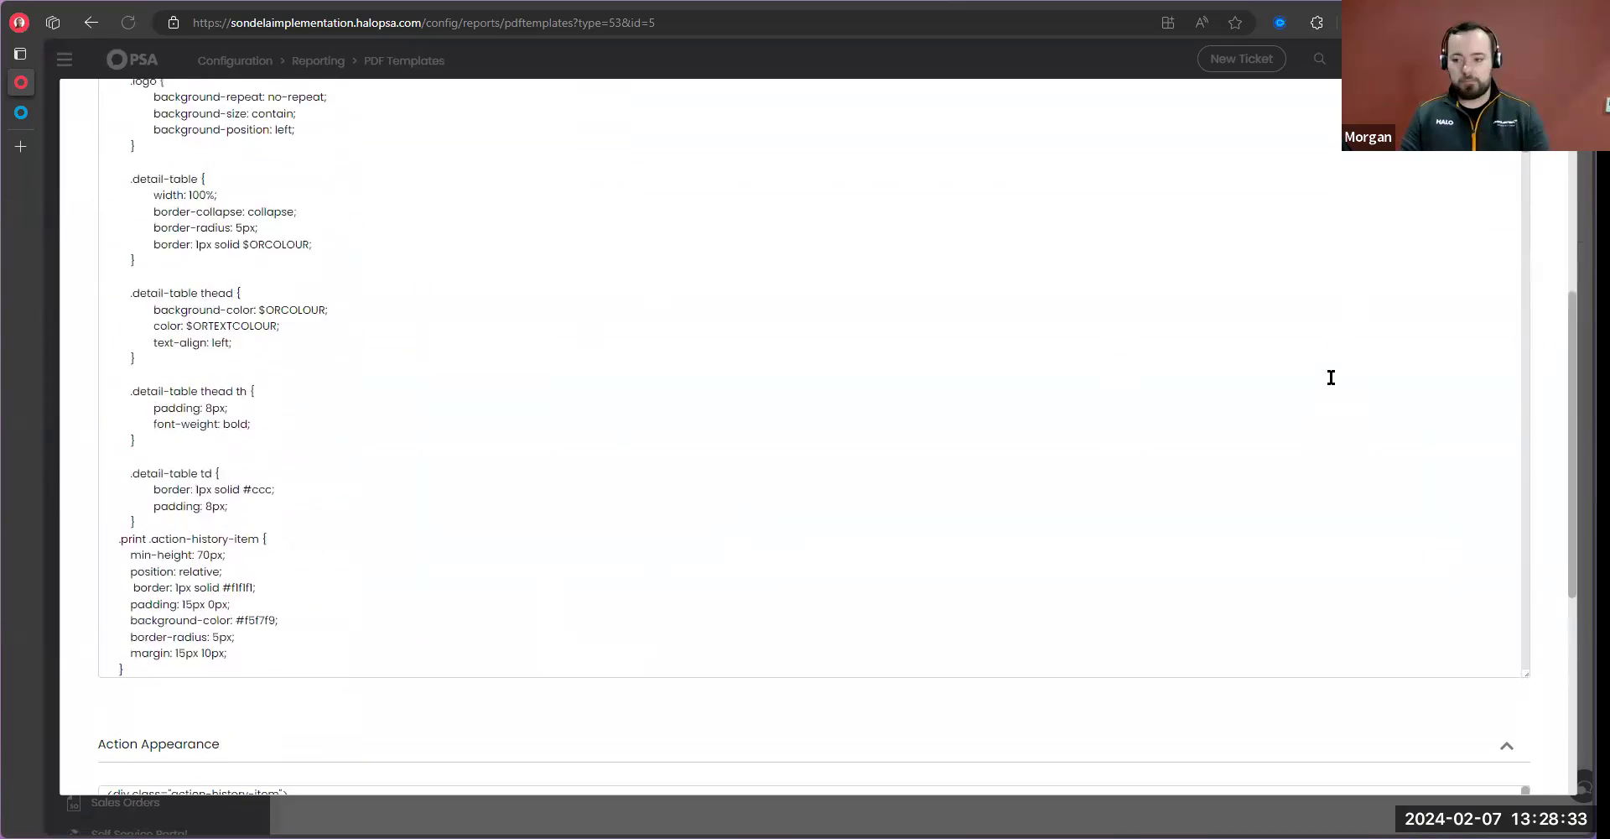
left_click(597, 228)
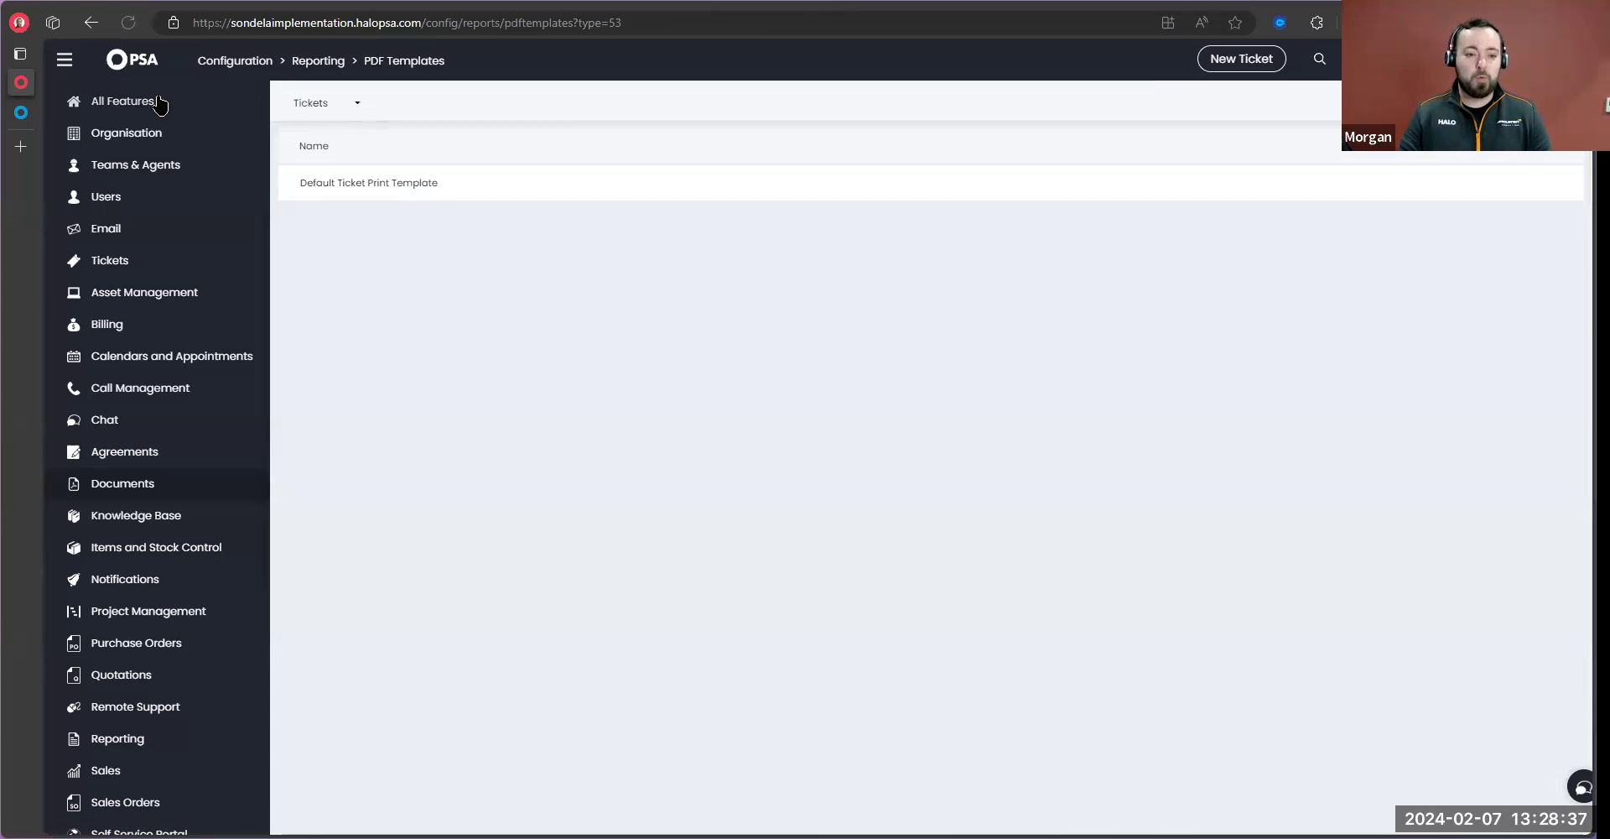
Bring up the Reporting General Settings page
left_click(317, 60)
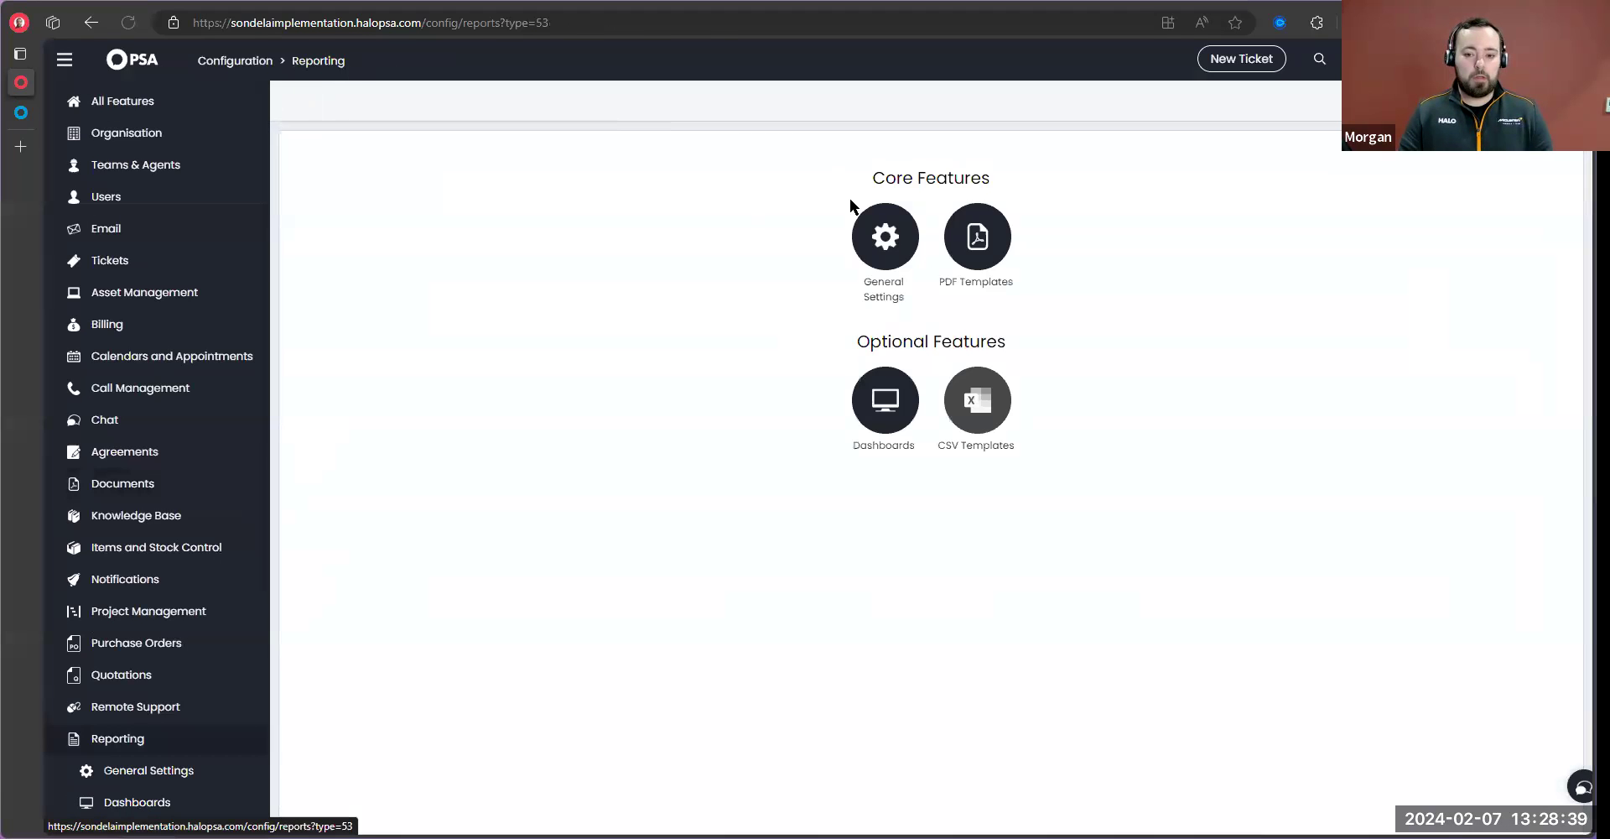
left_click(884, 236)
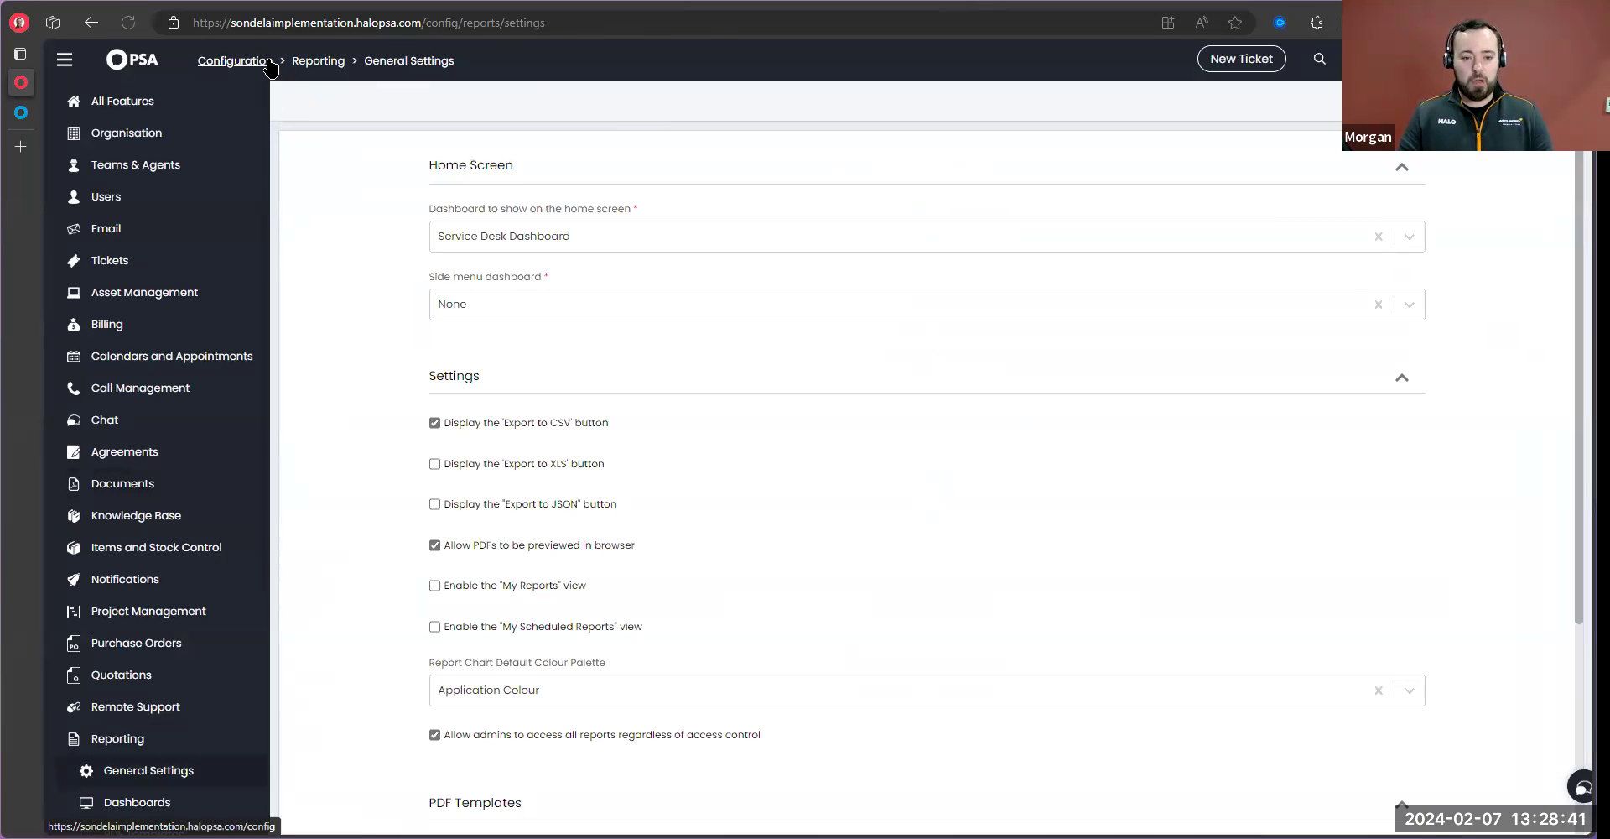
mouse_move(364, 173)
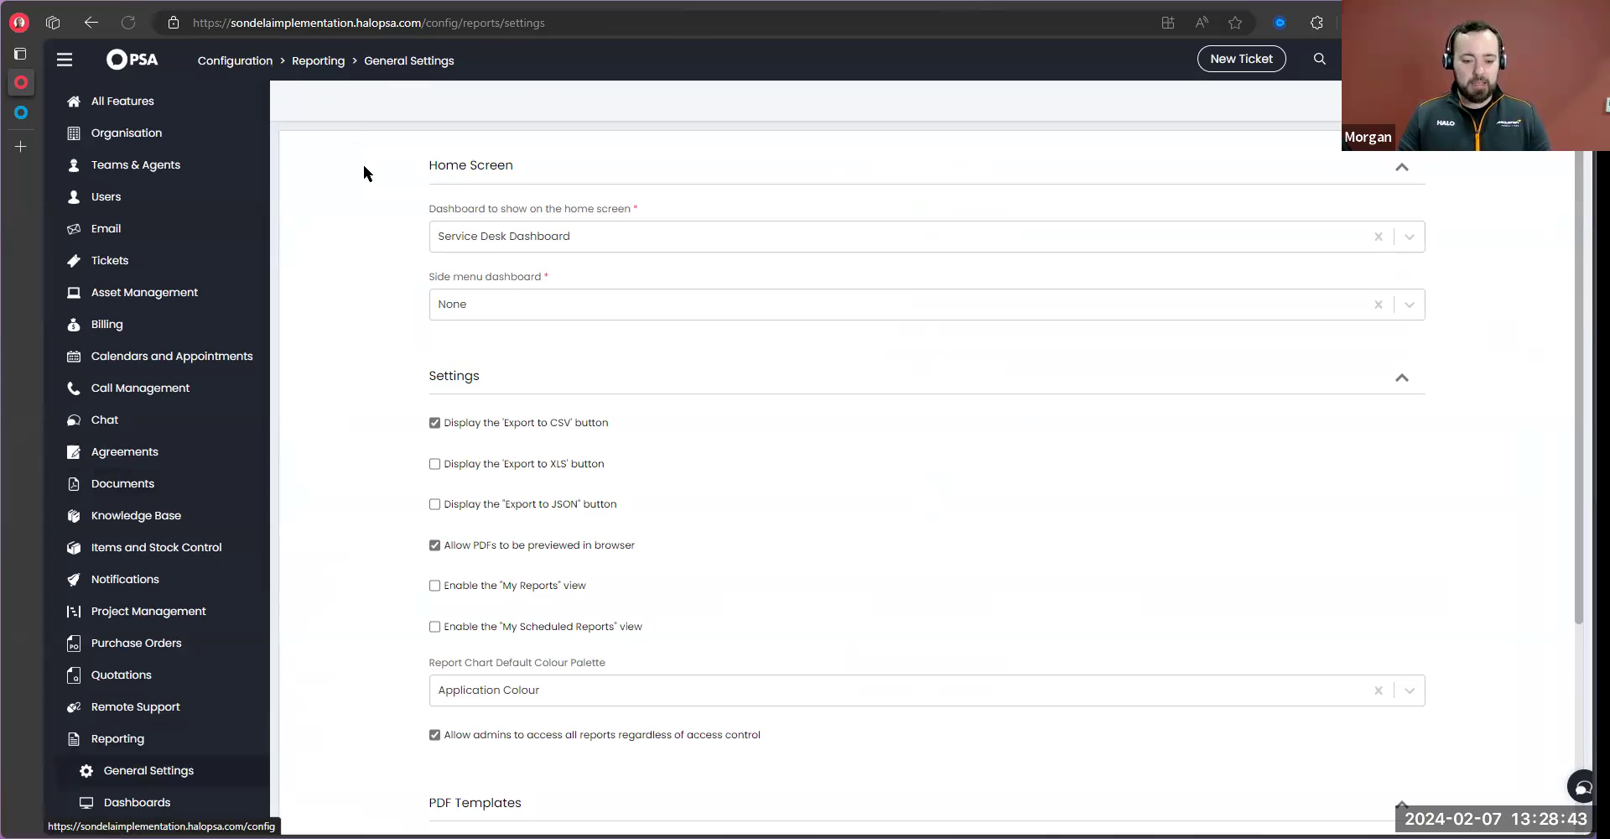
Locate the PDF template setting on the Incident ticket type, searching 'templ' across its sections
scroll("down", 3)
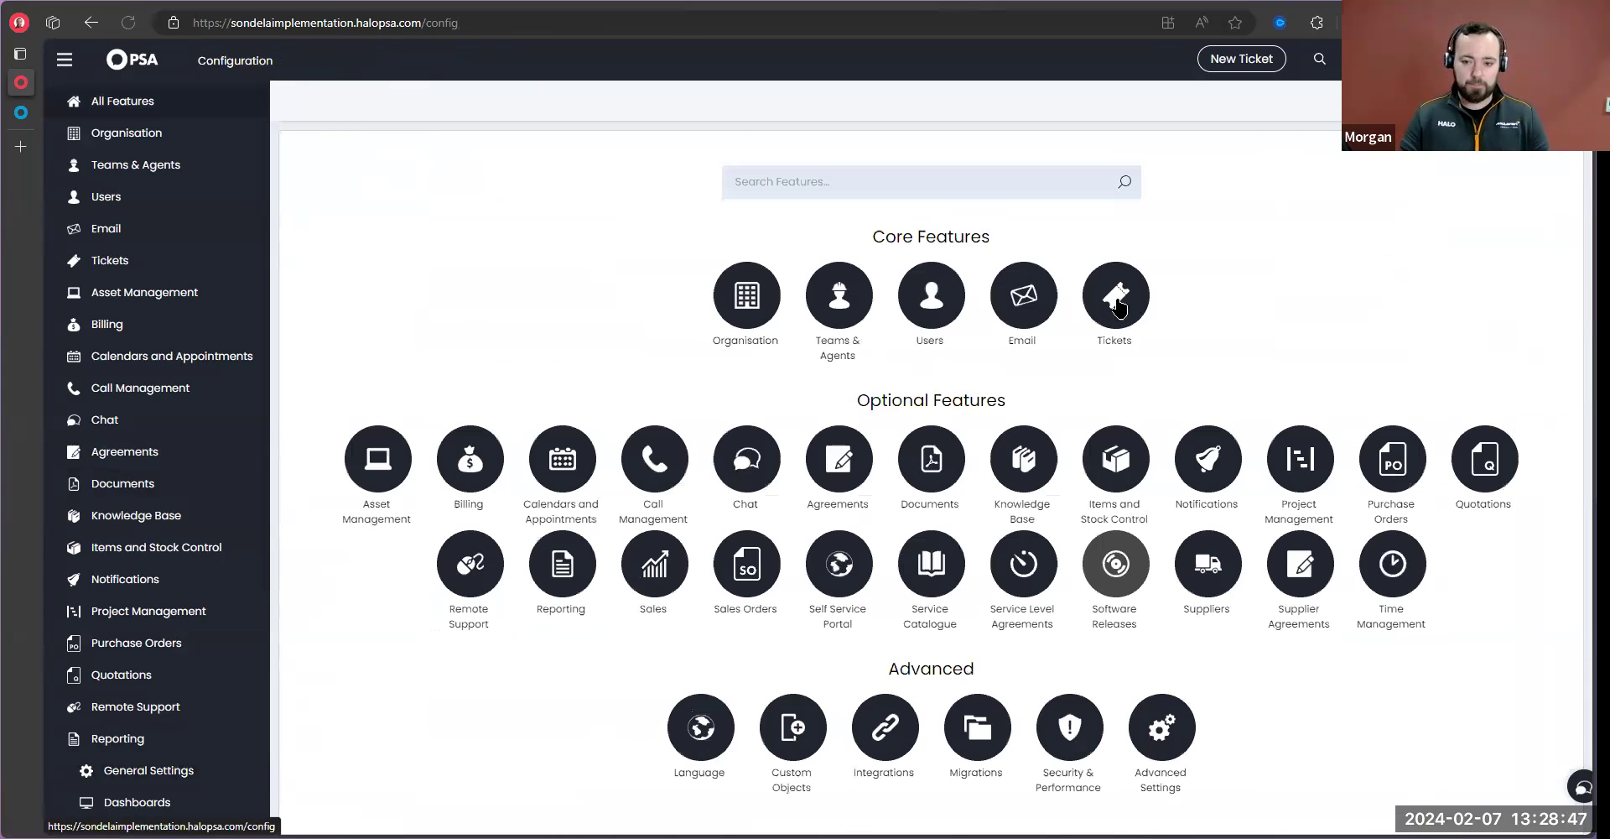
left_click(1114, 297)
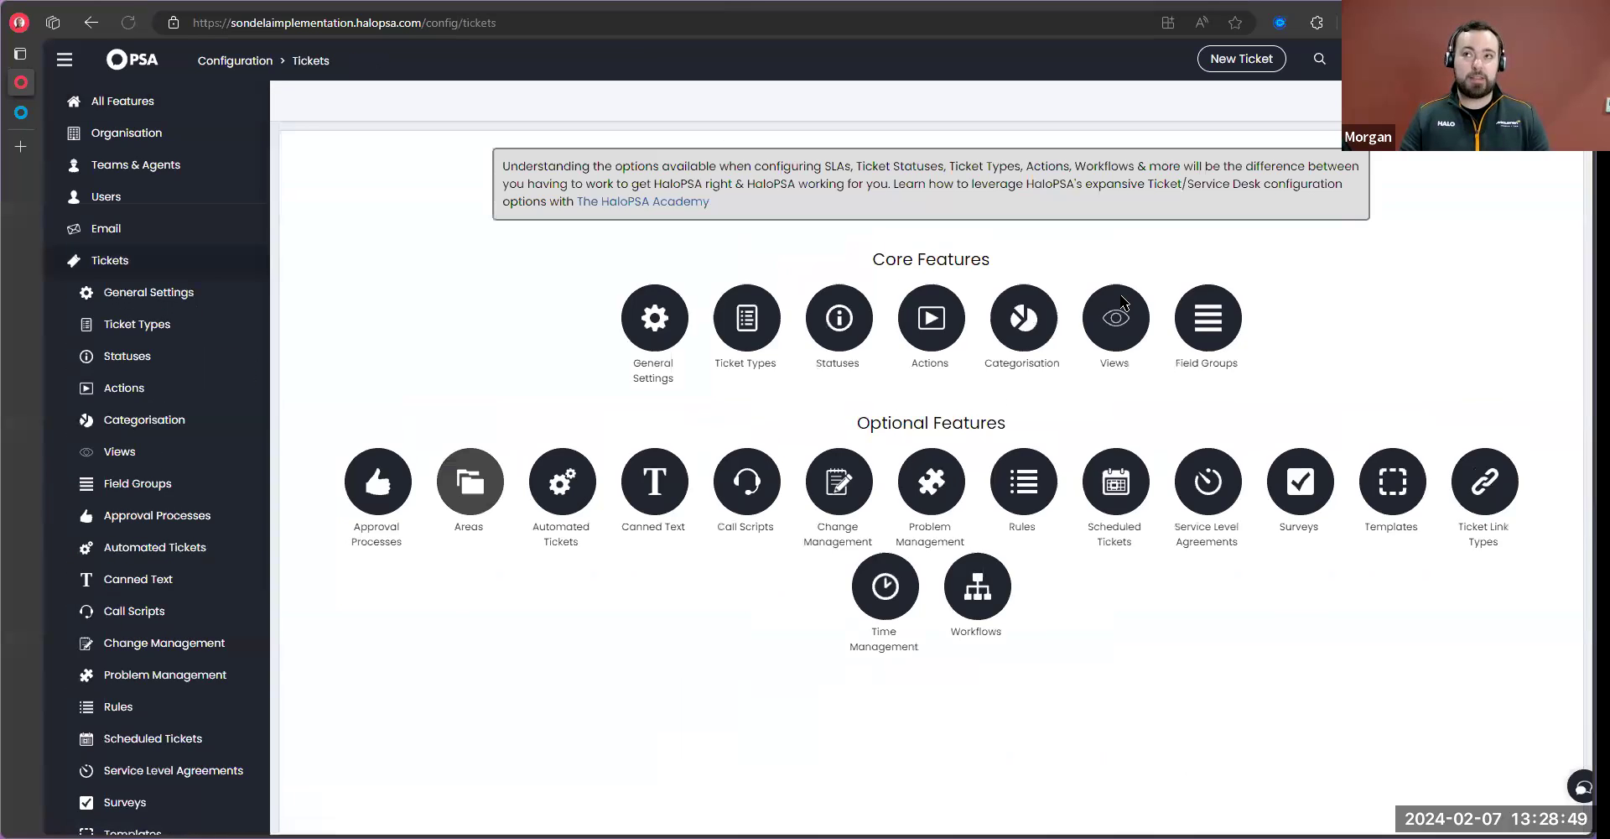
mouse_move(473, 108)
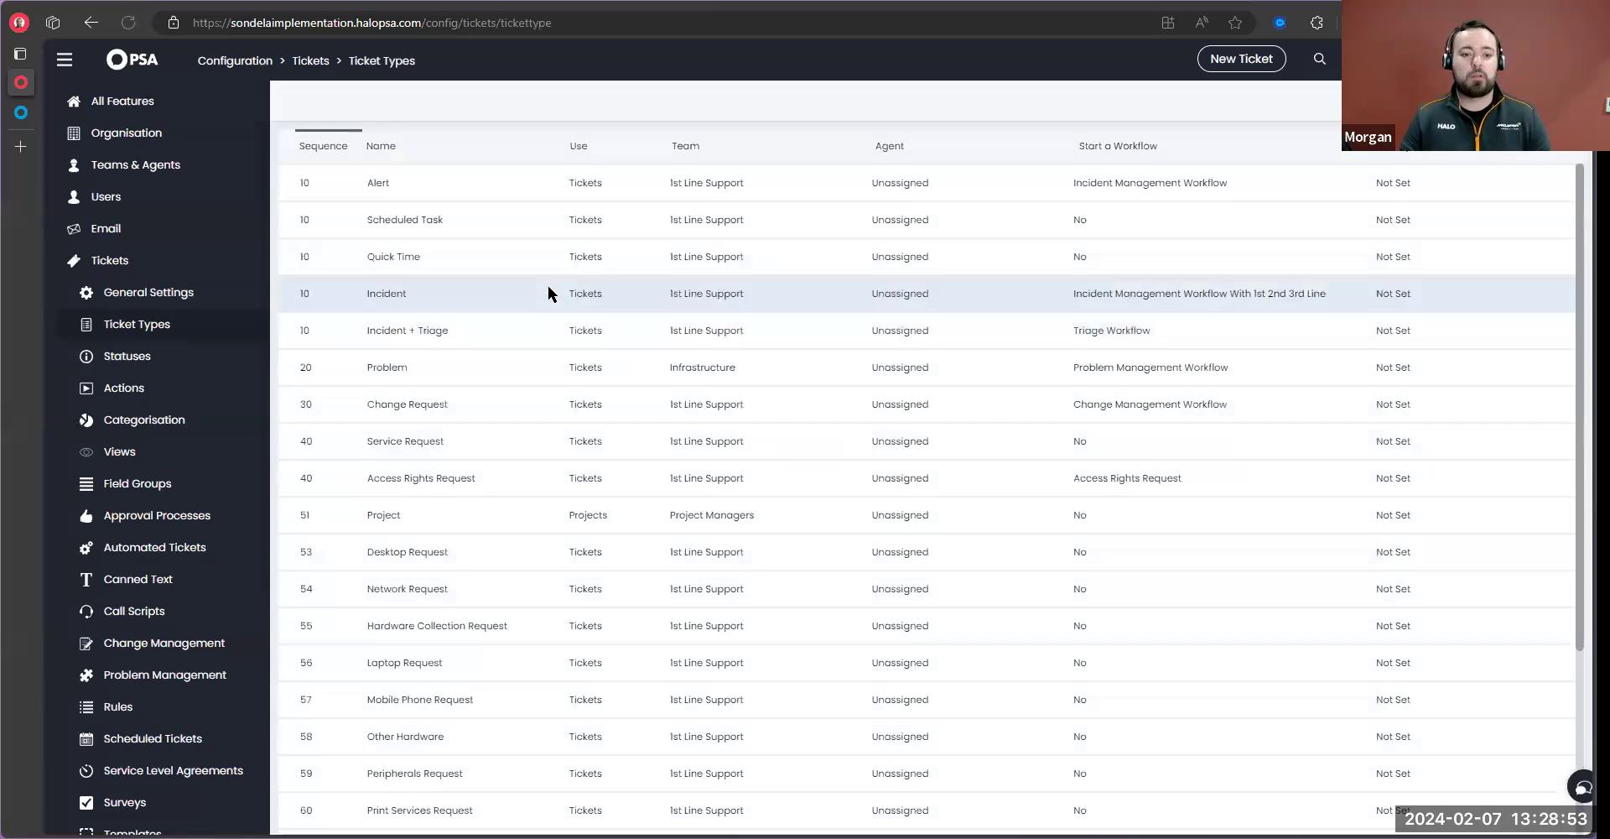
left_click(386, 292)
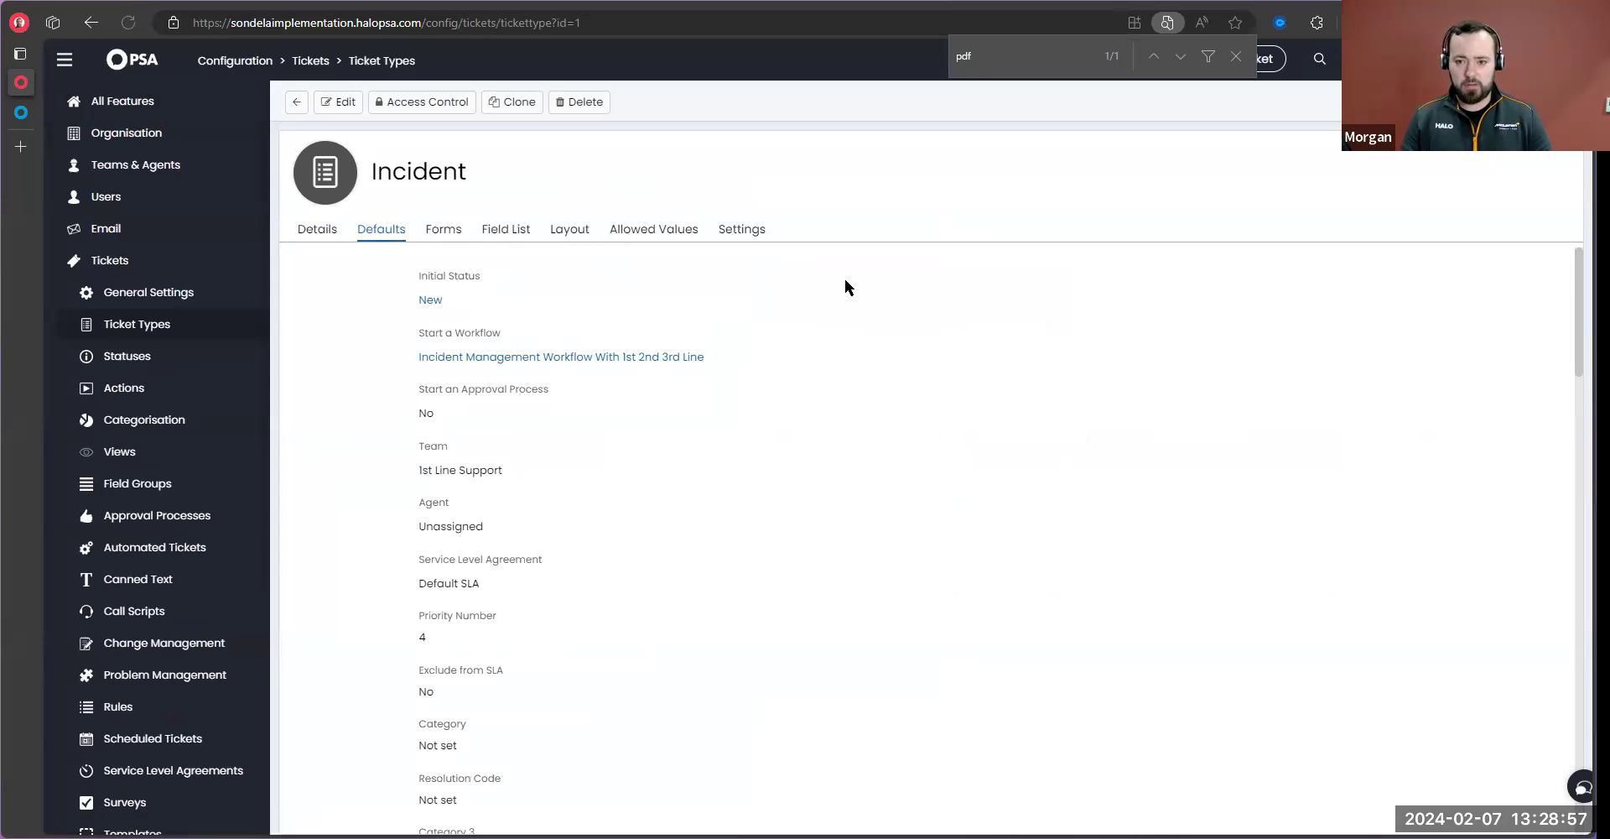
scroll("down", 3)
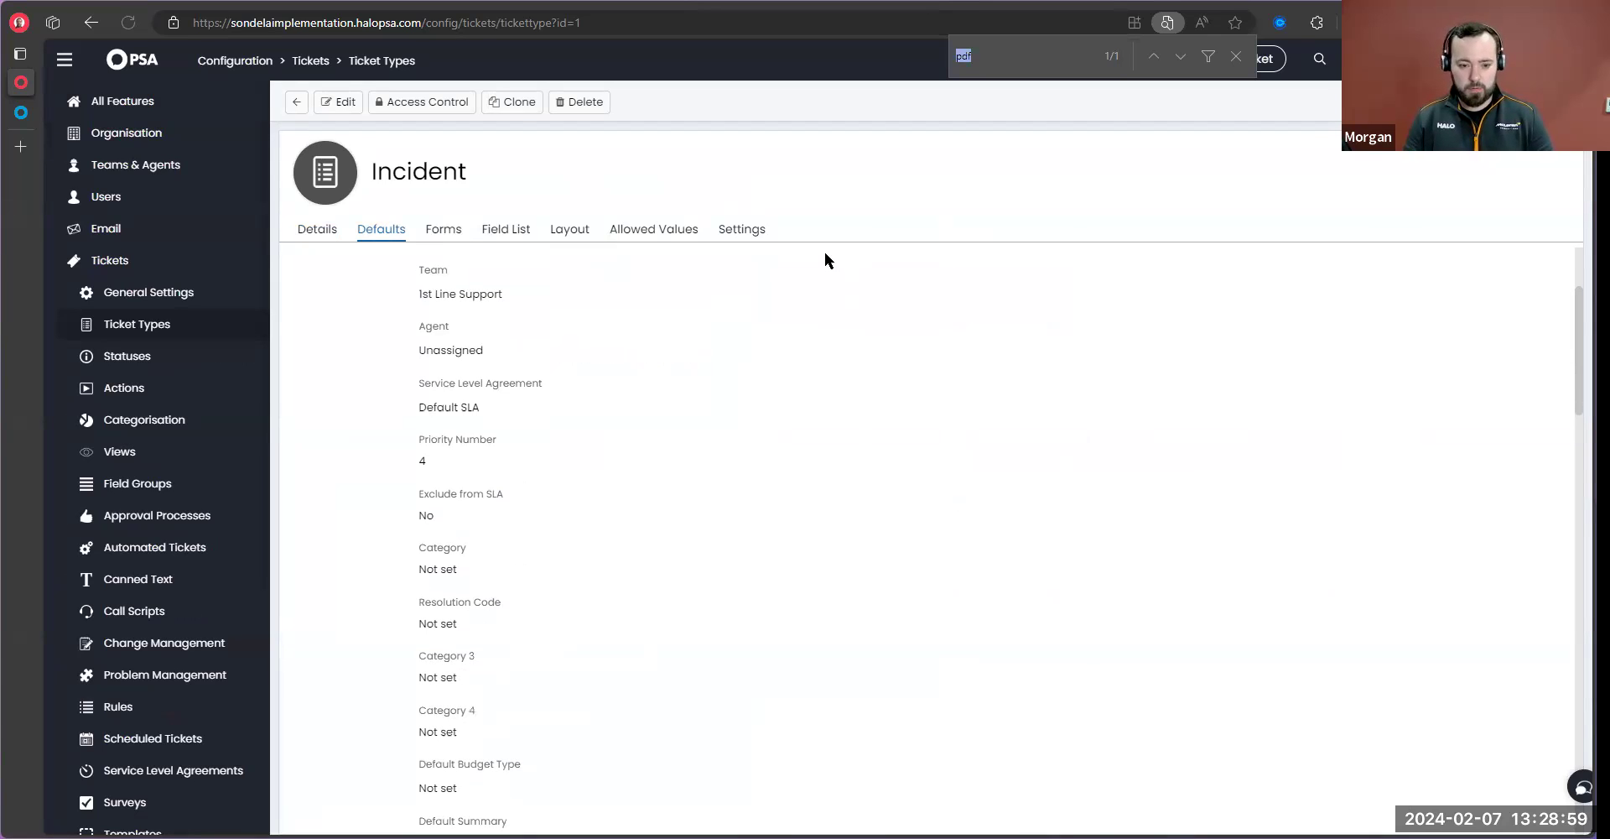
type("templ")
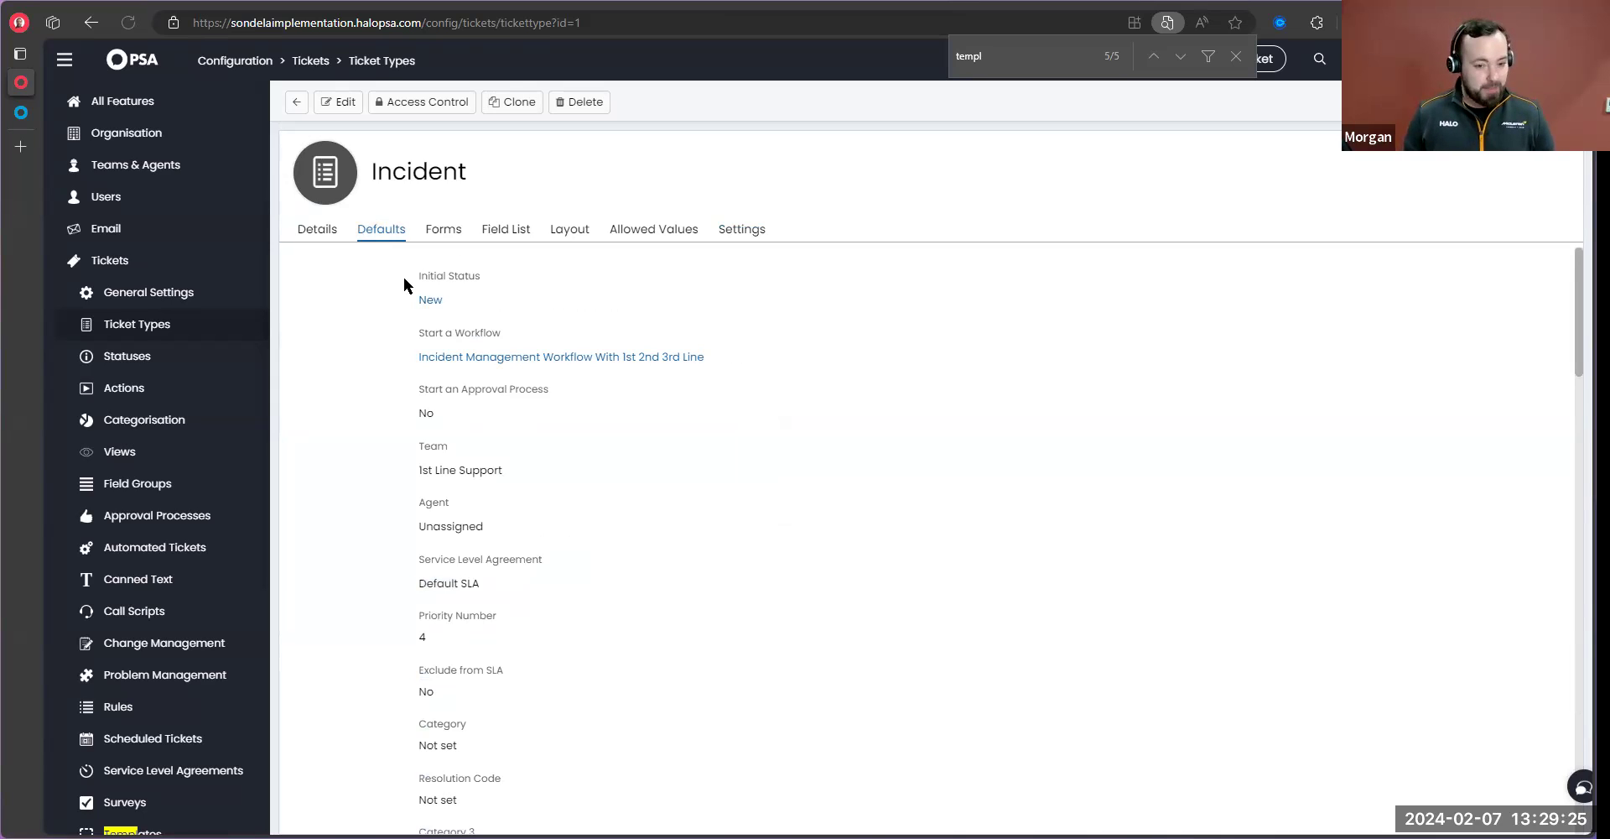
mouse_move(759, 237)
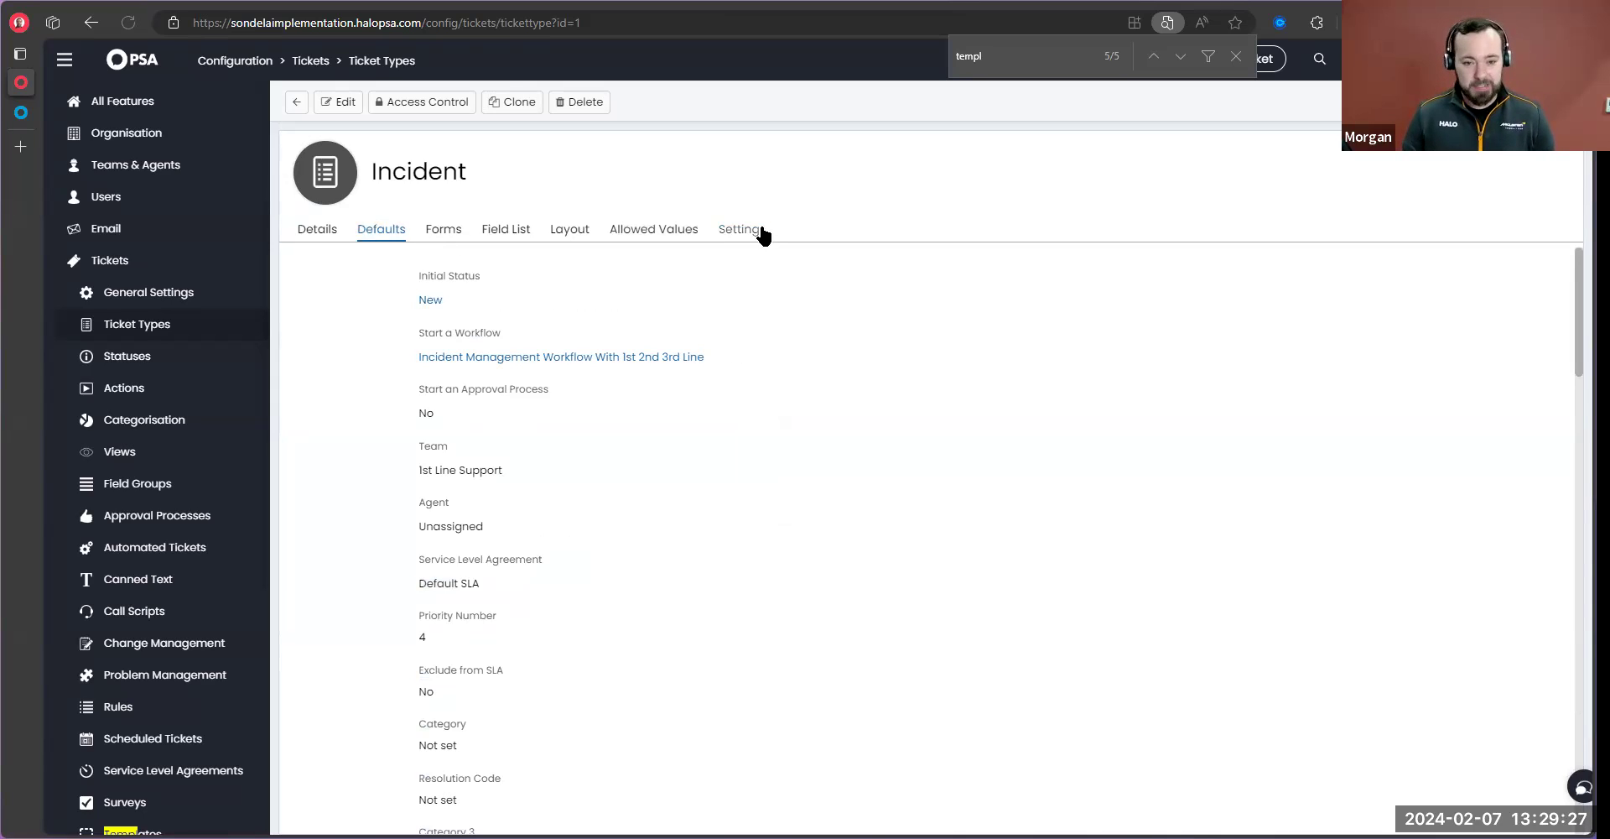
left_click(739, 228)
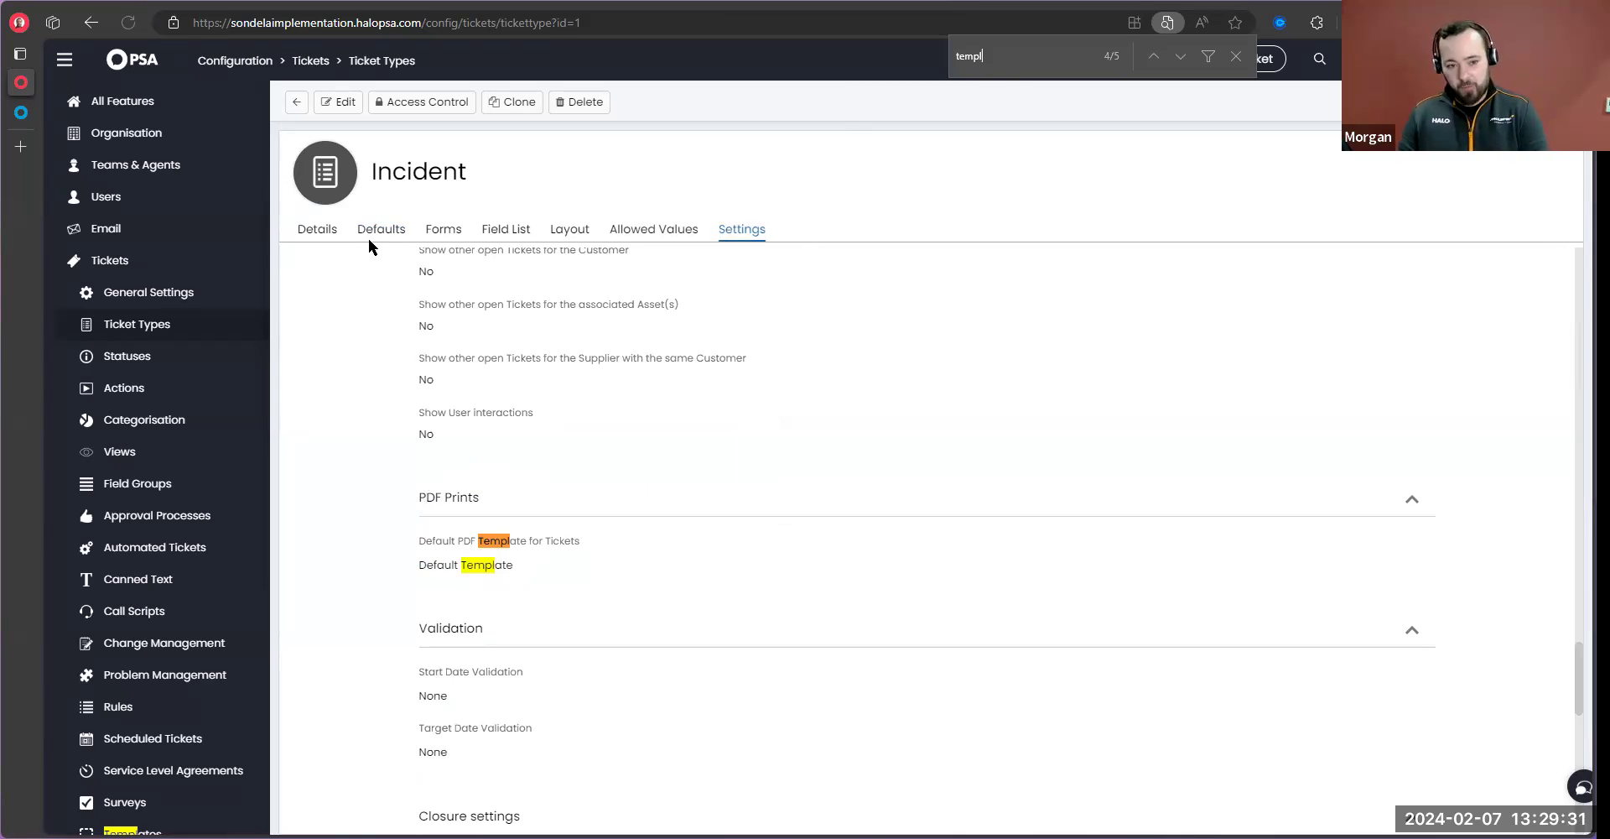
left_click(381, 228)
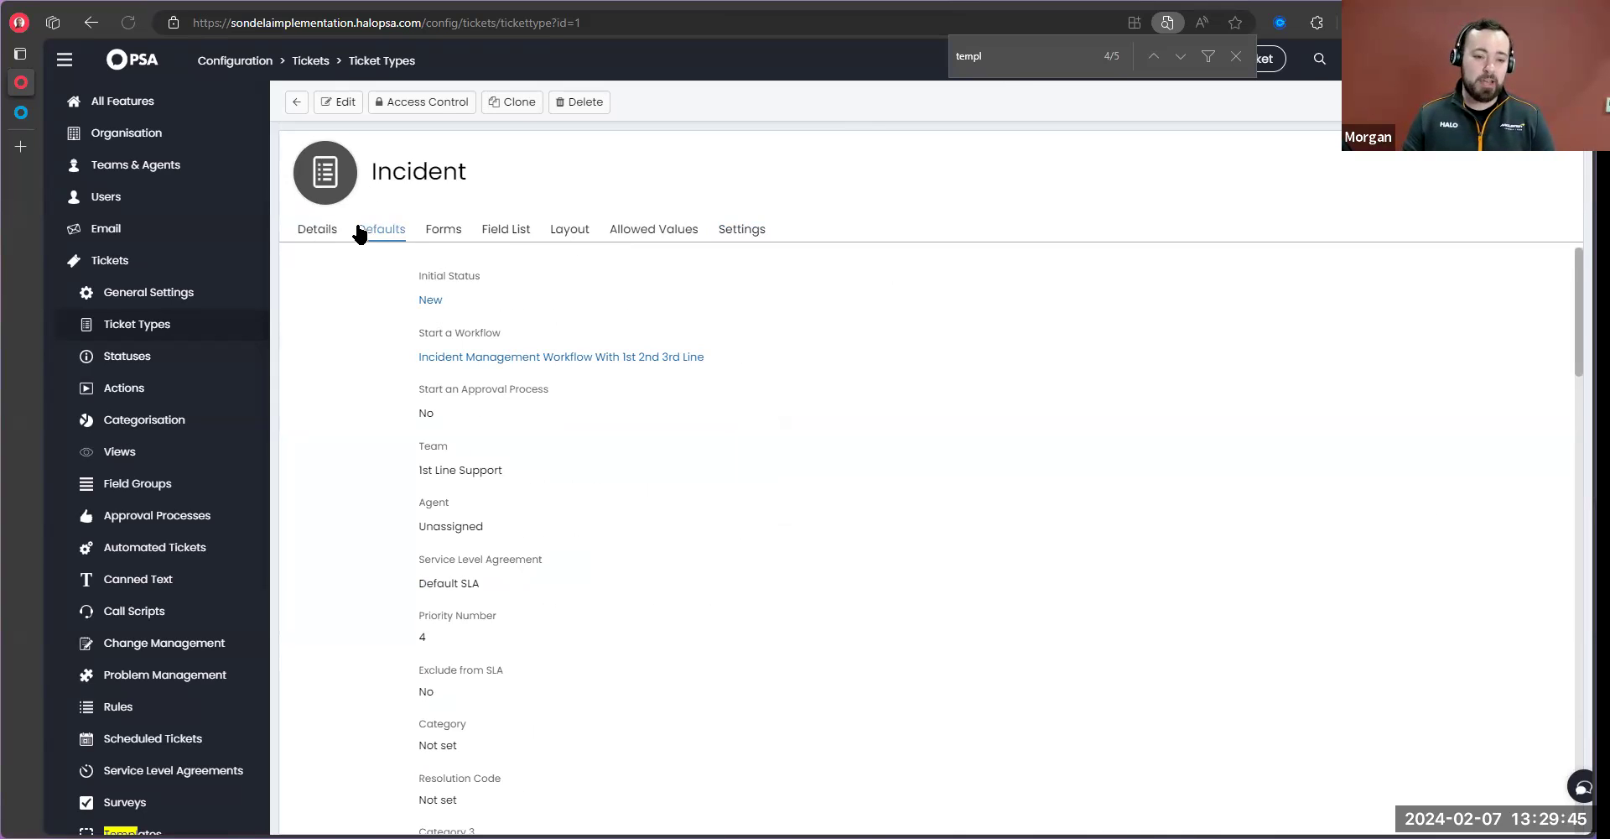
mouse_move(653, 228)
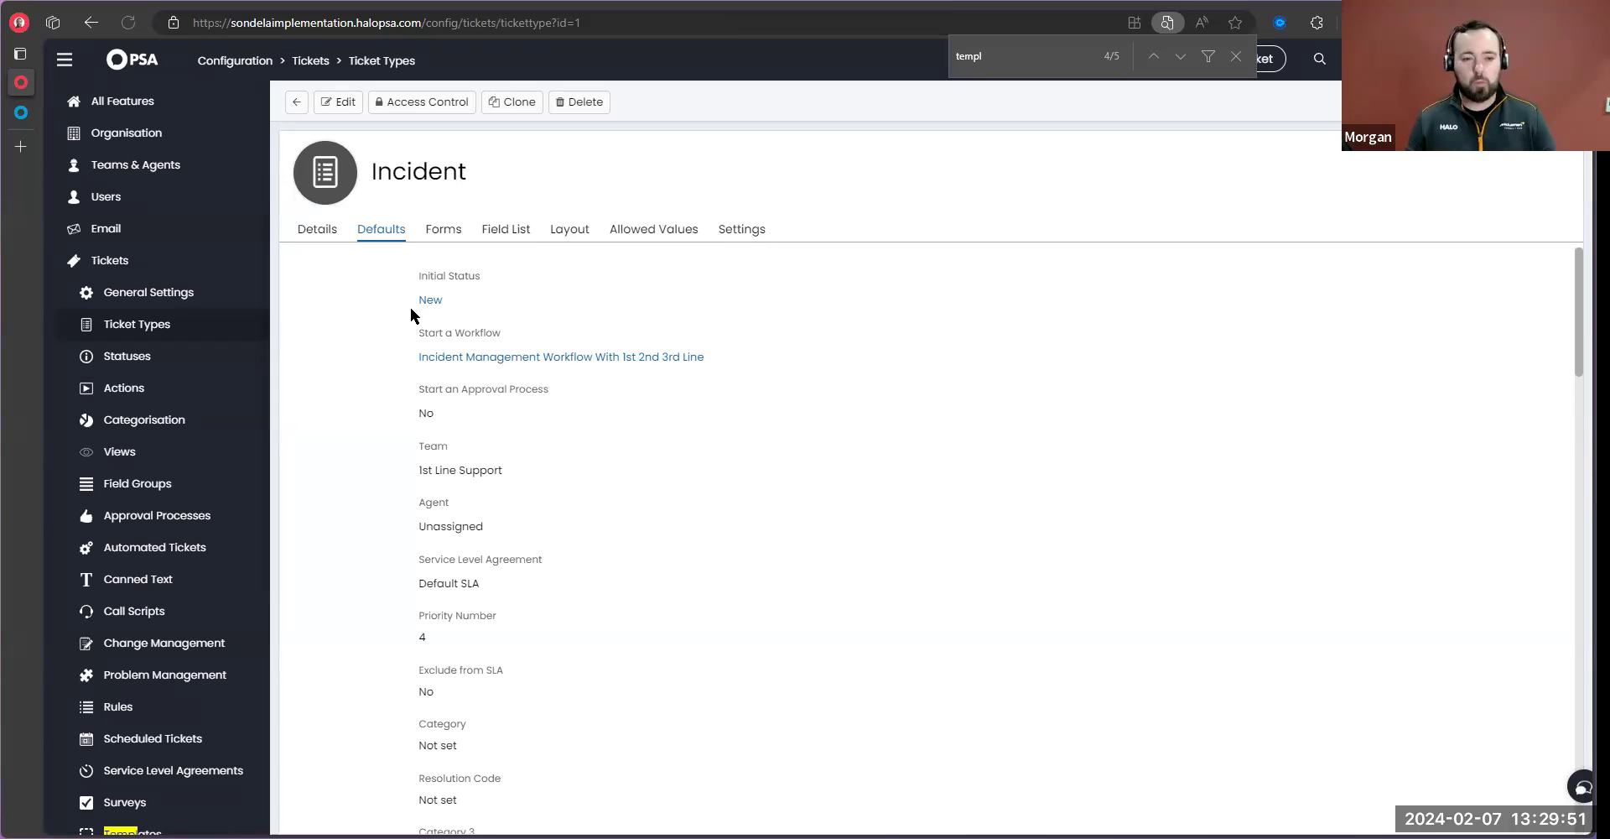
left_click(317, 228)
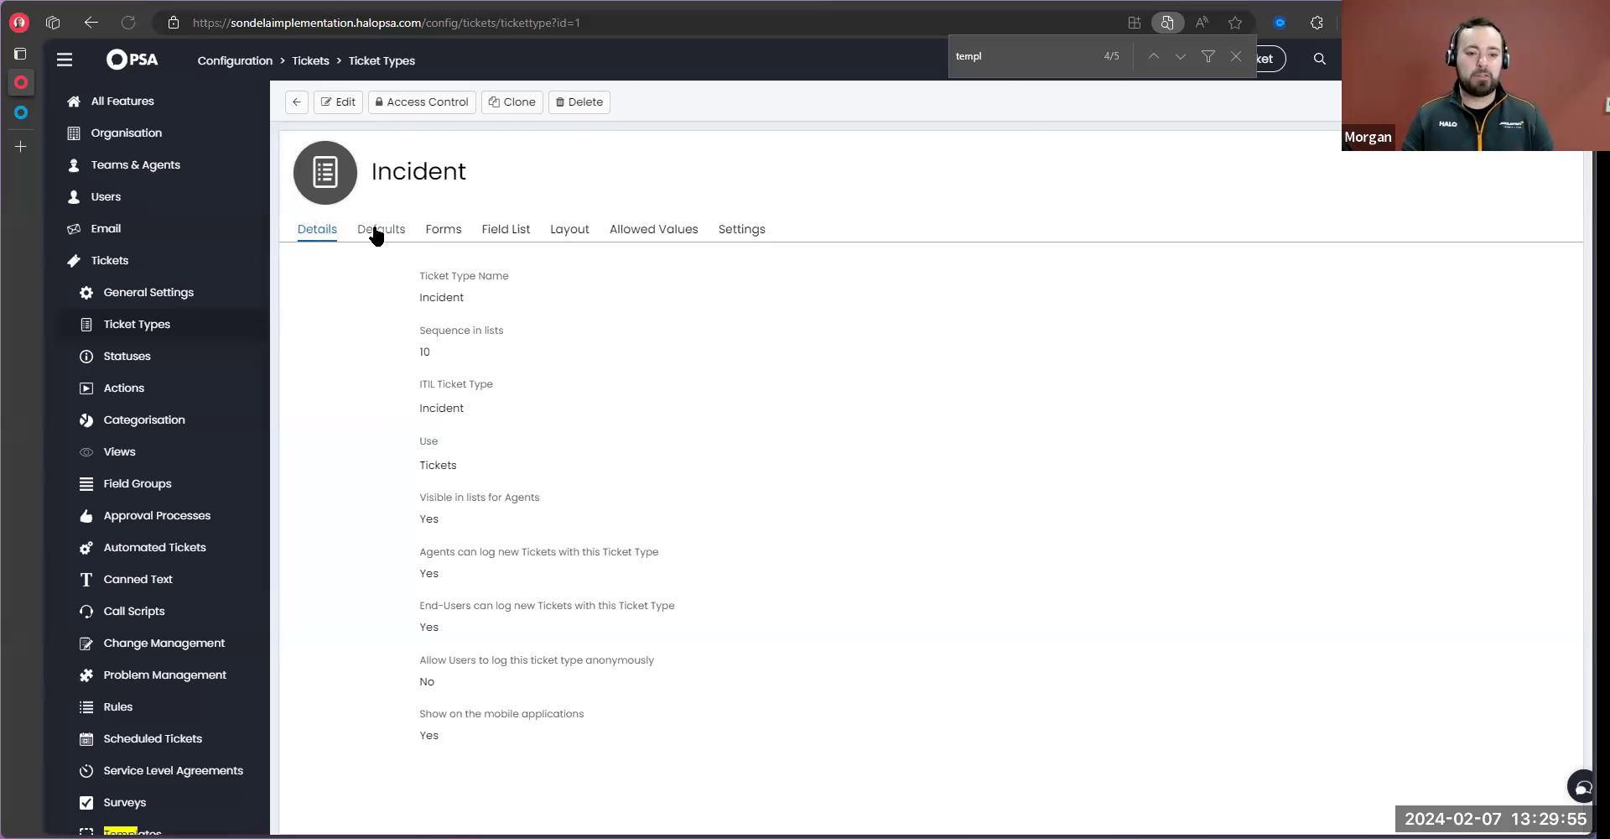
left_click(443, 228)
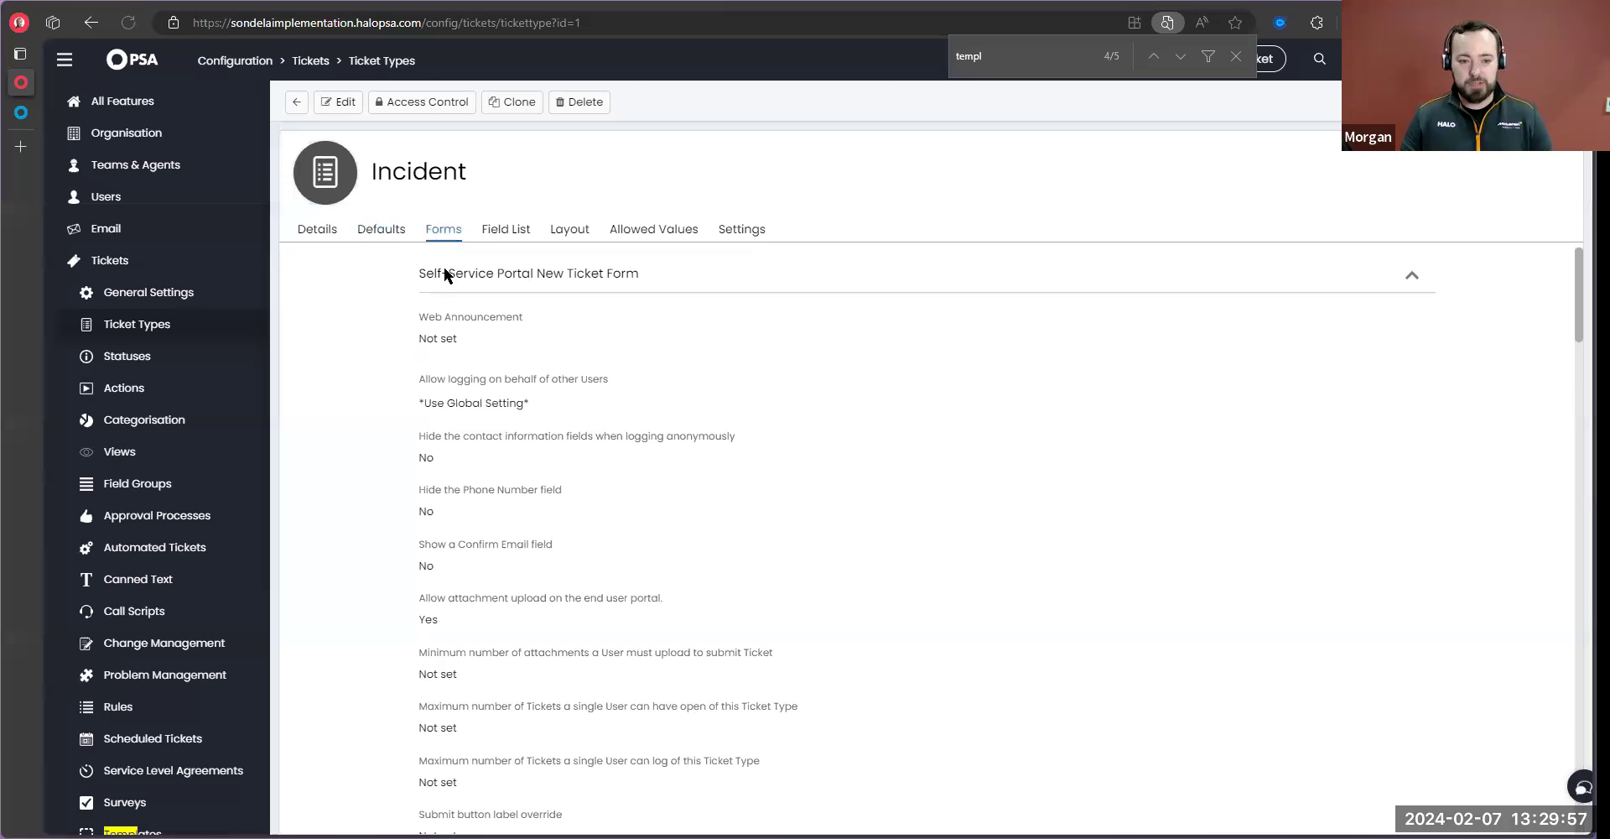
Set the Incident type's Default PDF Template for Tickets to Default Ticket Print Template
left_click(739, 228)
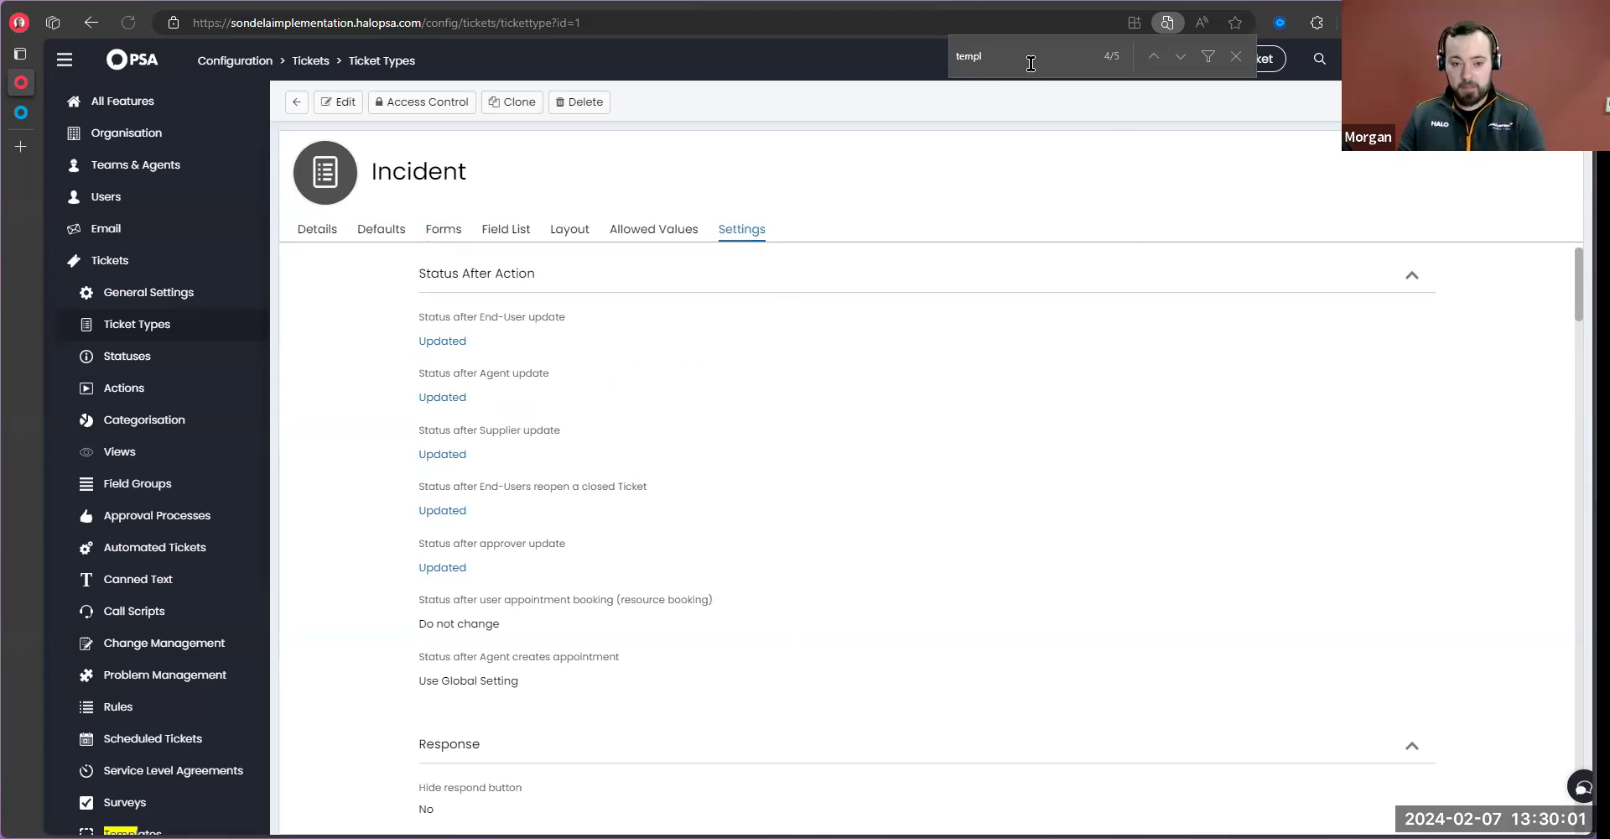
scroll("down", 3)
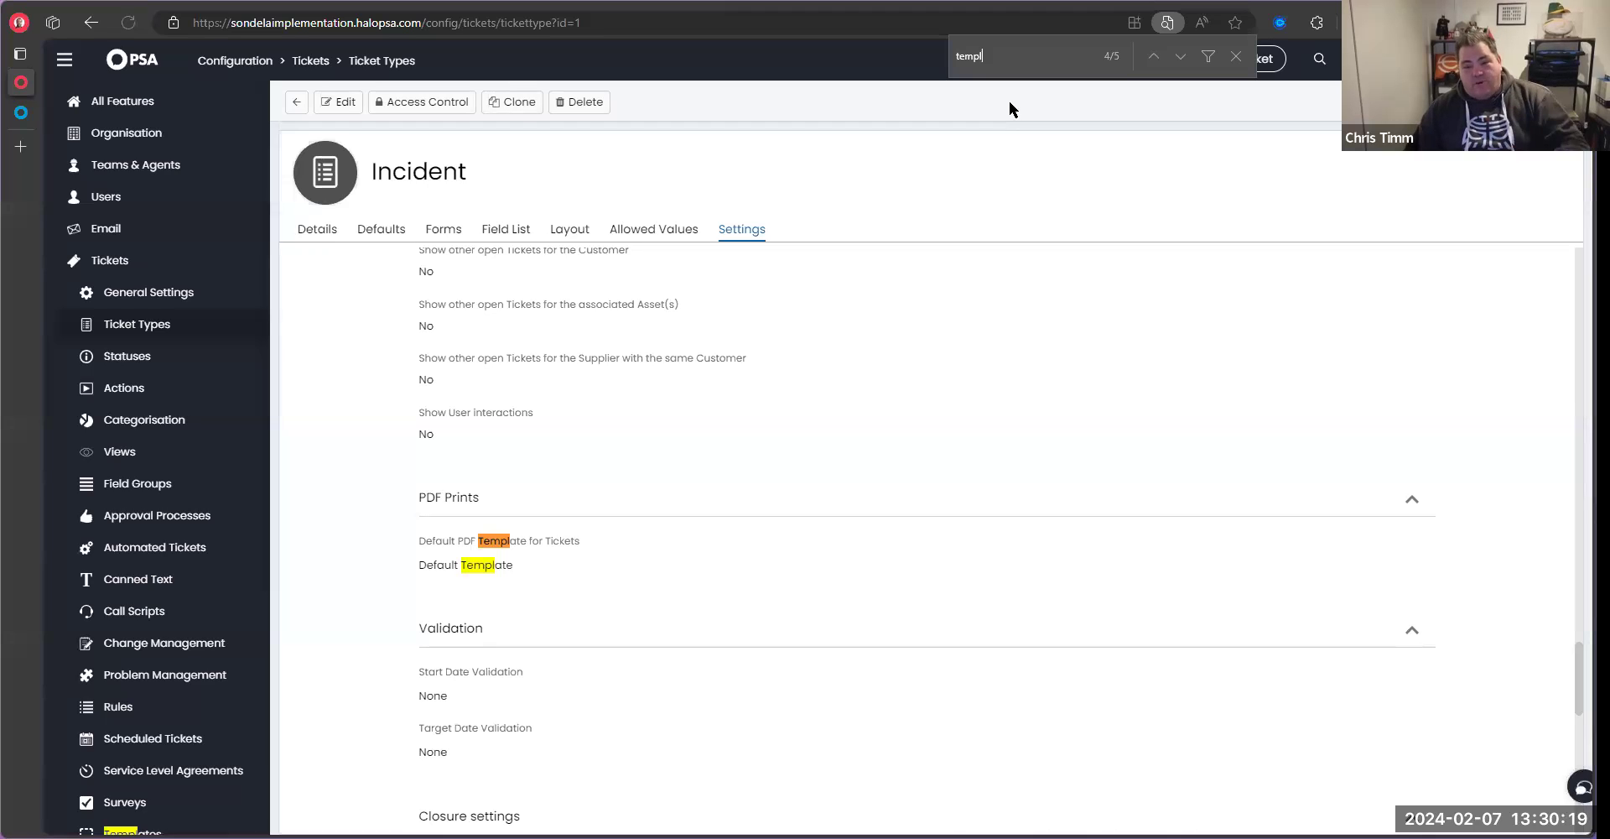
mouse_move(663, 503)
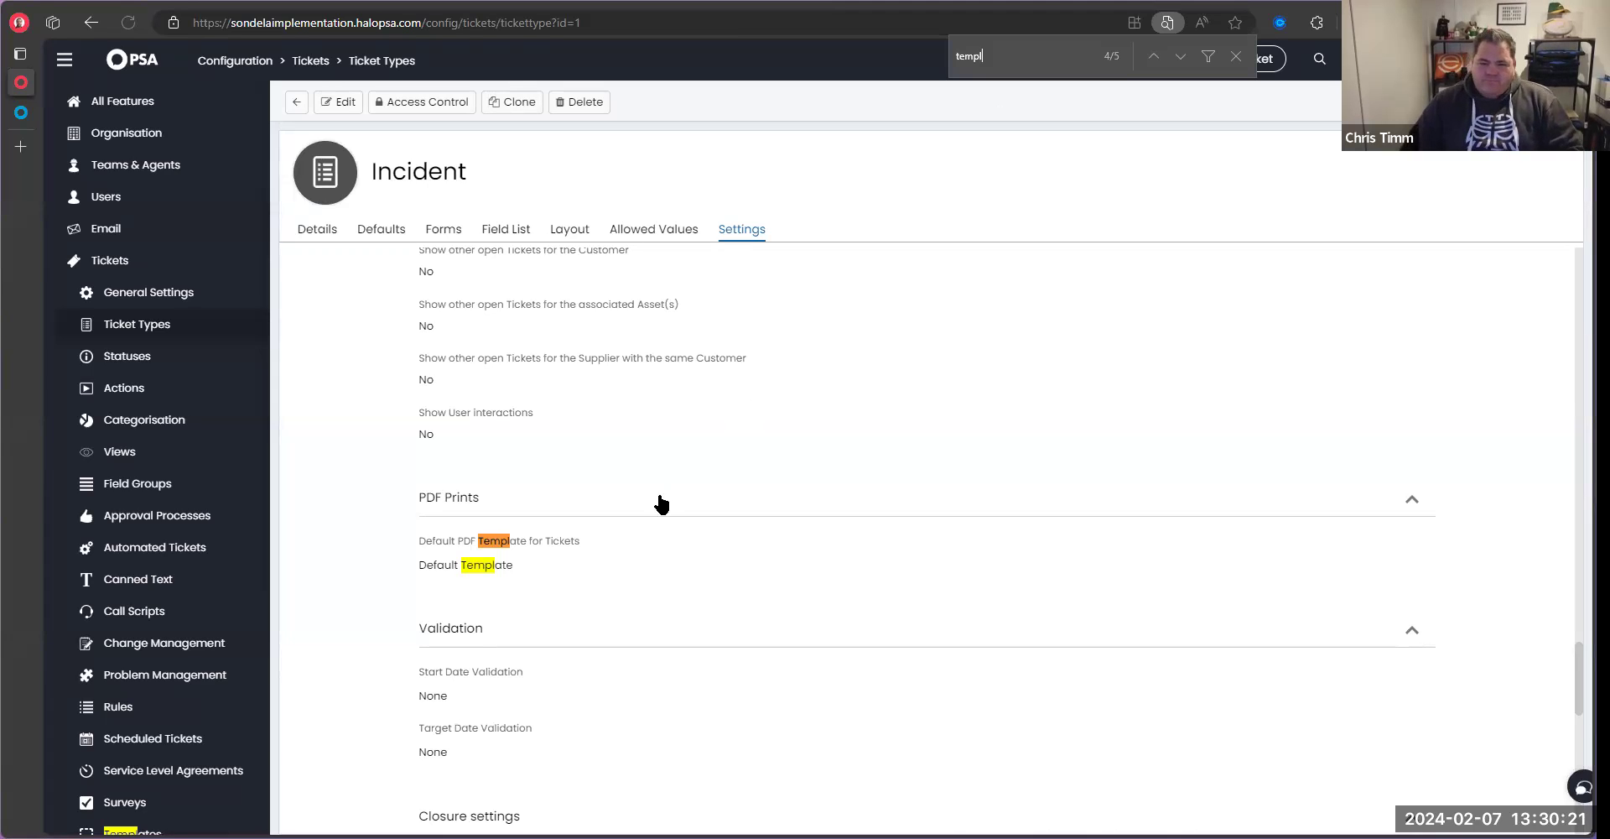
mouse_move(739, 235)
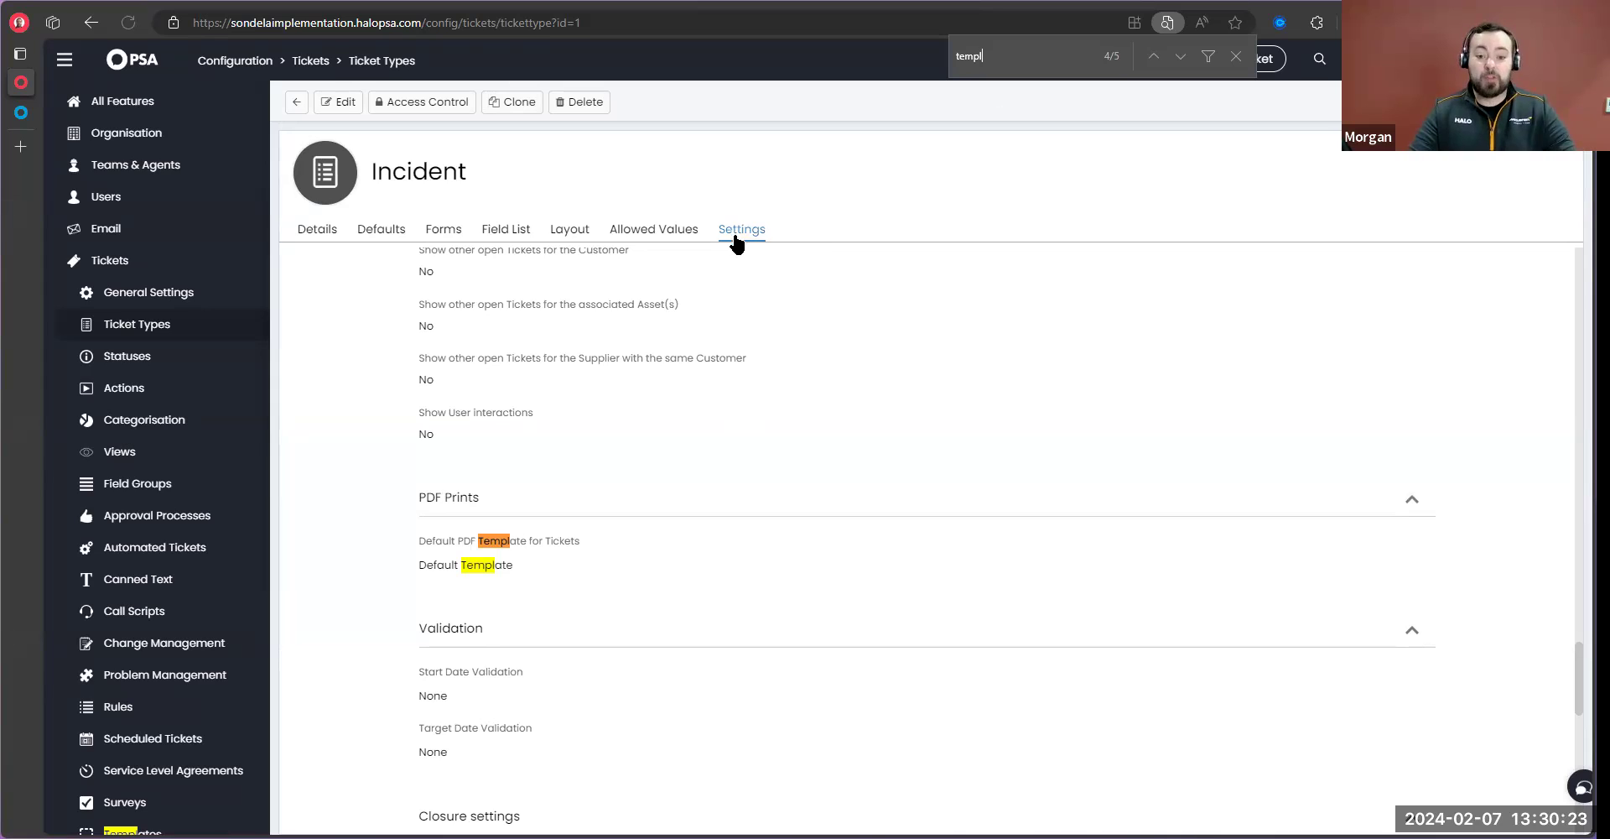
mouse_move(419, 557)
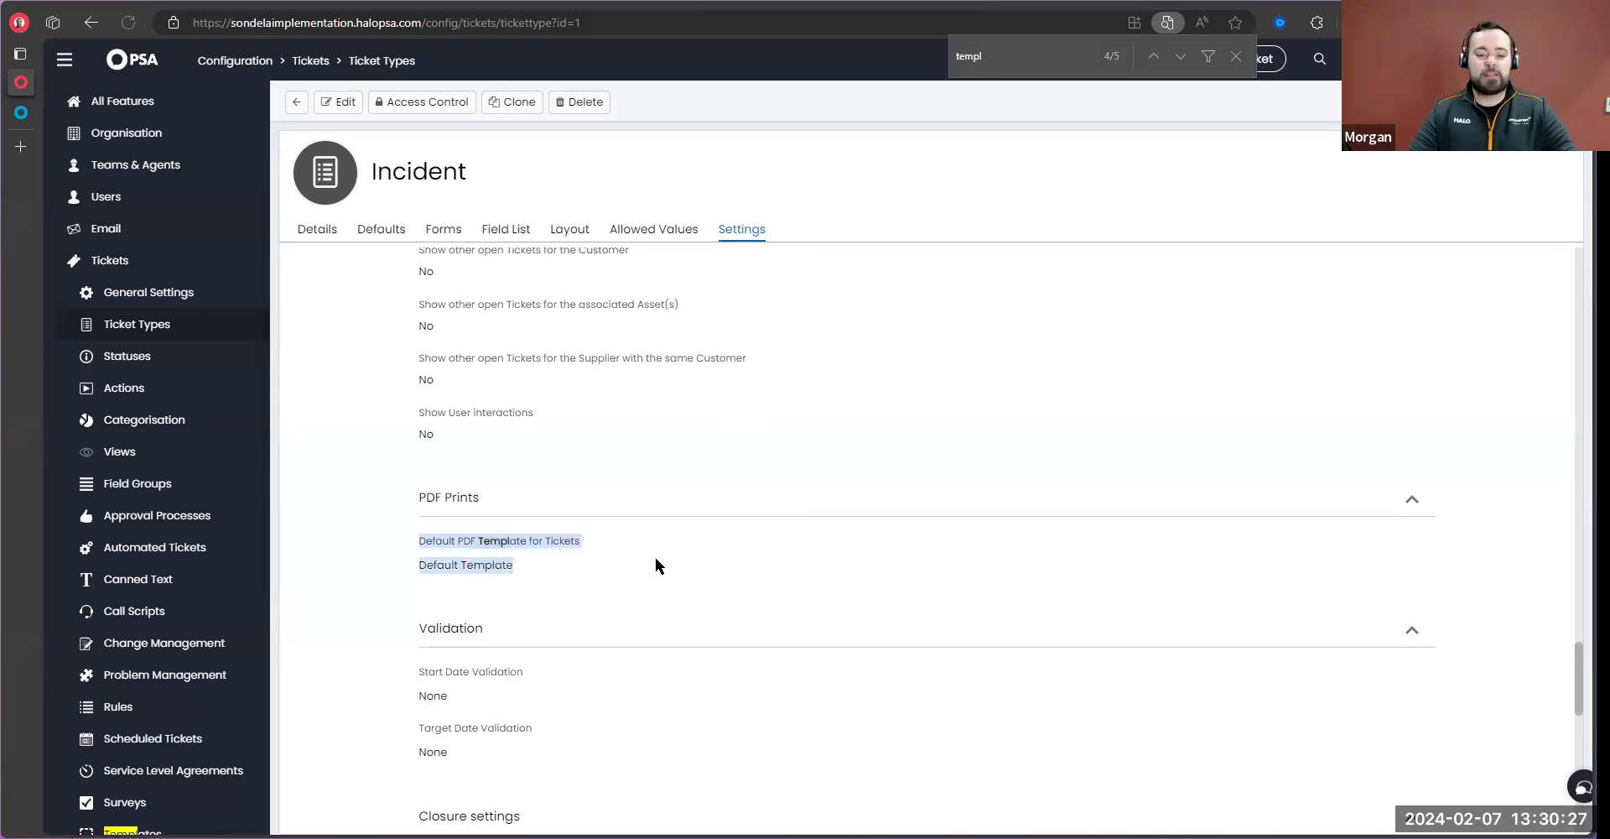
mouse_move(570, 565)
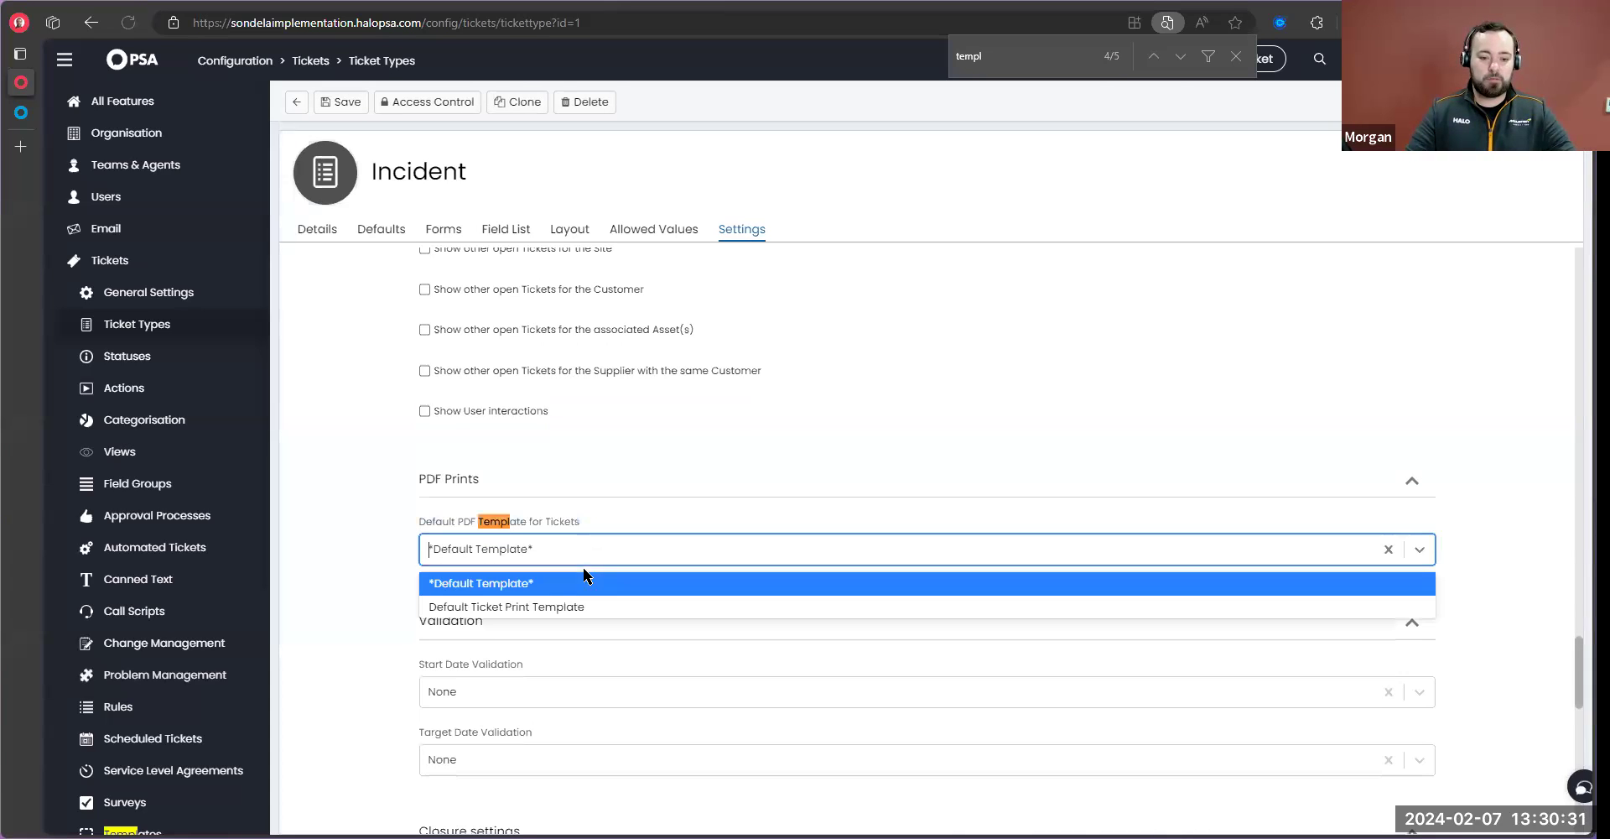
left_click(505, 606)
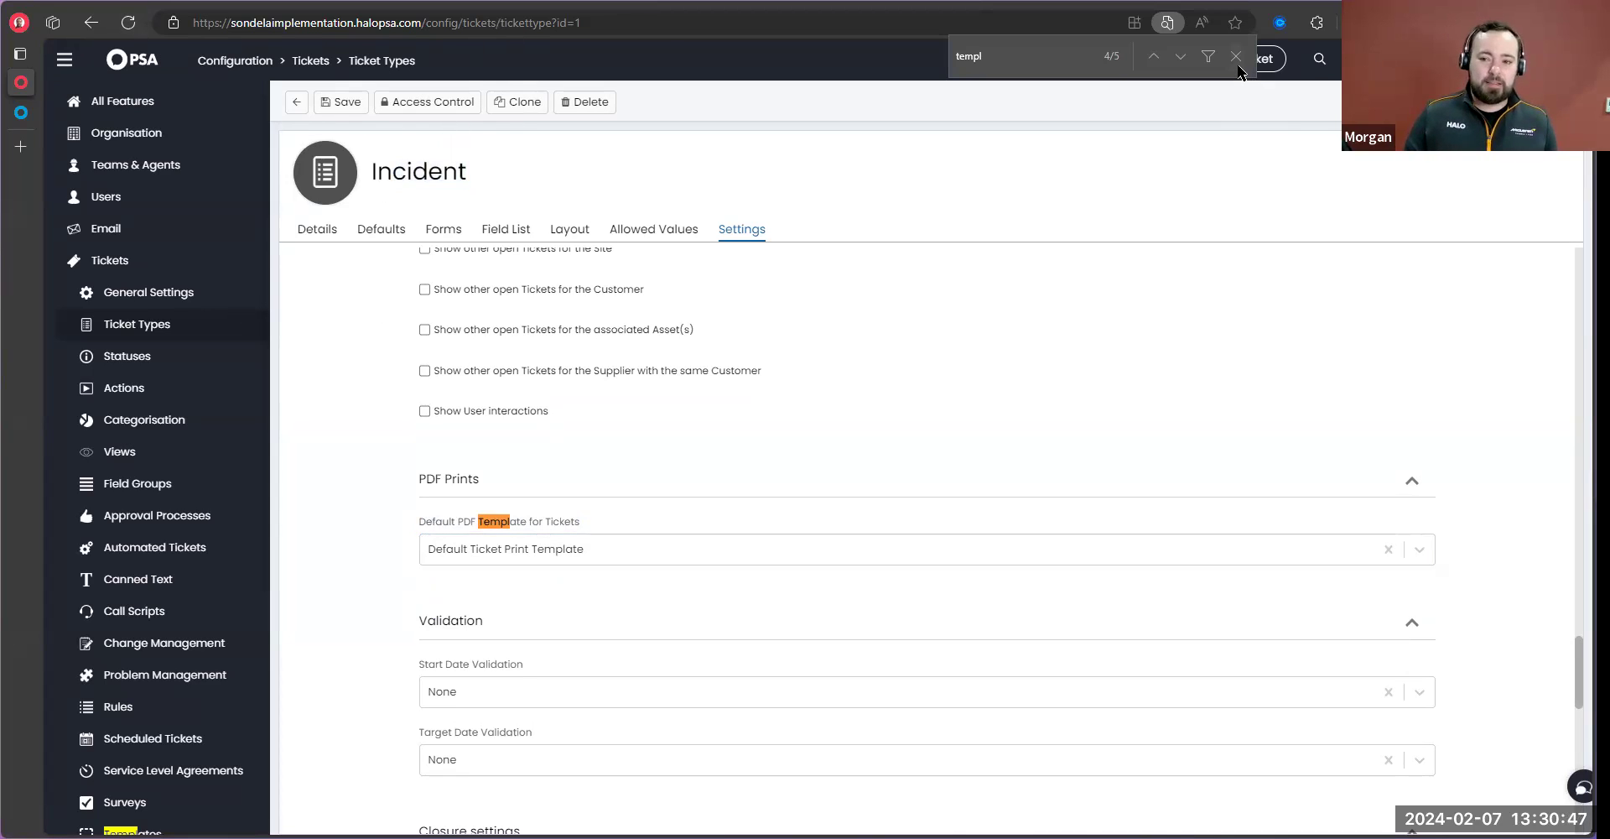
left_click(1237, 57)
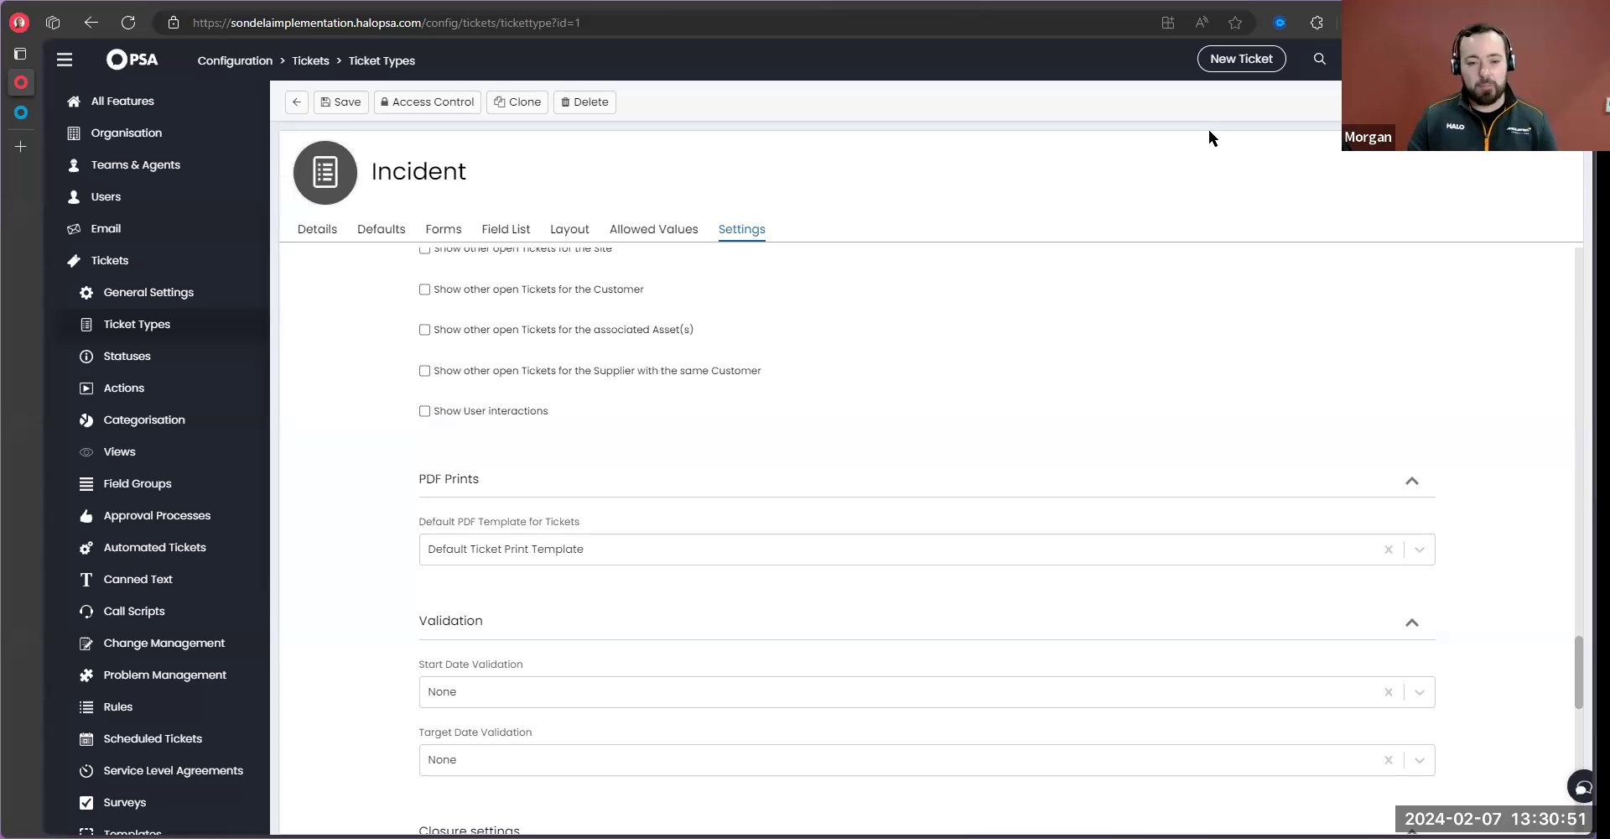
mouse_move(1221, 151)
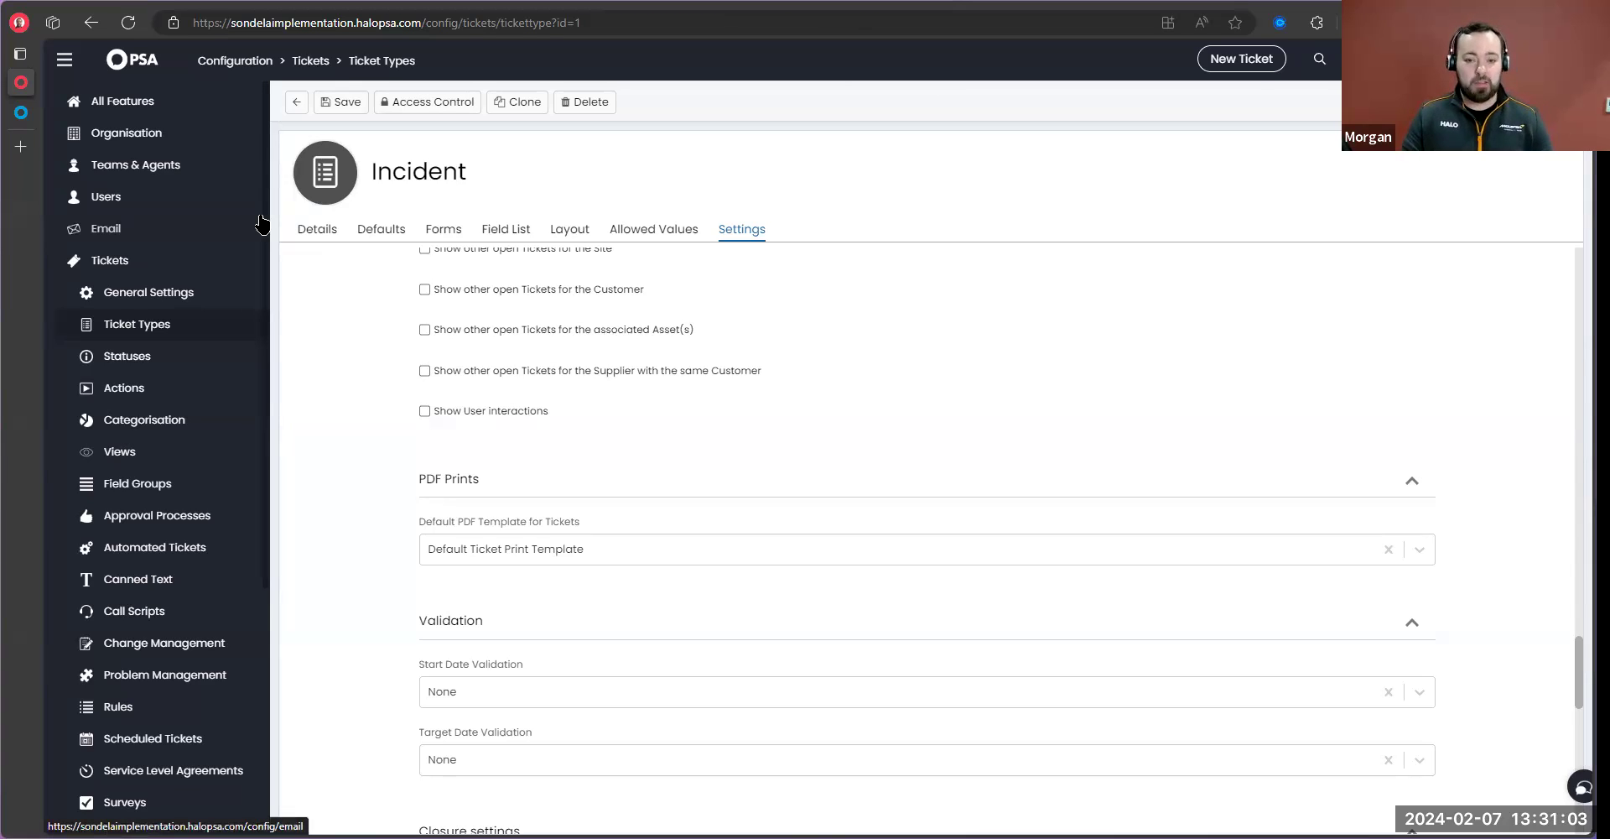
mouse_move(272, 67)
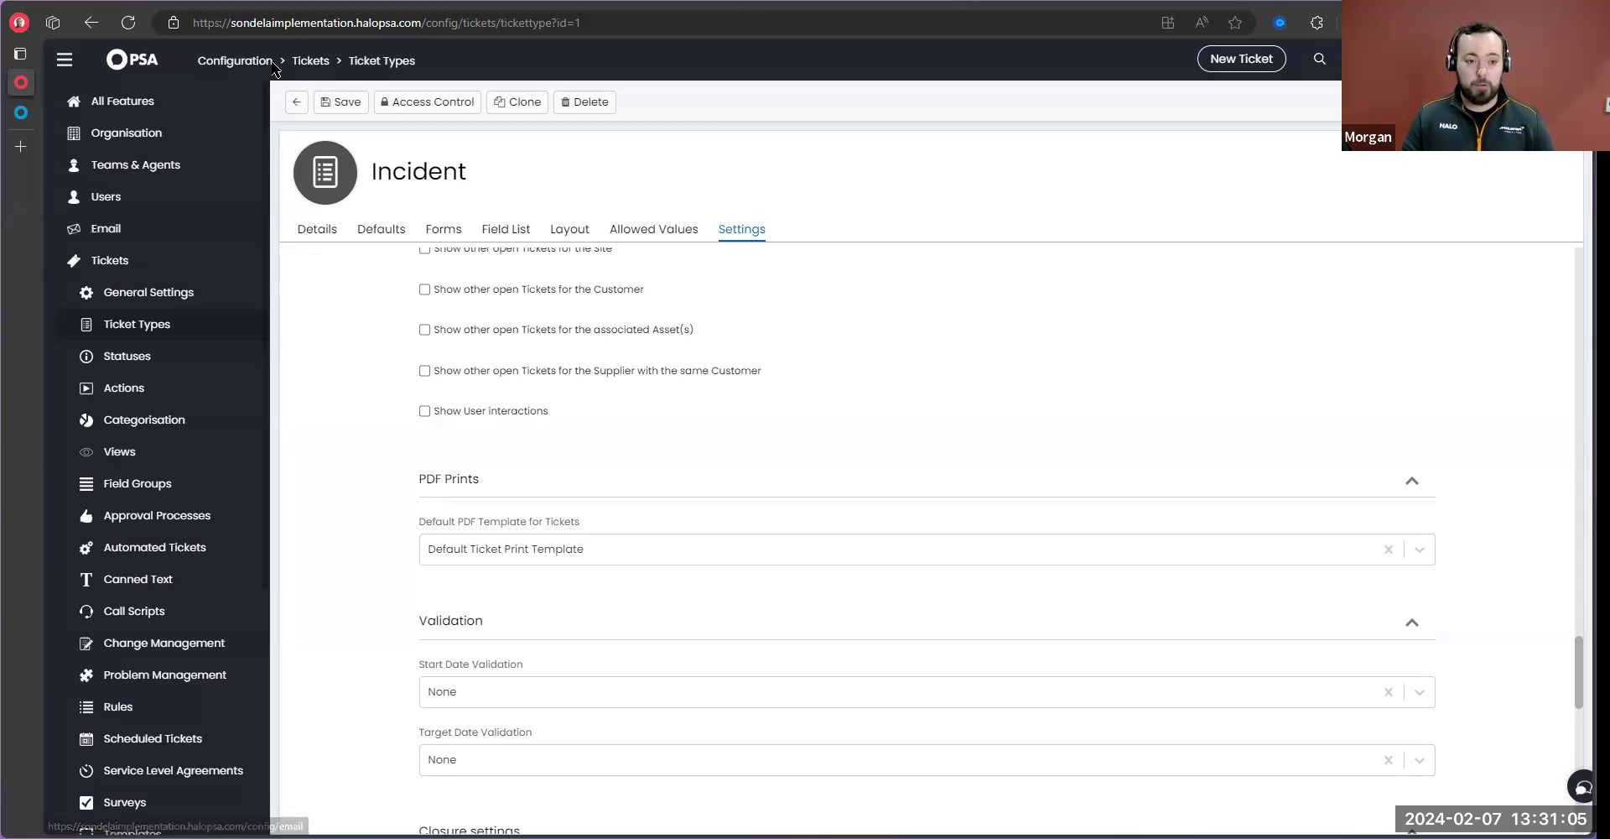
Find the pdf ticket action in the actions list and show its details
left_click(235, 61)
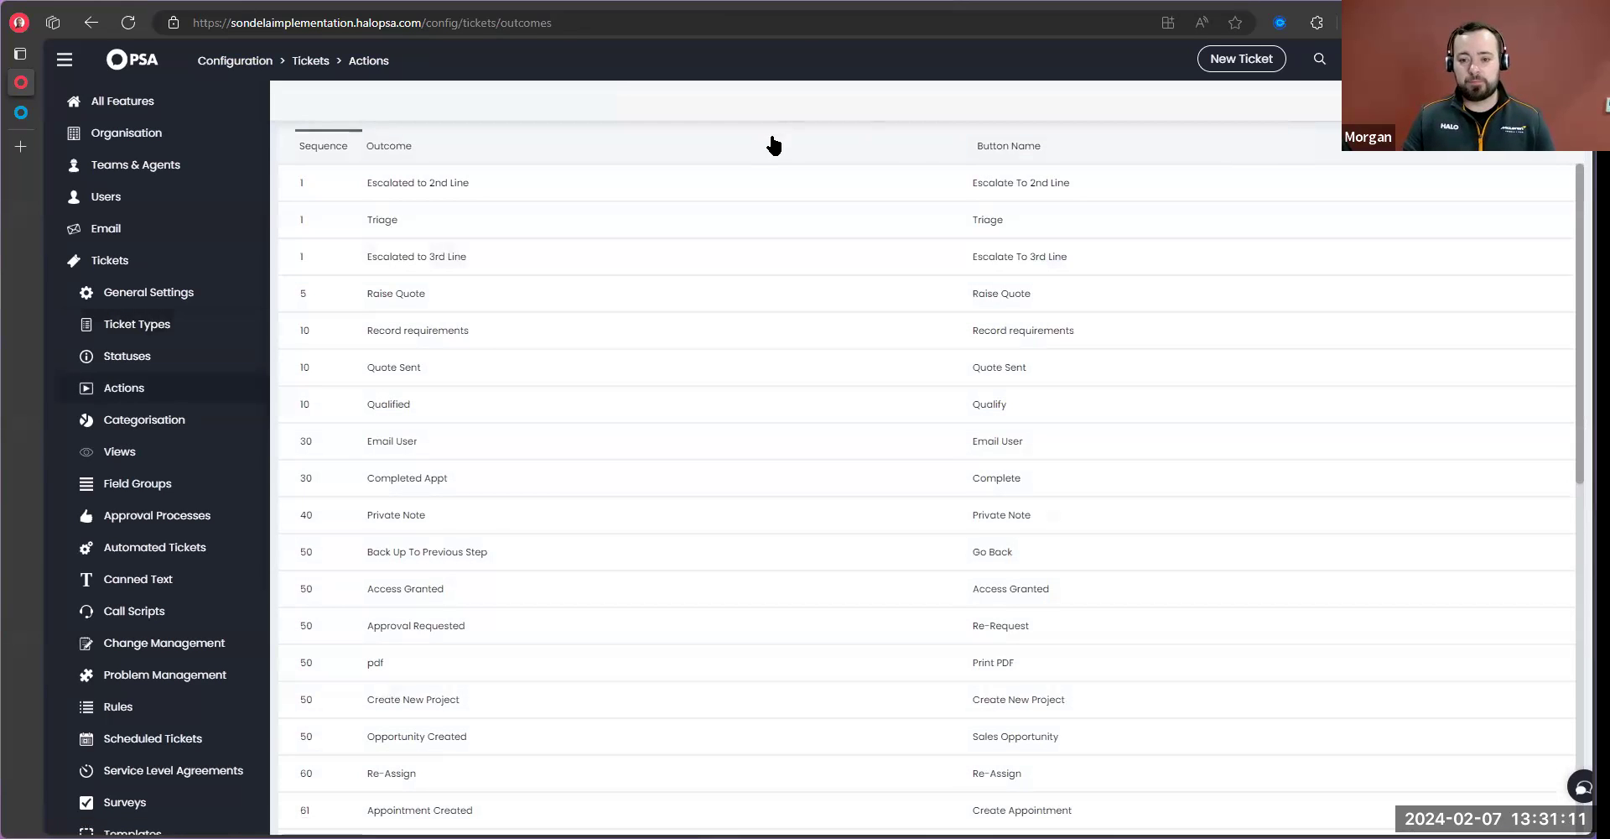
type("p")
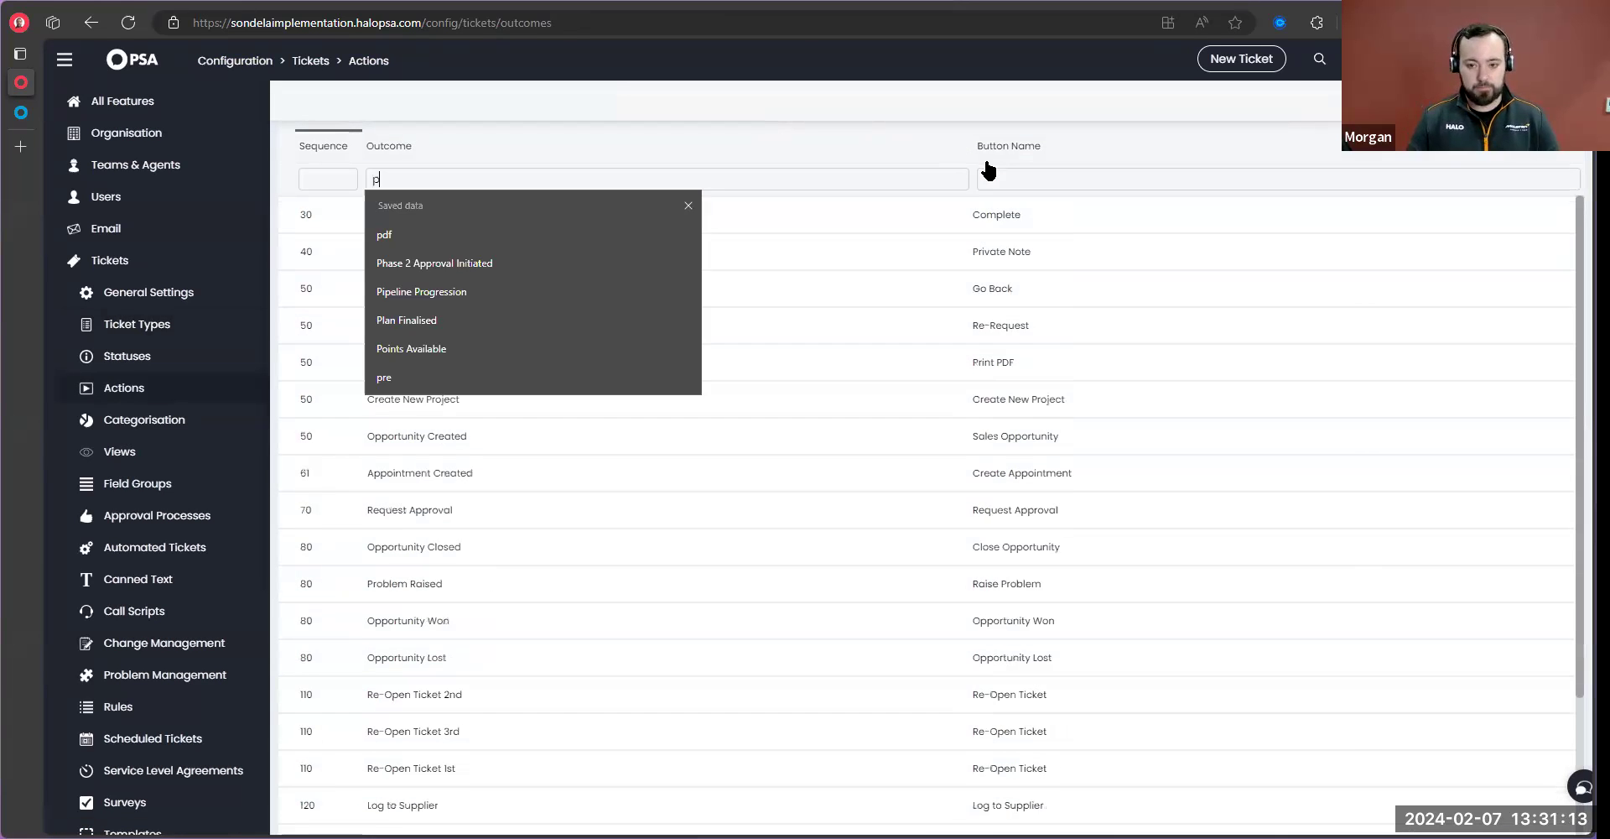
left_click(384, 234)
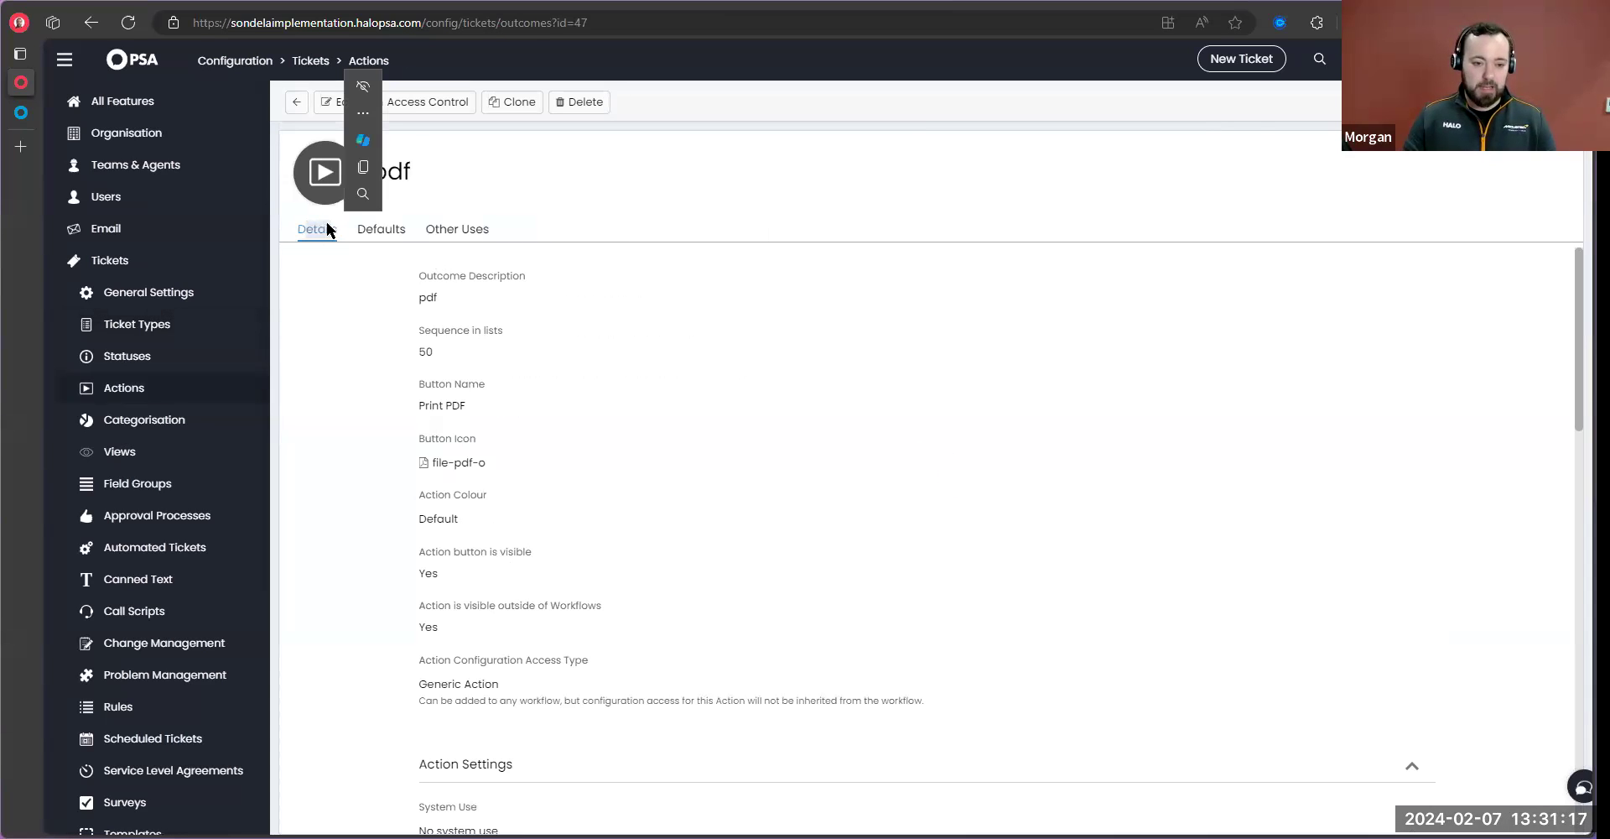
left_click(390, 327)
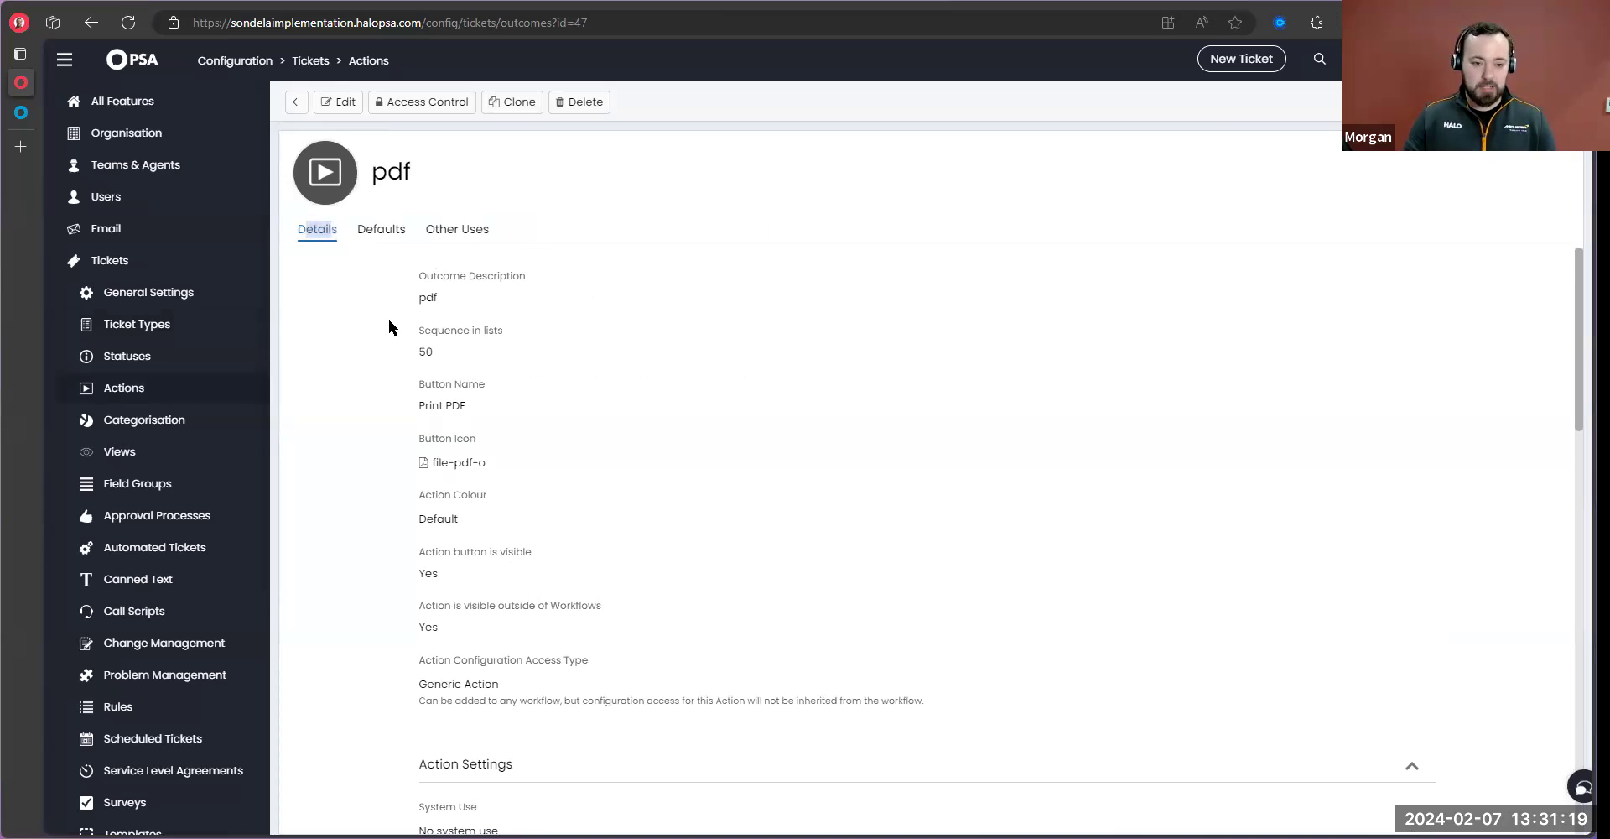
scroll("down", 3)
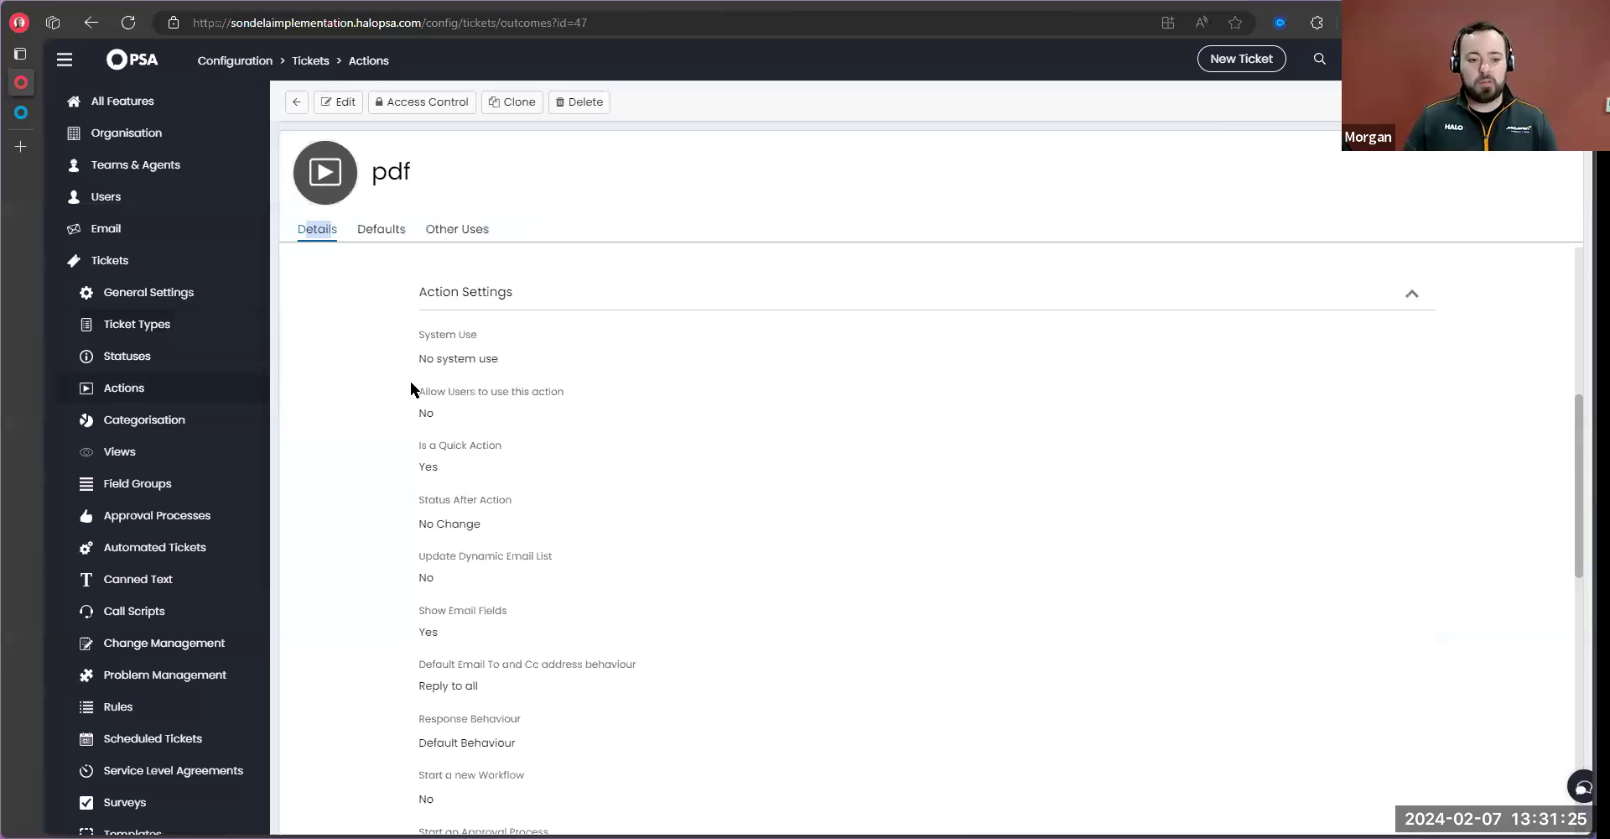
Set the pdf action's attached ticket PDF report to Default Ticket Print Template
left_click(337, 103)
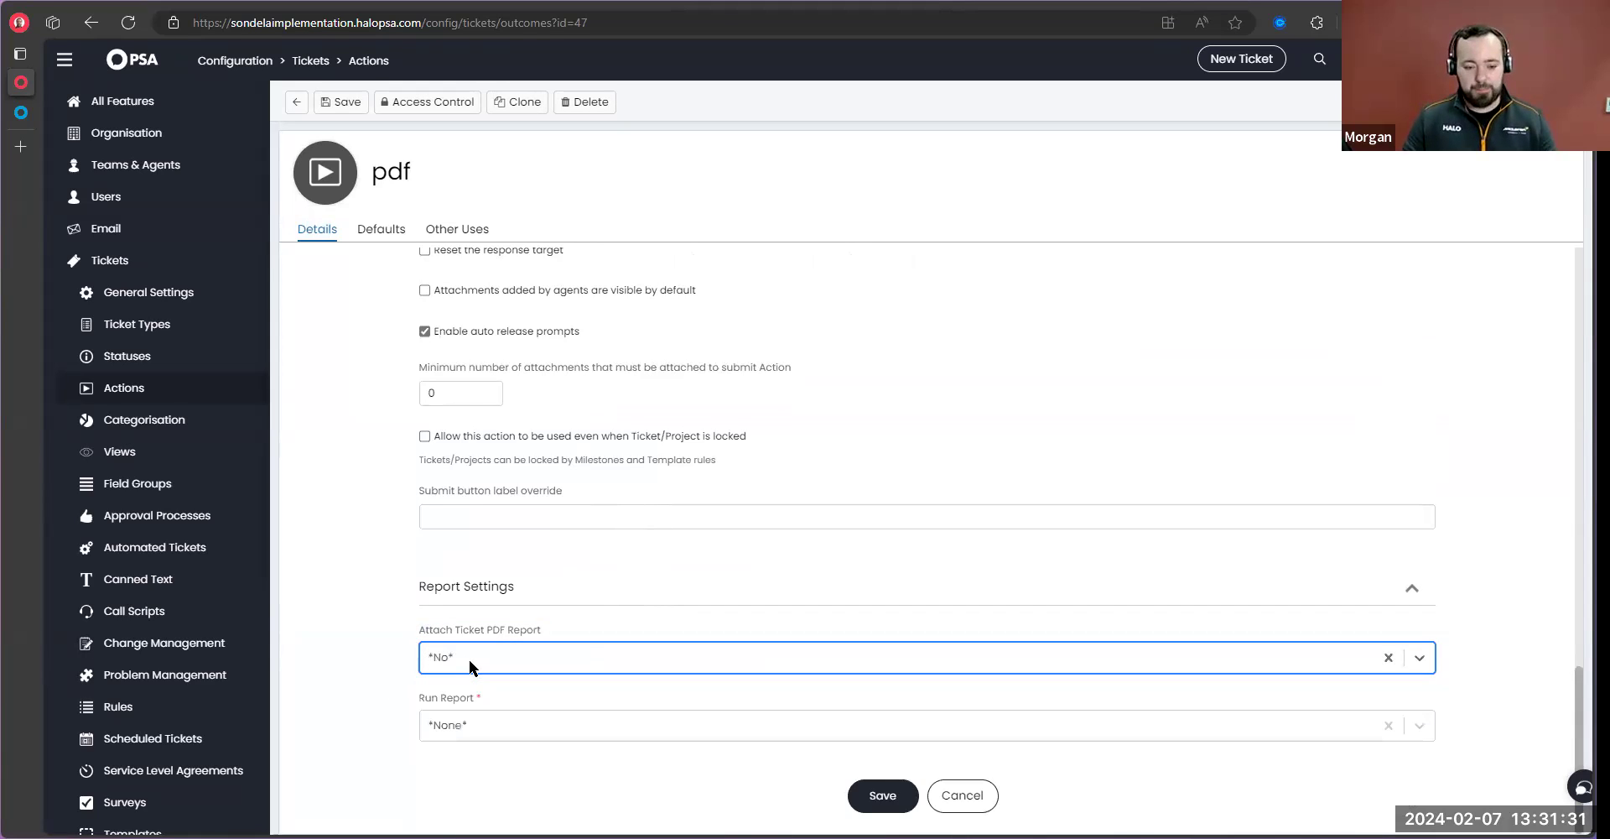
mouse_move(506, 710)
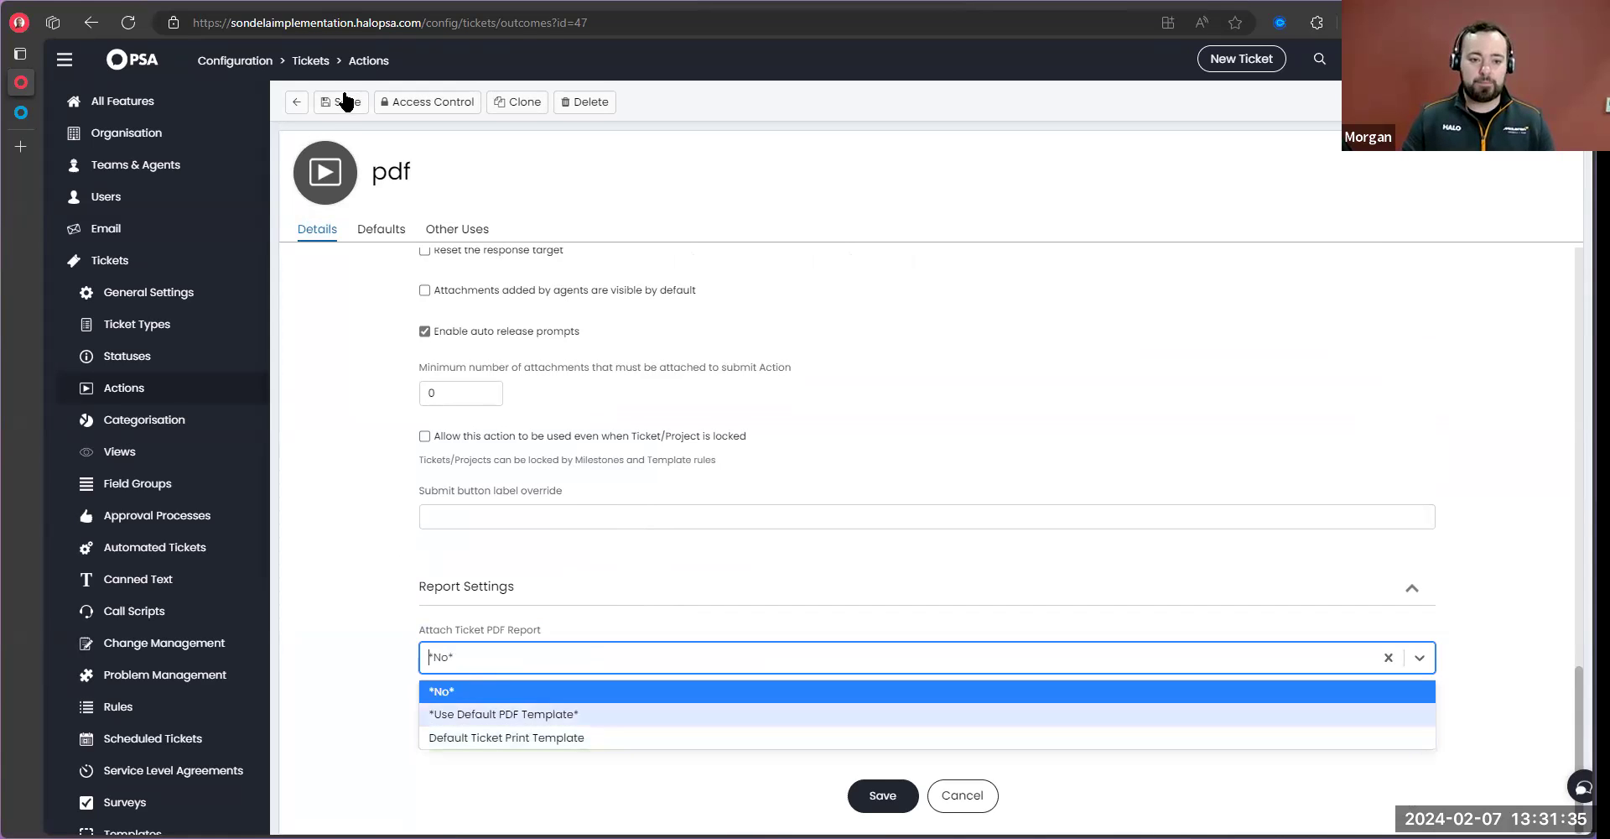
left_click(505, 736)
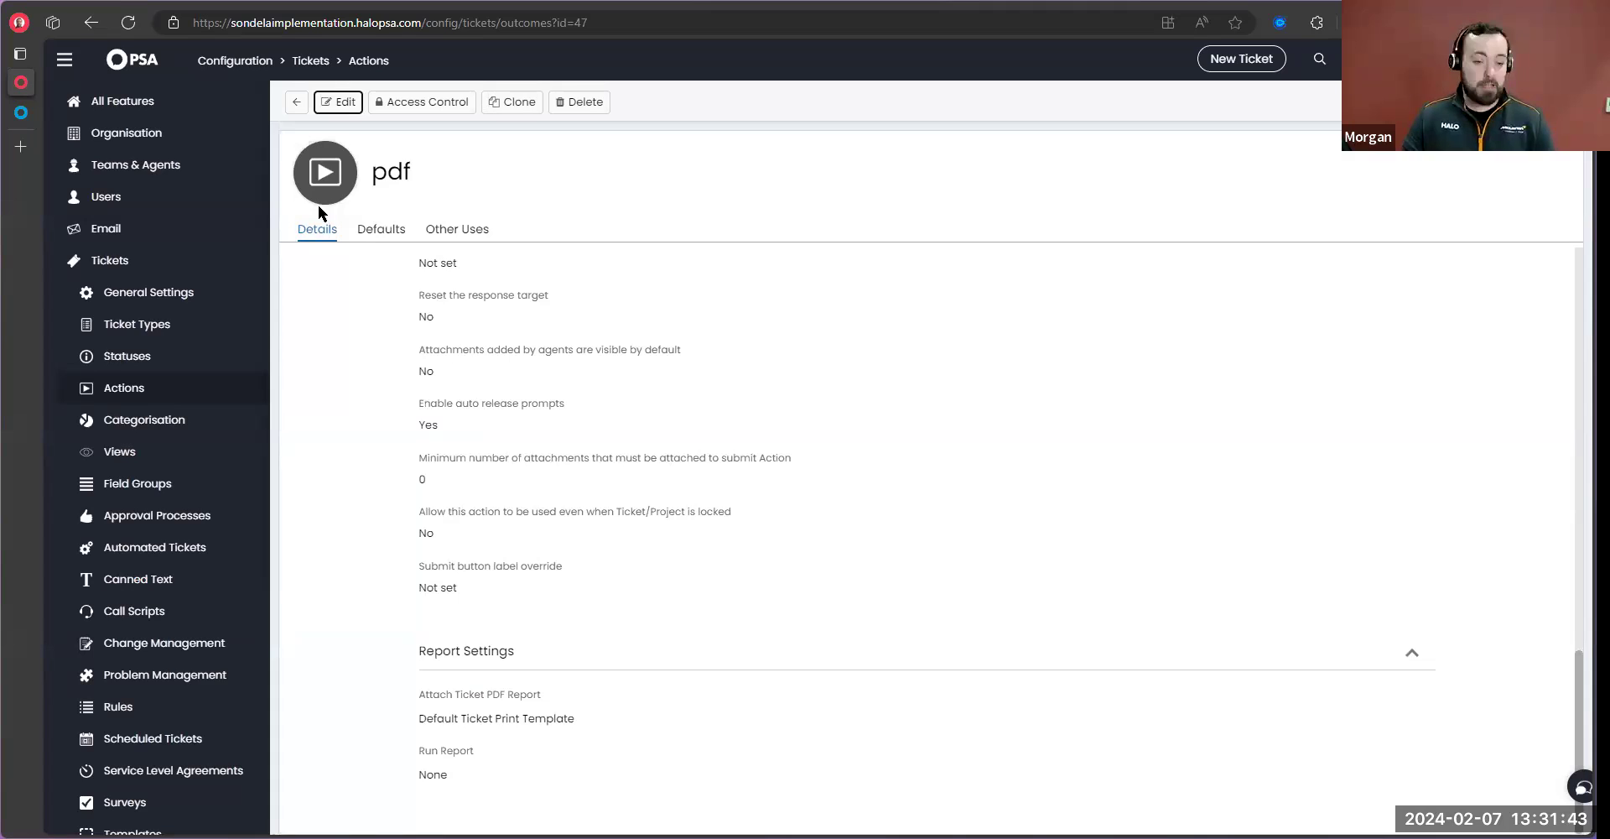
scroll("up", 3)
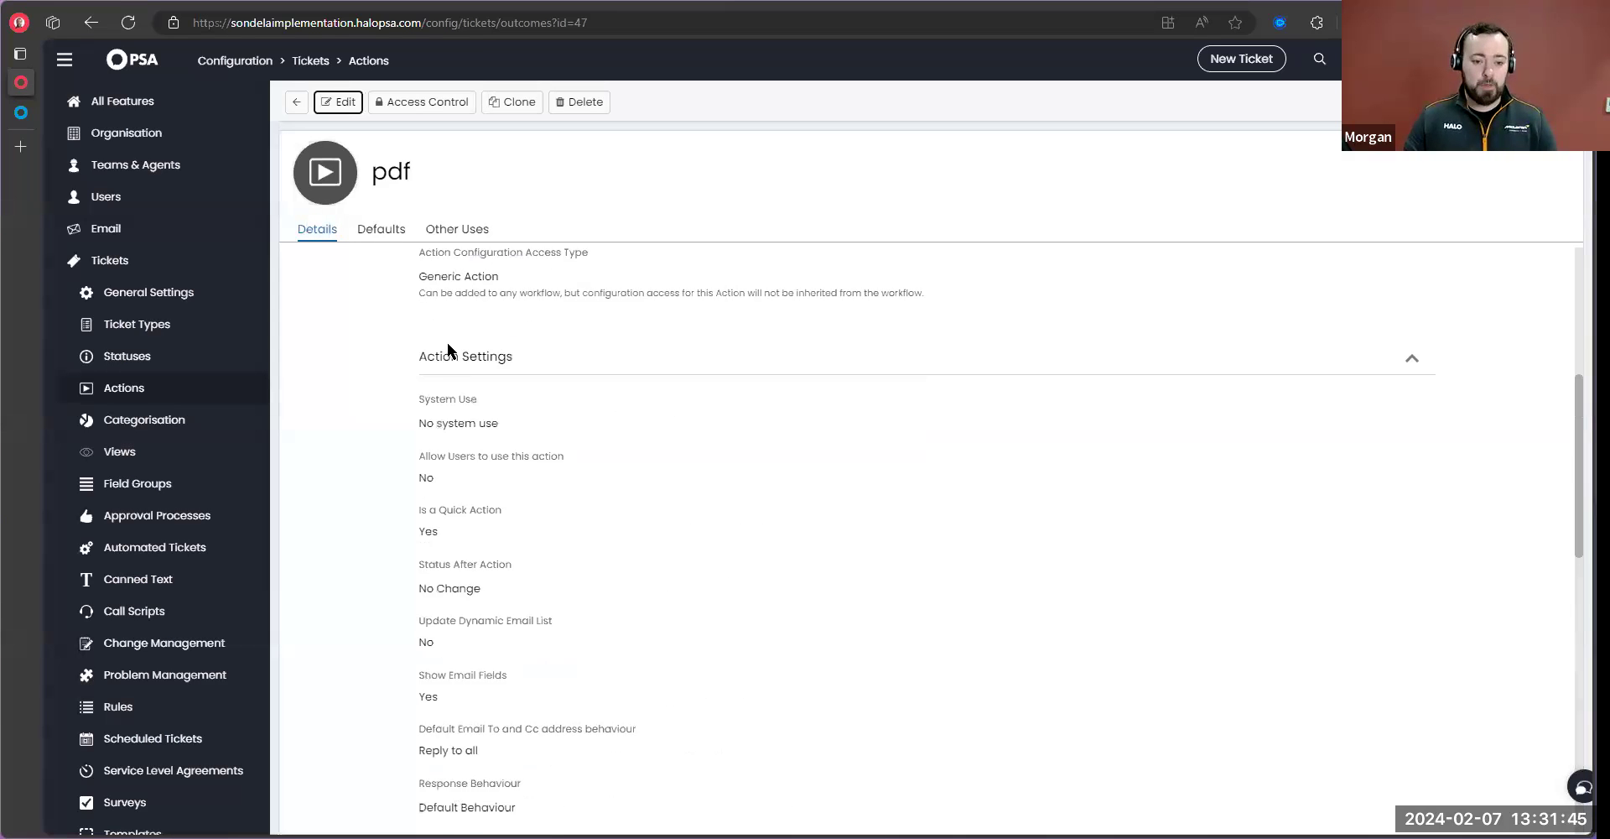
scroll("up", 3)
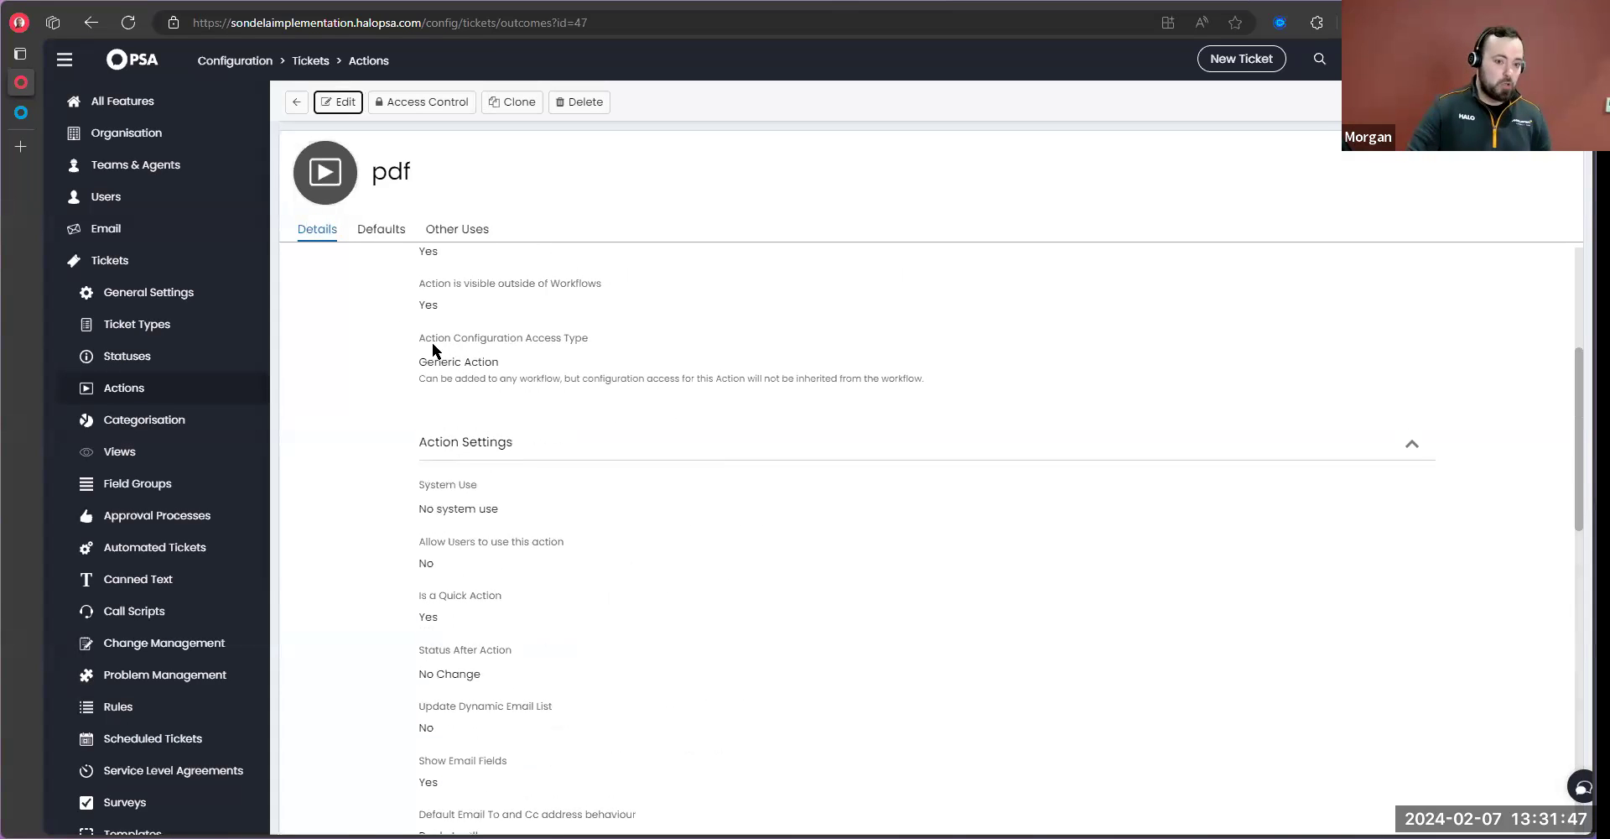
mouse_move(416, 603)
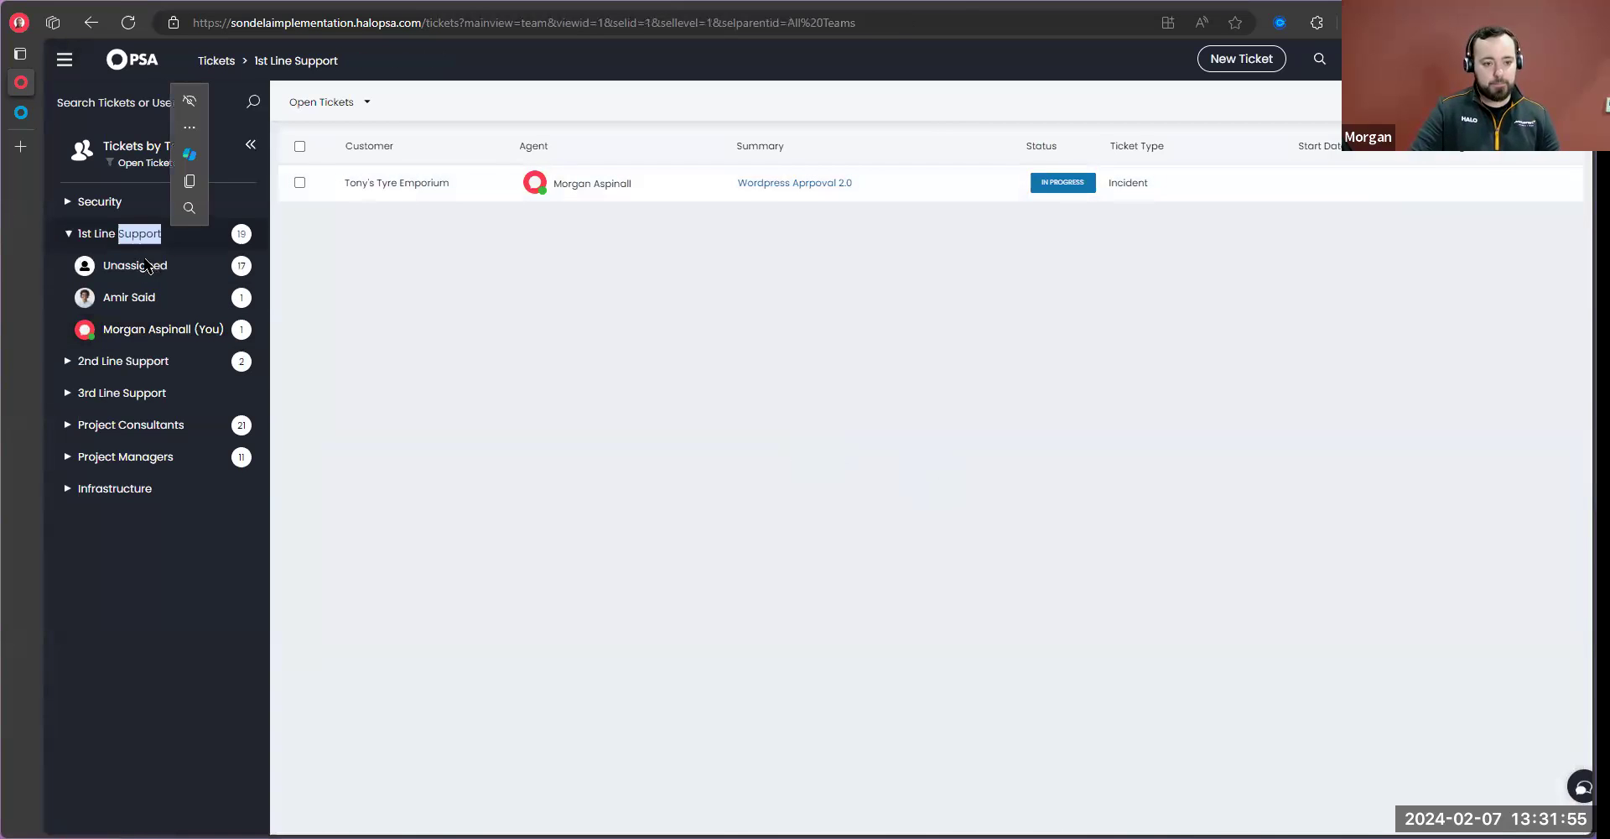
Run Print PDF on unassigned ticket 2251, logging a response, and view the attached Ticket Details Report 2251.pdf
left_click(134, 265)
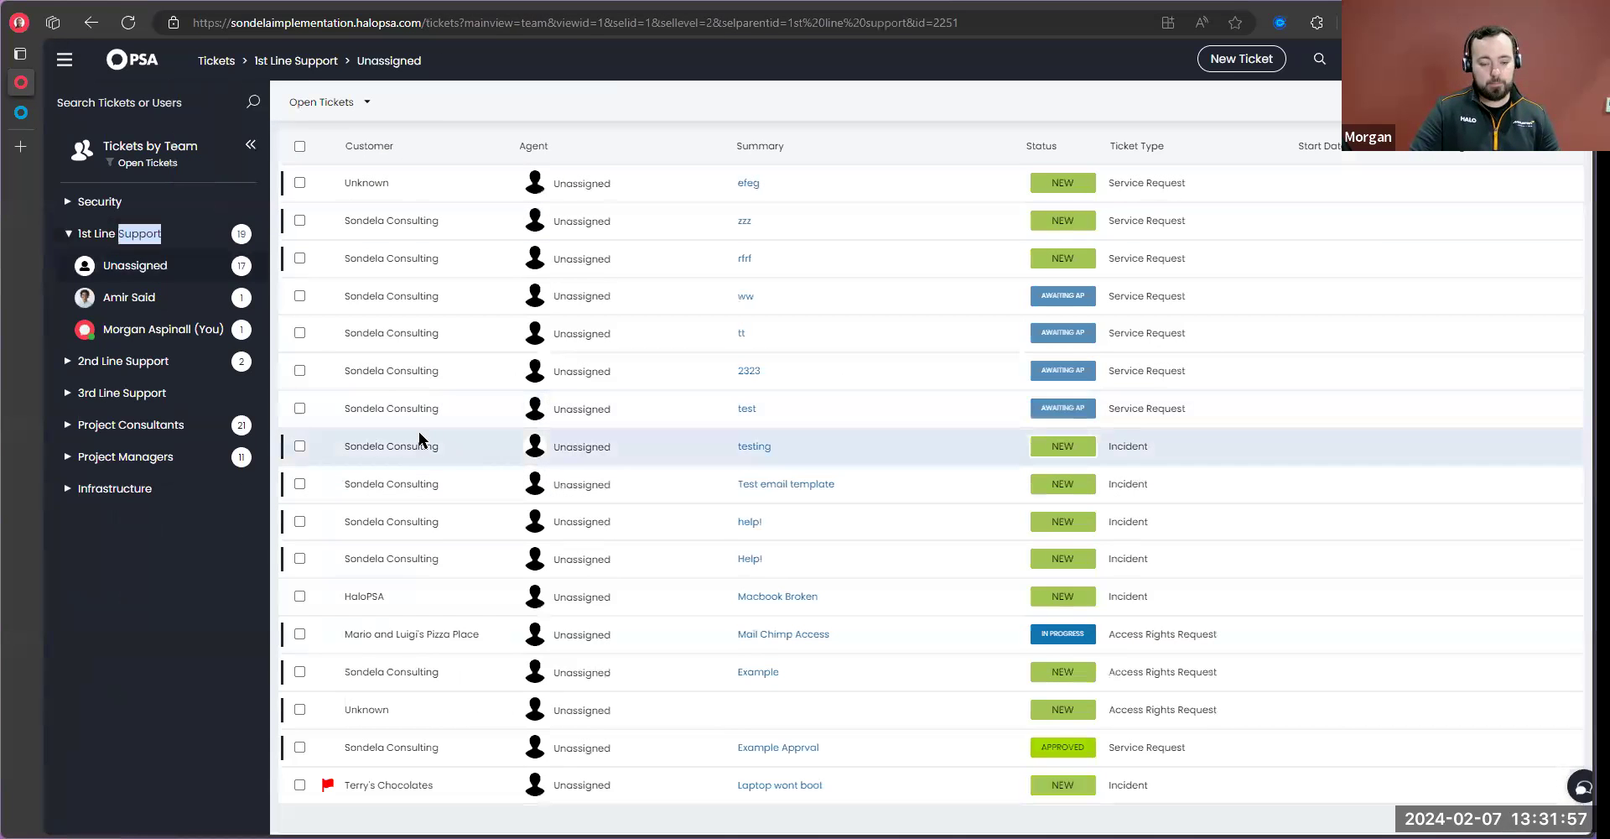
left_click(753, 446)
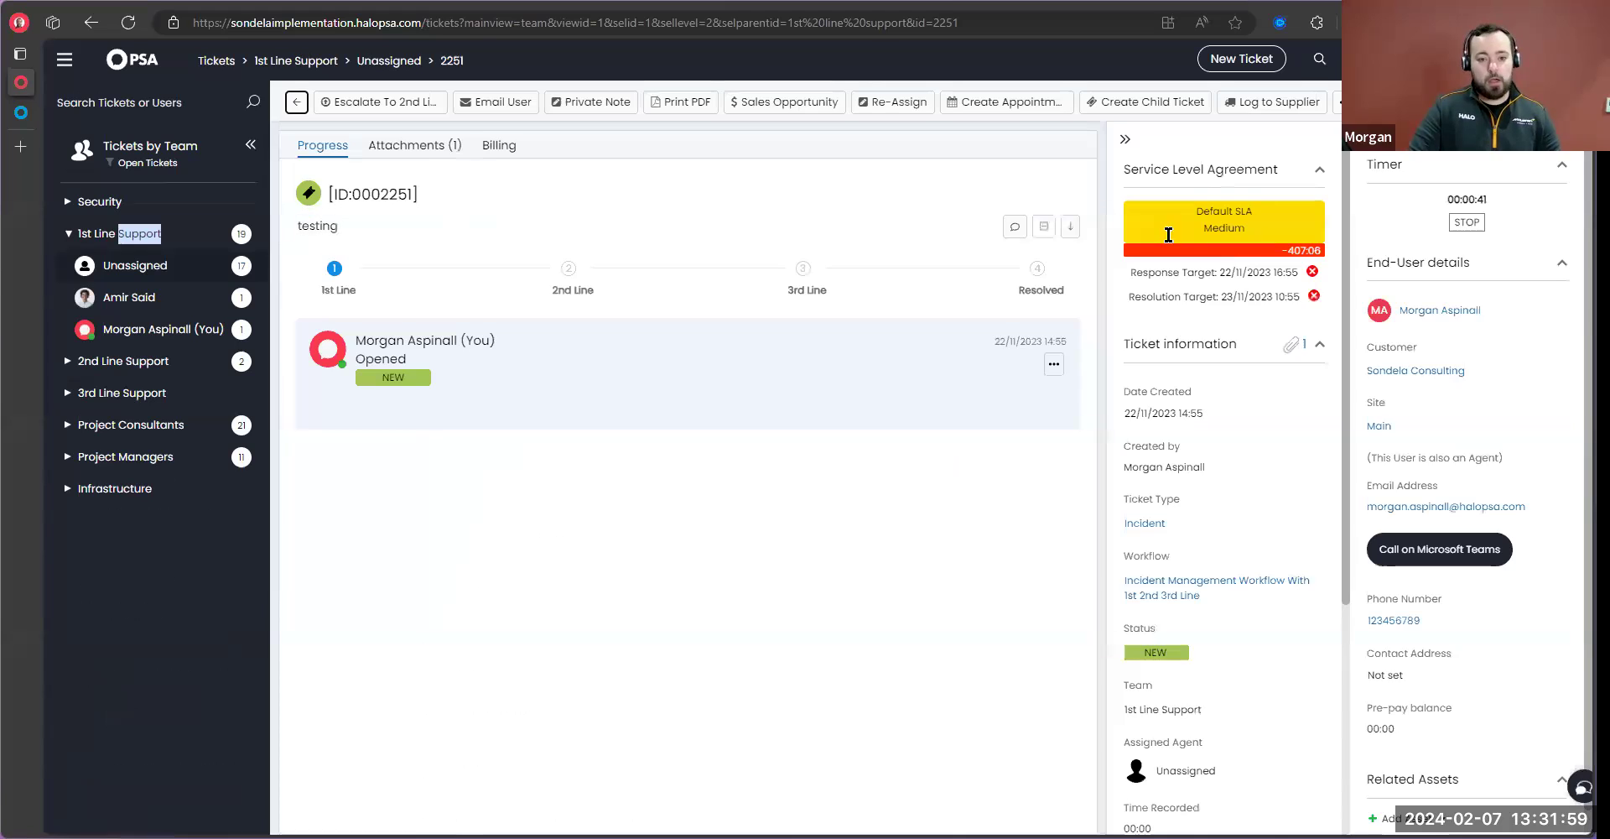
mouse_move(677, 102)
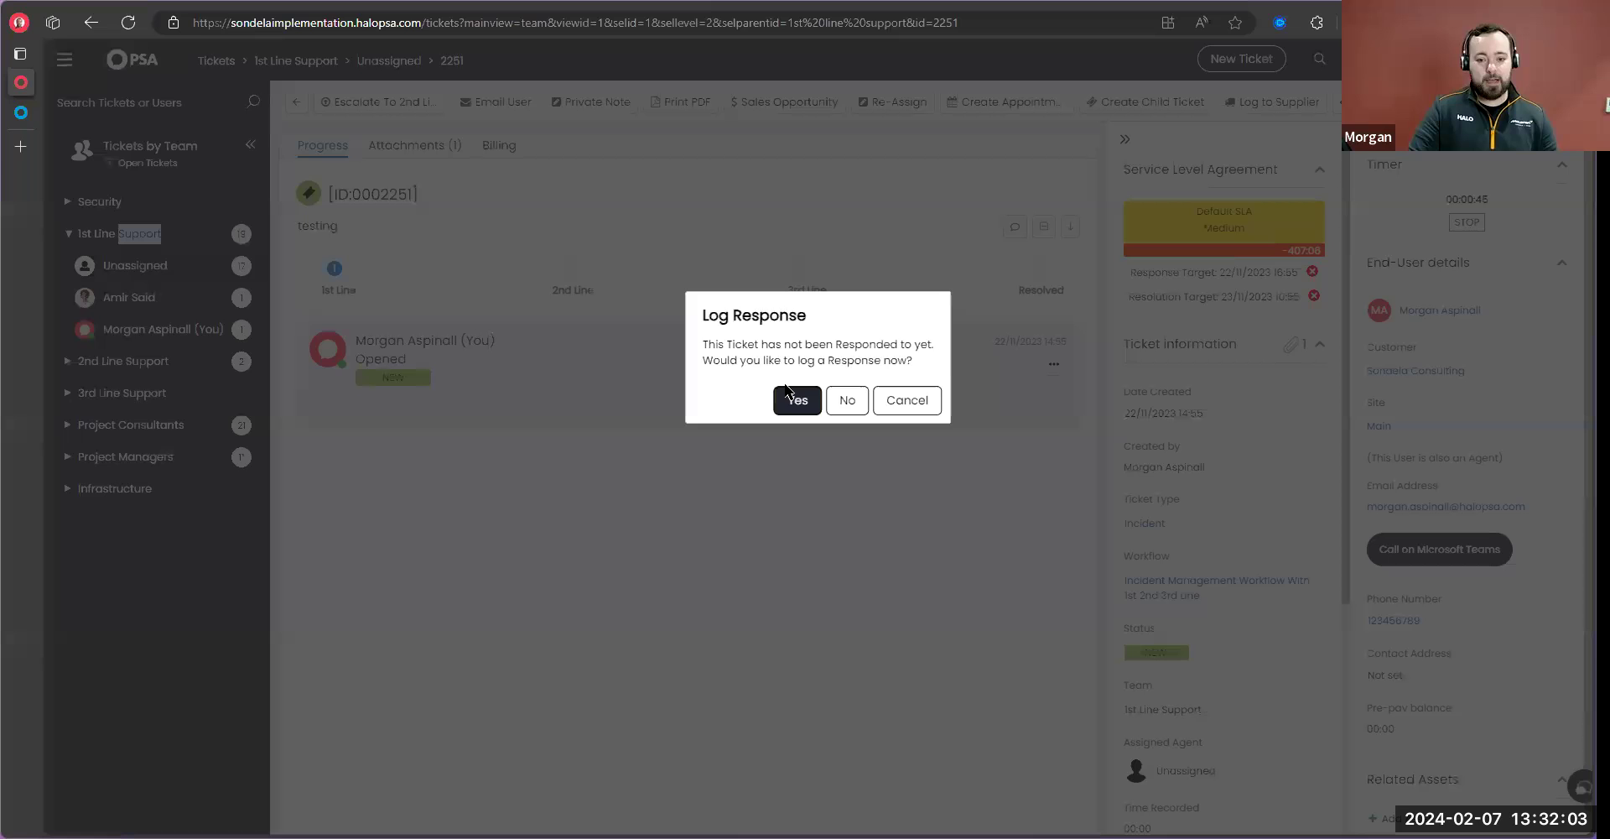
left_click(795, 400)
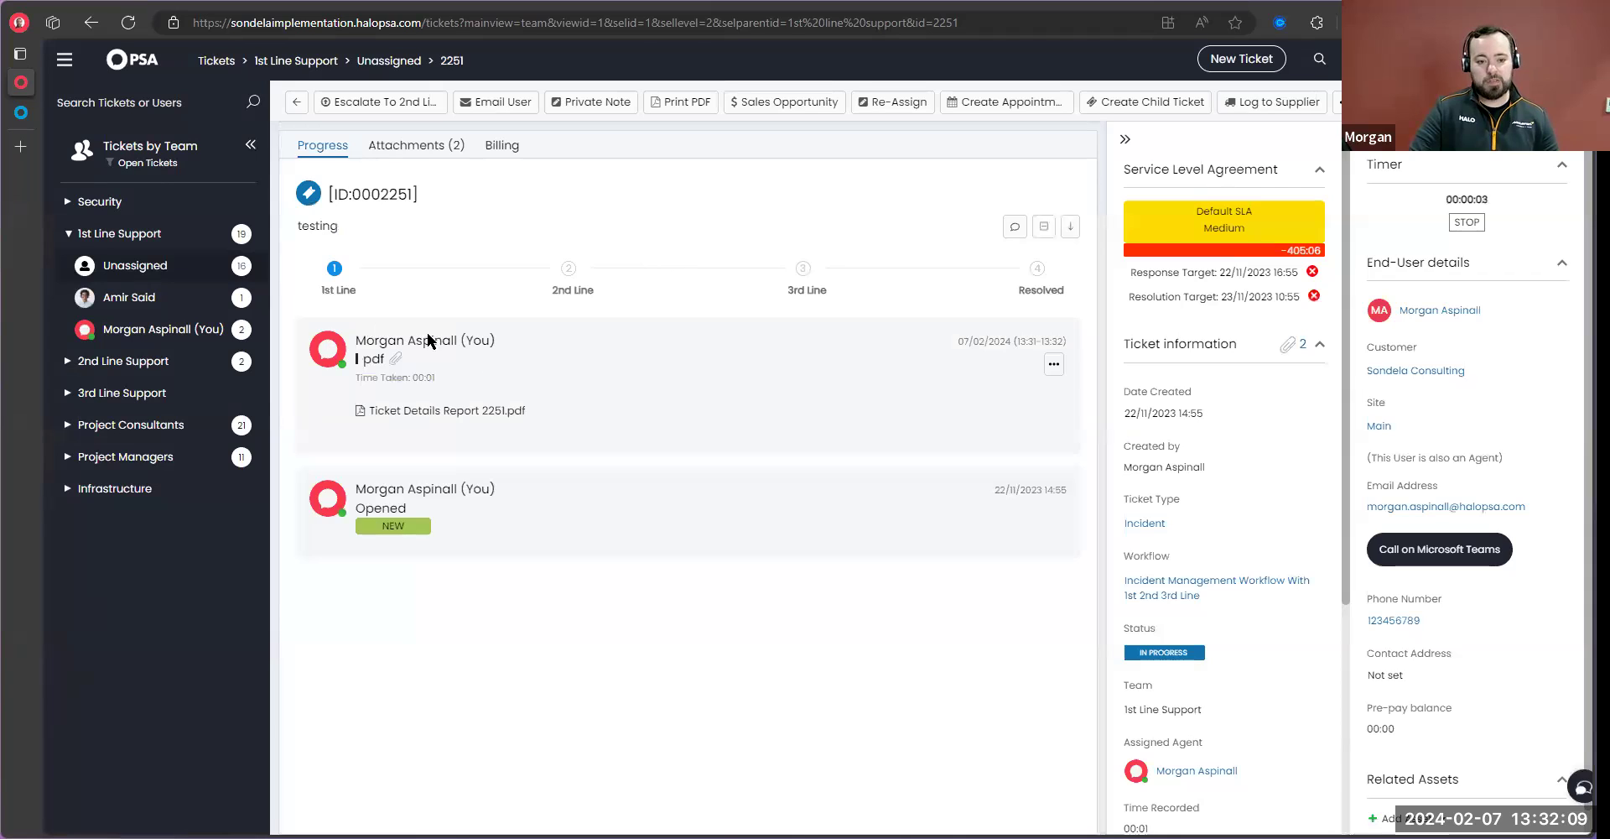
mouse_move(399, 413)
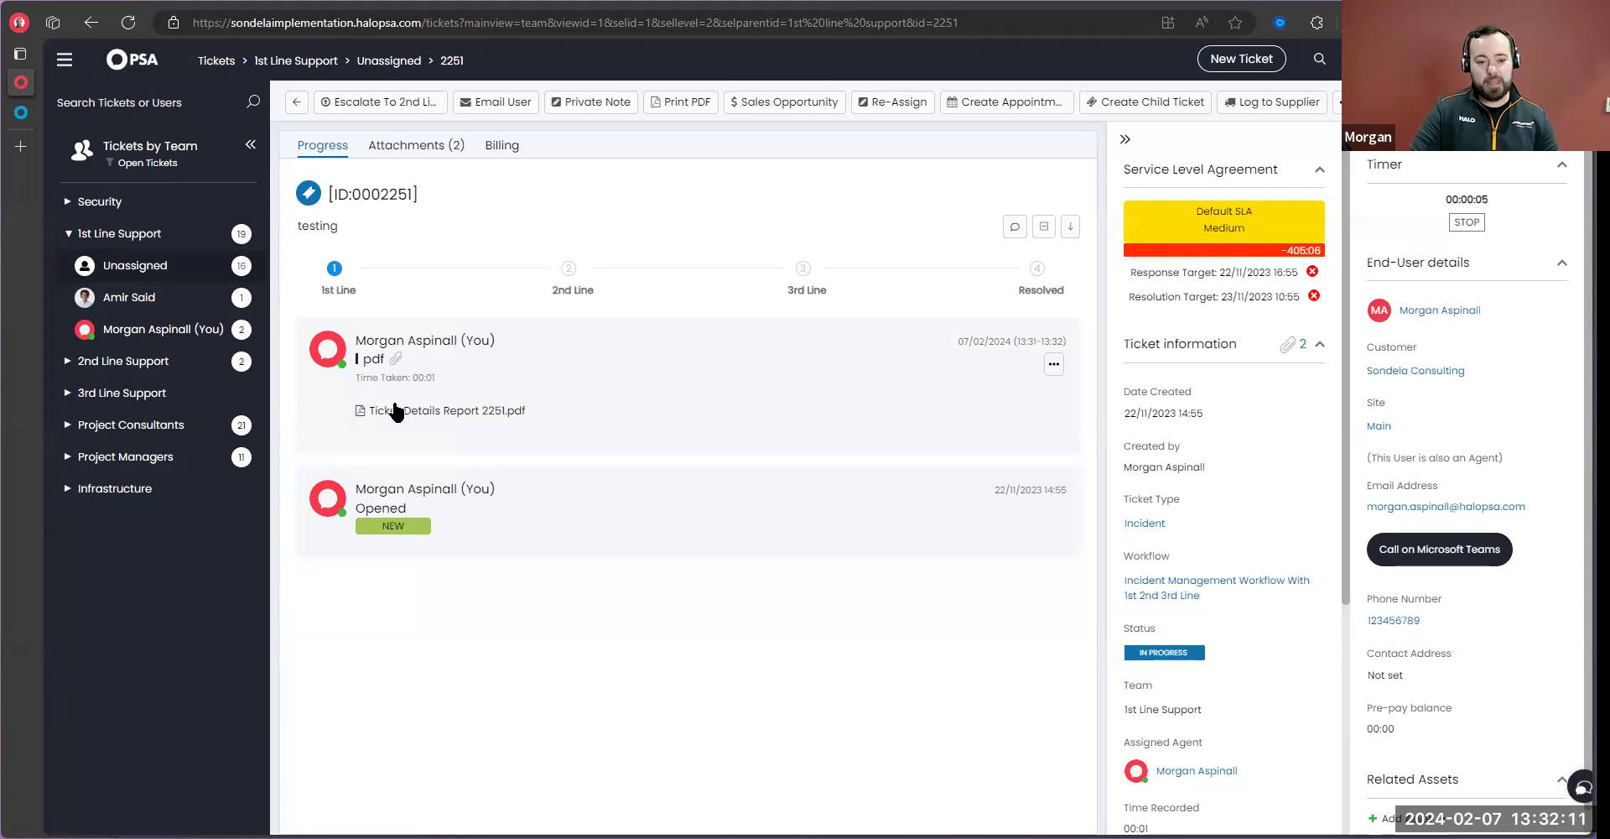
left_click(448, 409)
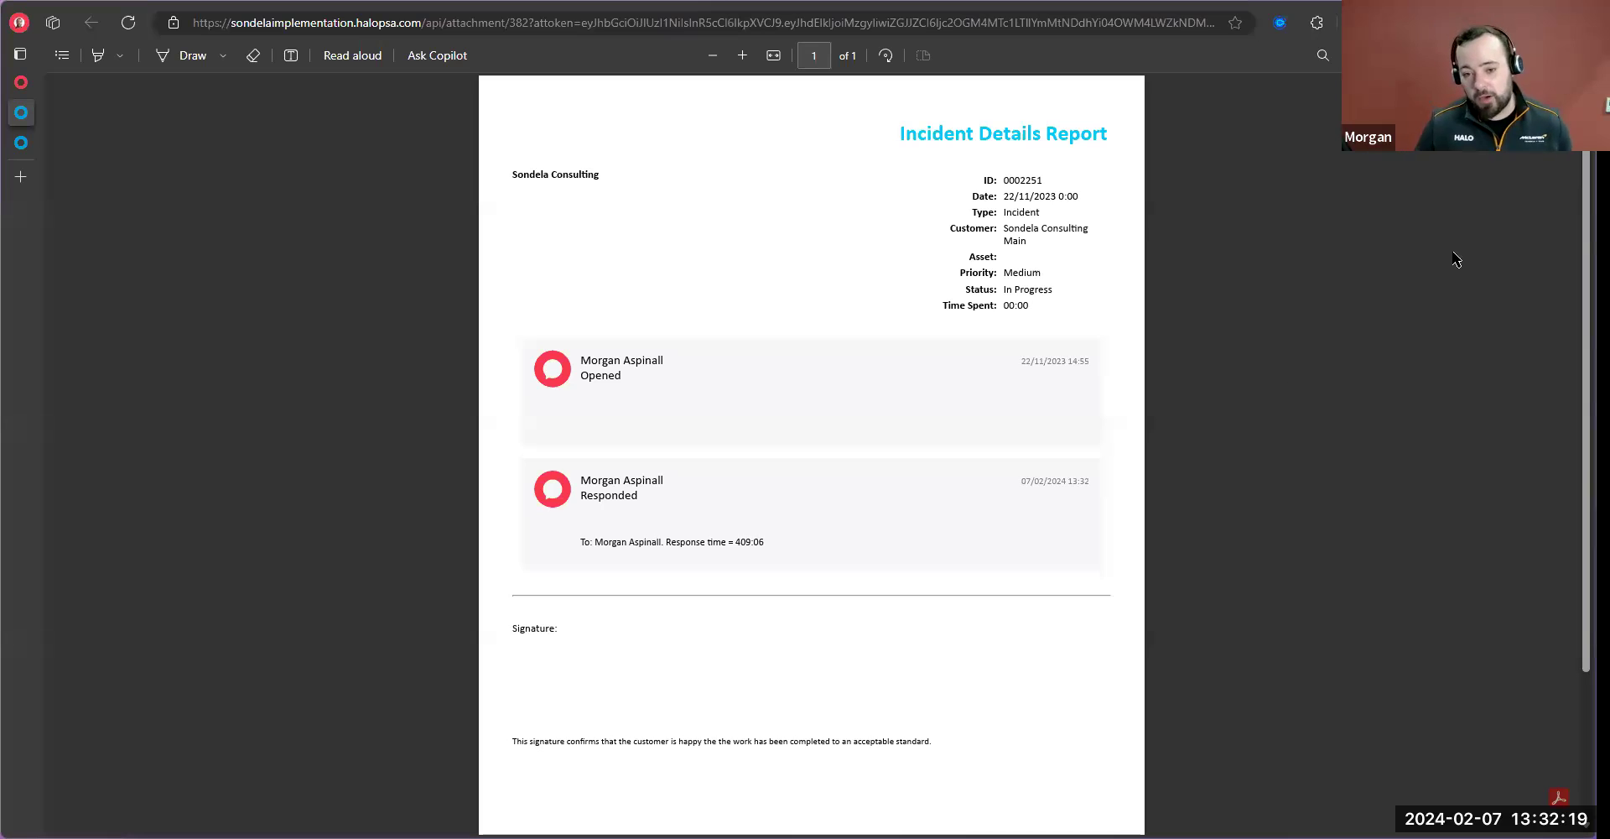
mouse_move(1061, 337)
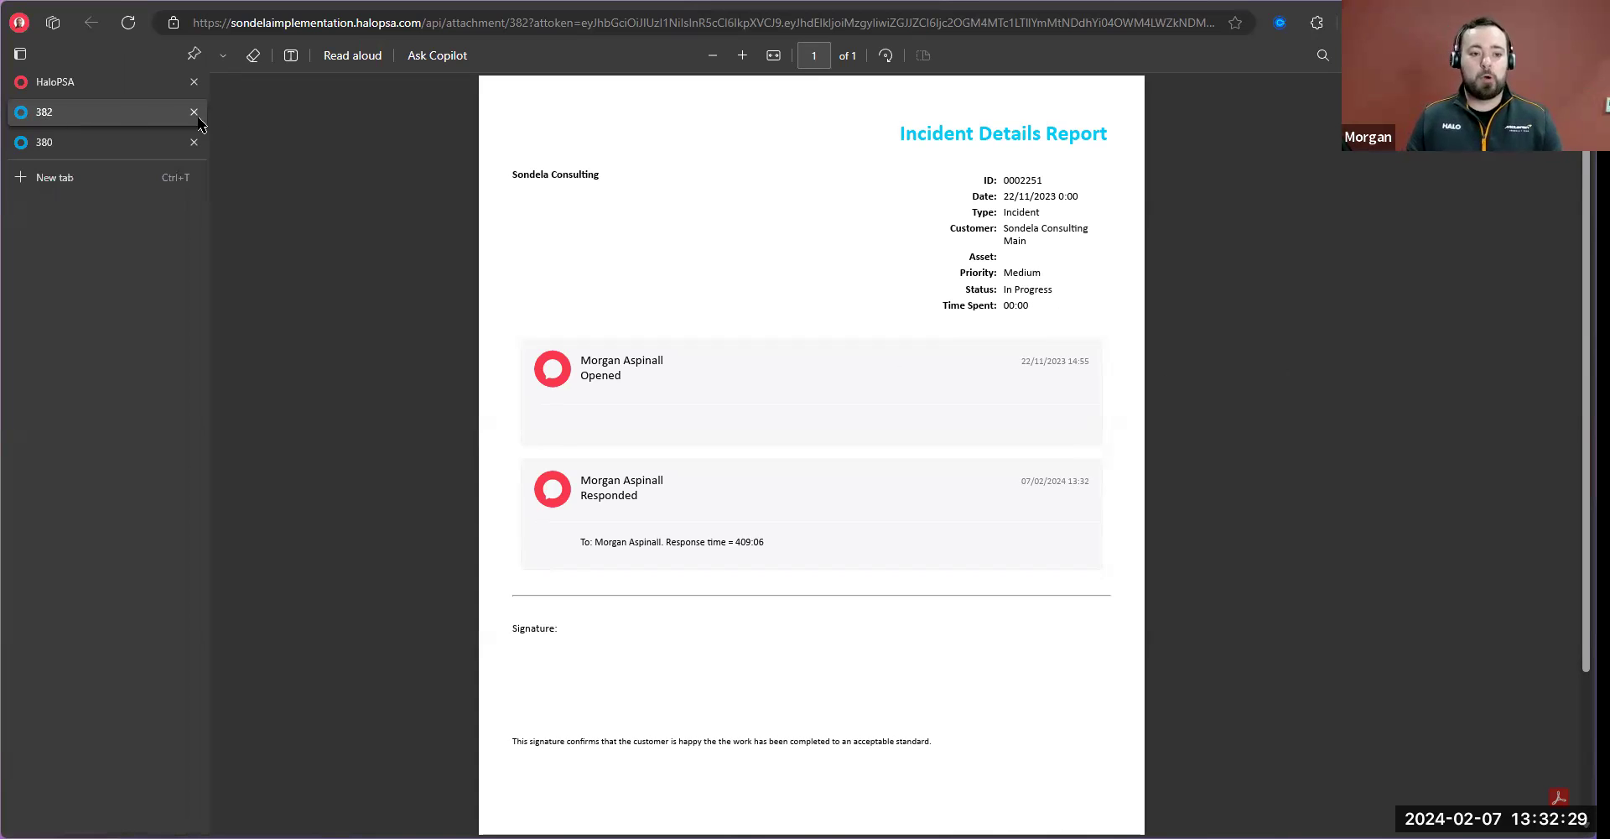
left_click(193, 113)
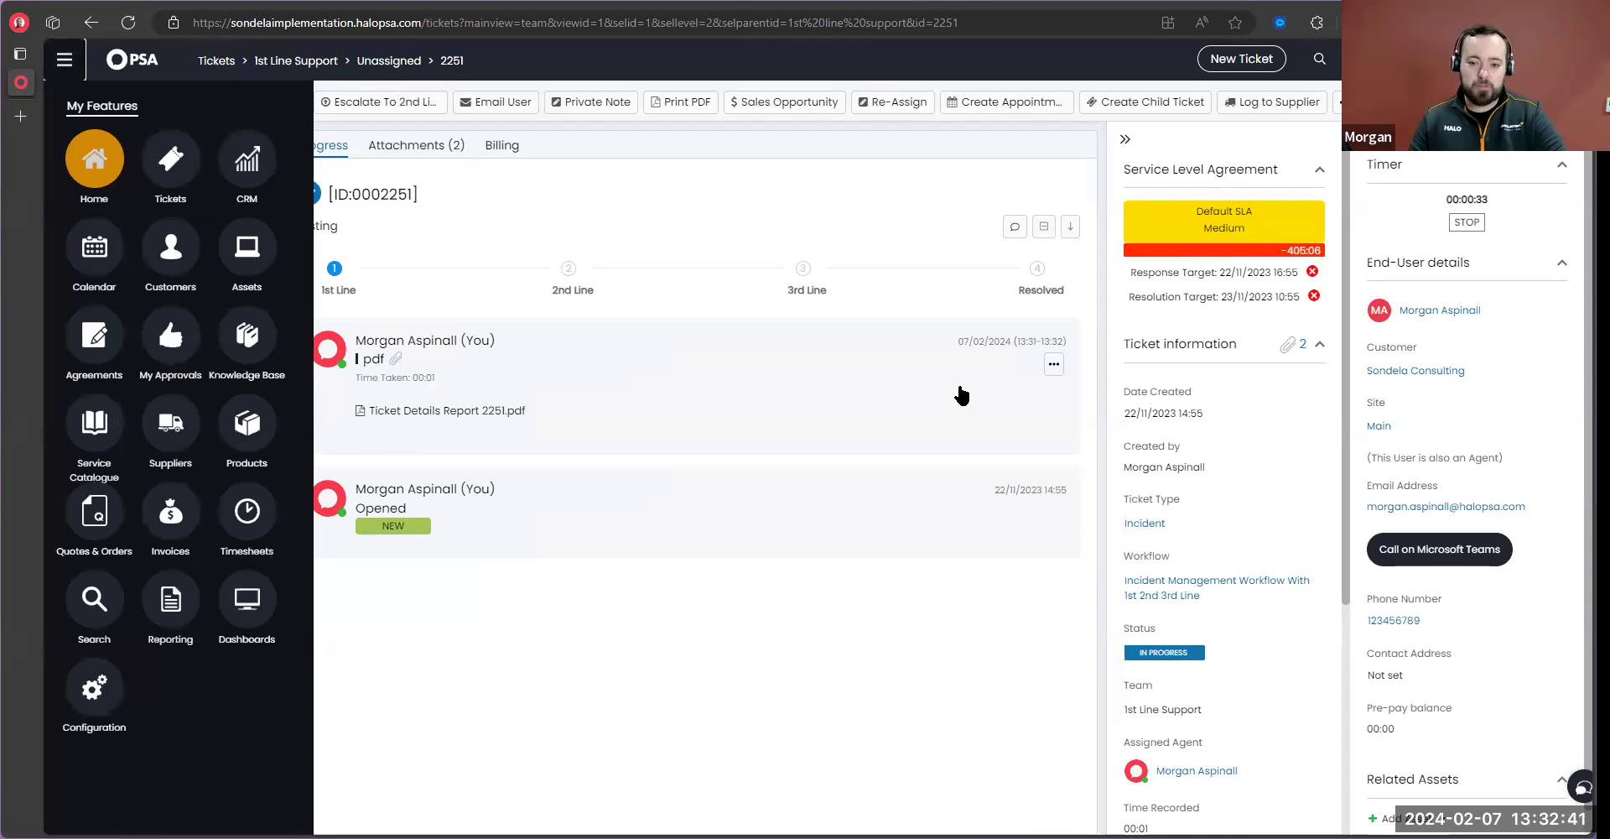
Set the pdf action's Run Report to 'Action report for invoice pdf' with Attach Report PDF ticked
left_click(94, 693)
type("P")
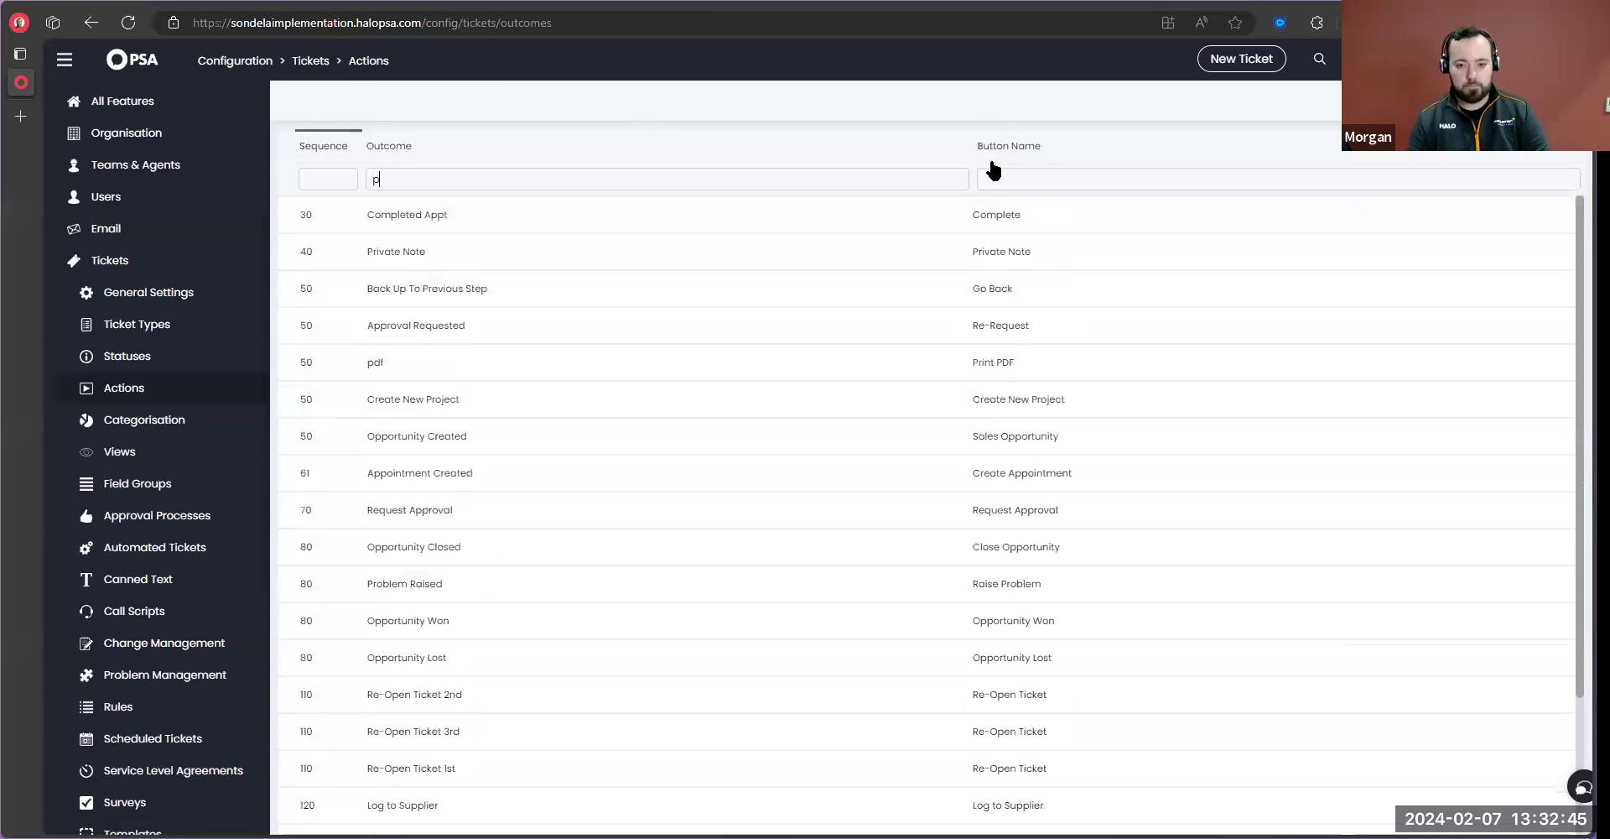
left_click(374, 360)
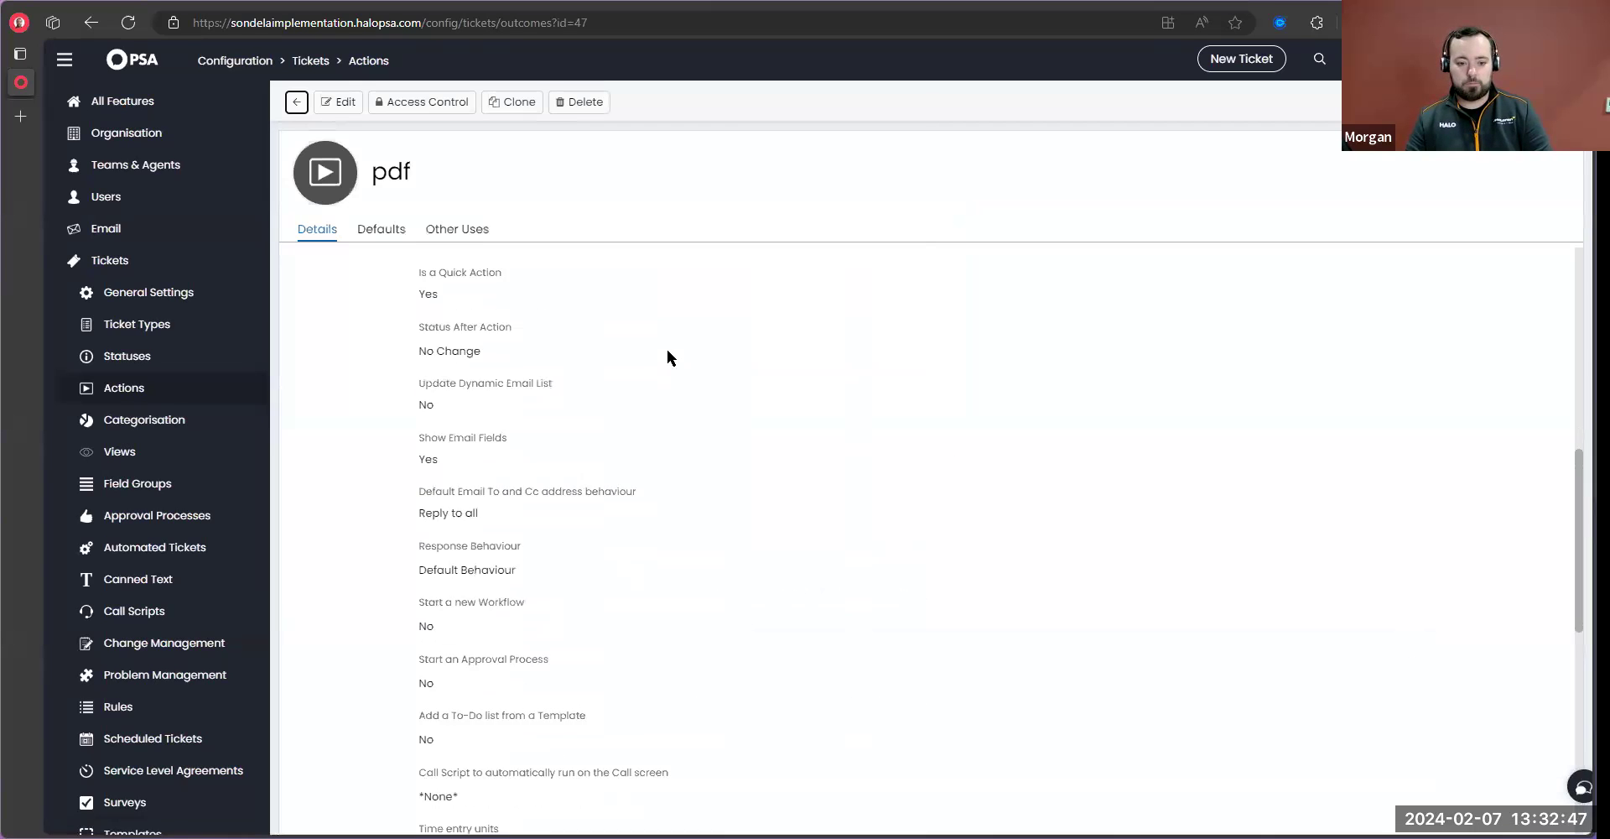
scroll("down", 3)
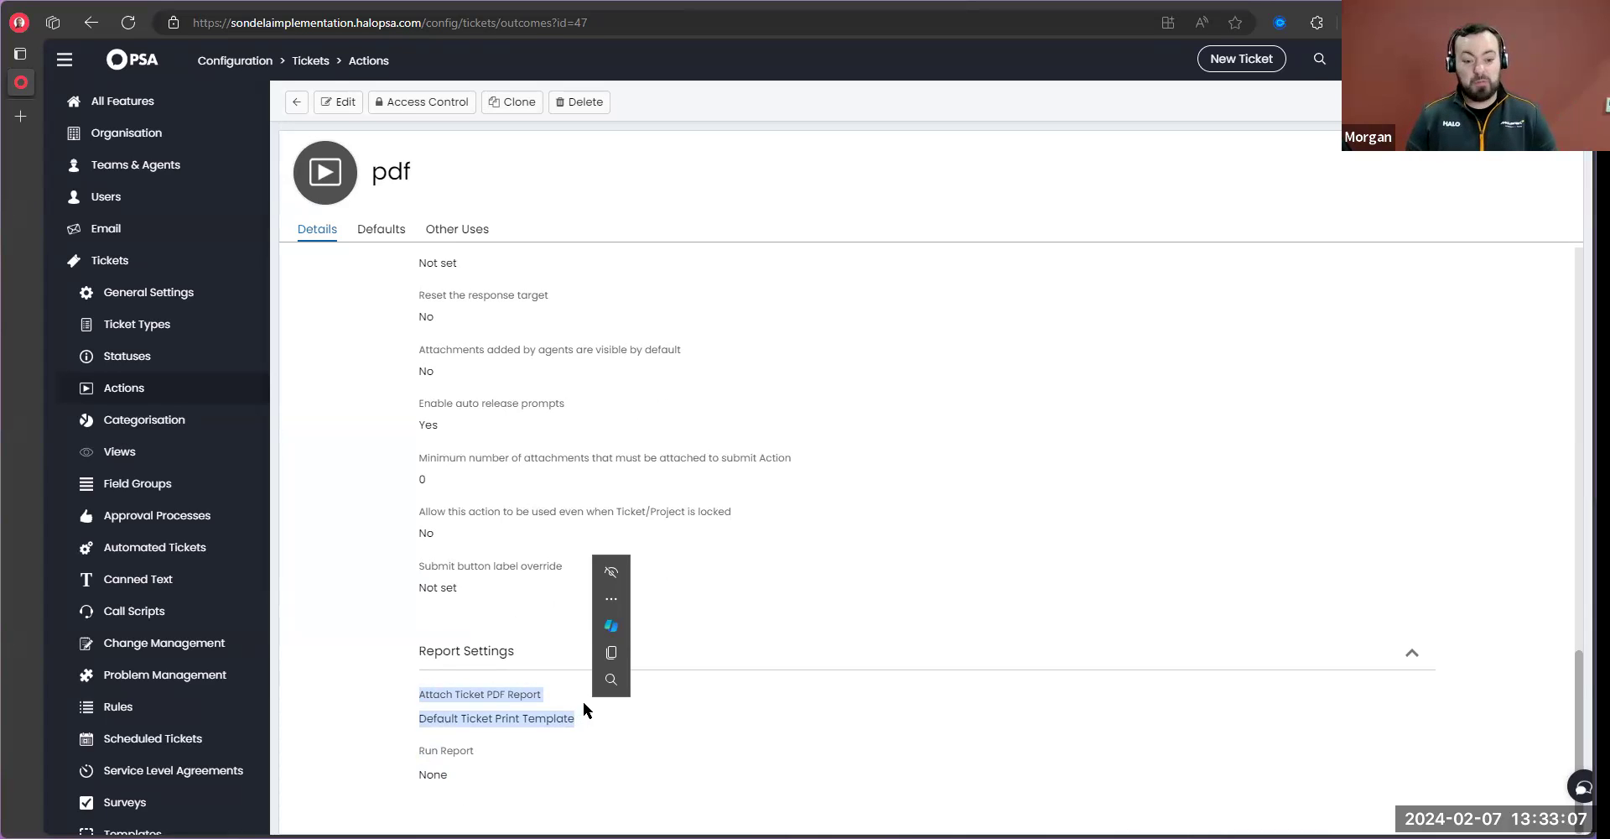
left_click(337, 102)
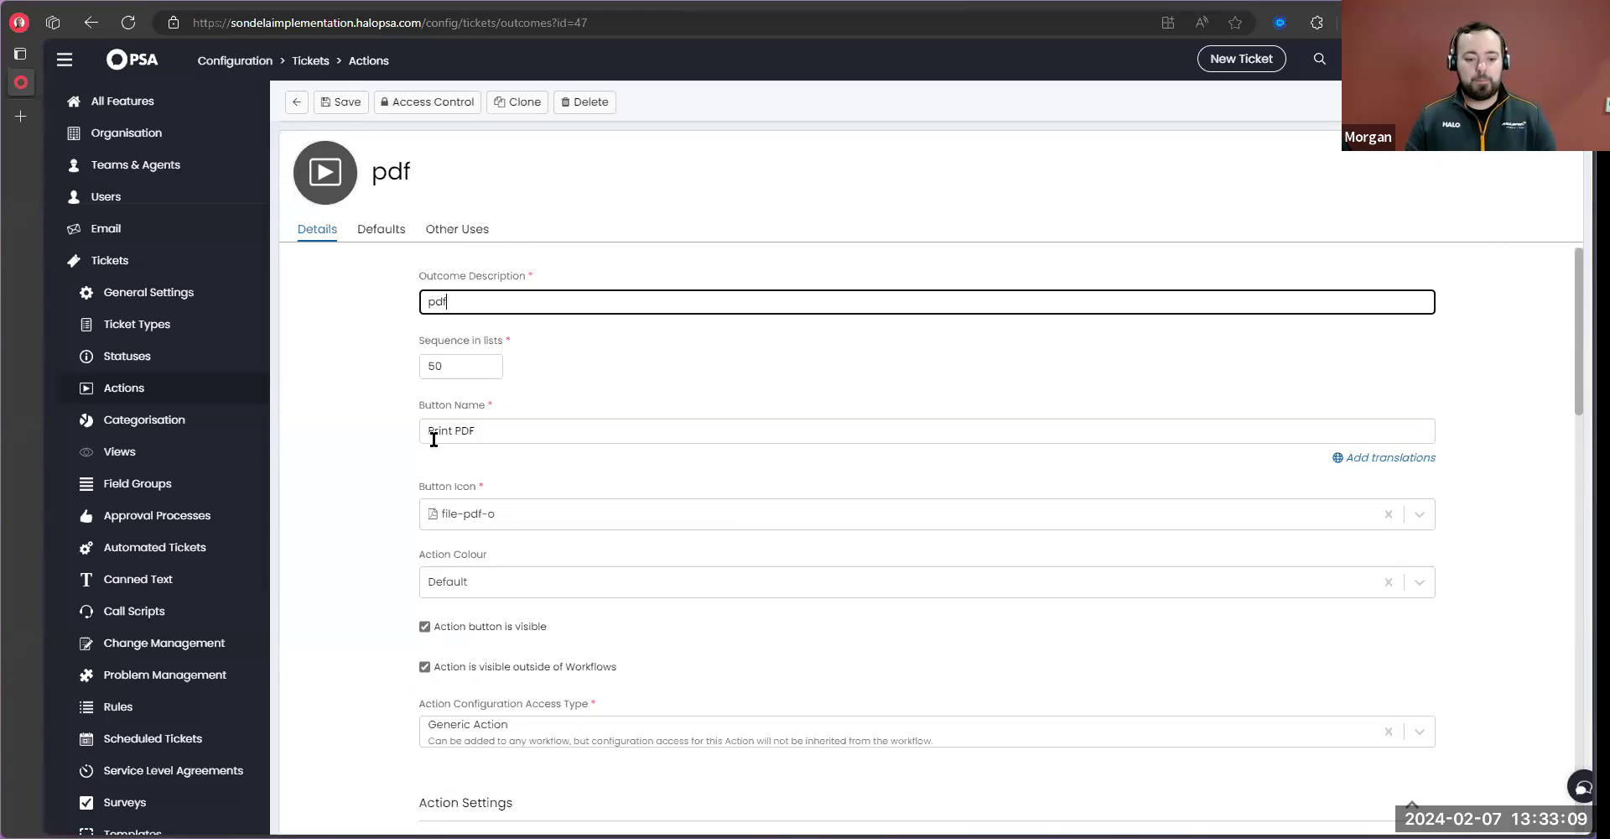
scroll("down", 3)
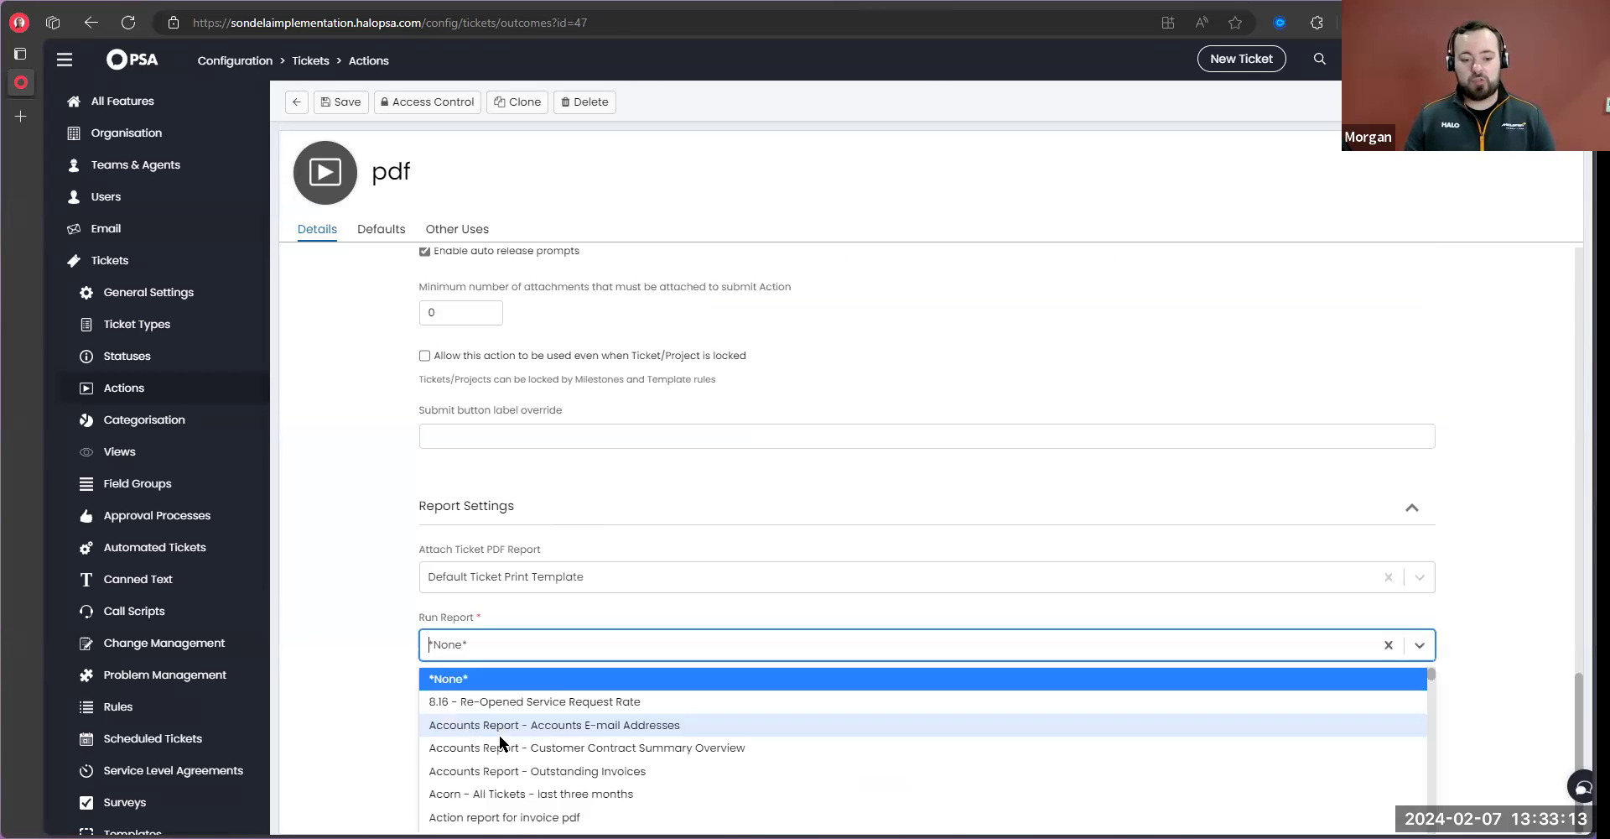
scroll("down", 3)
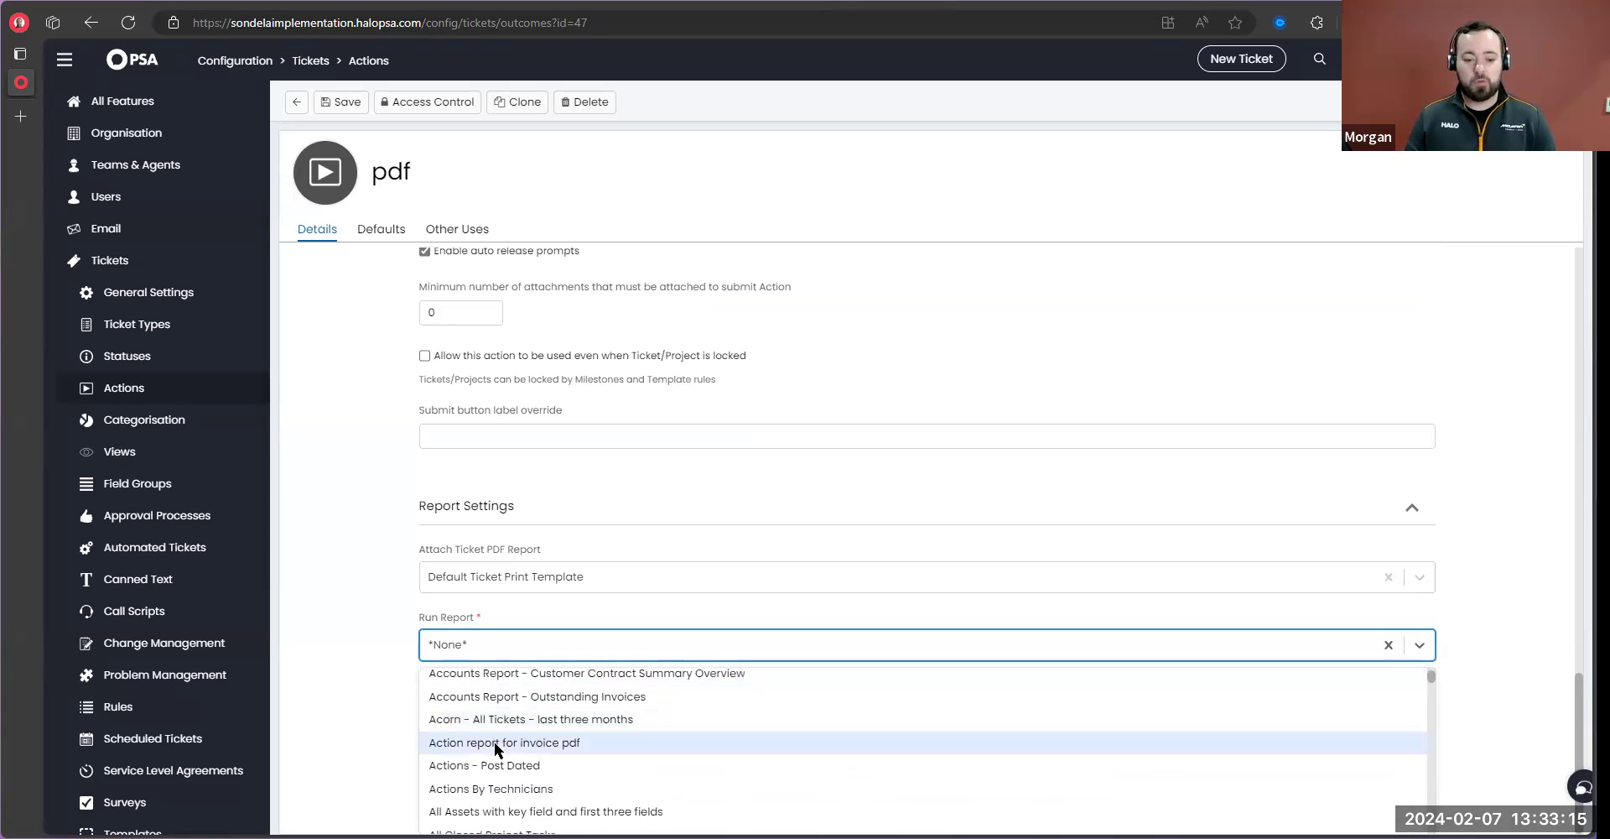
left_click(503, 741)
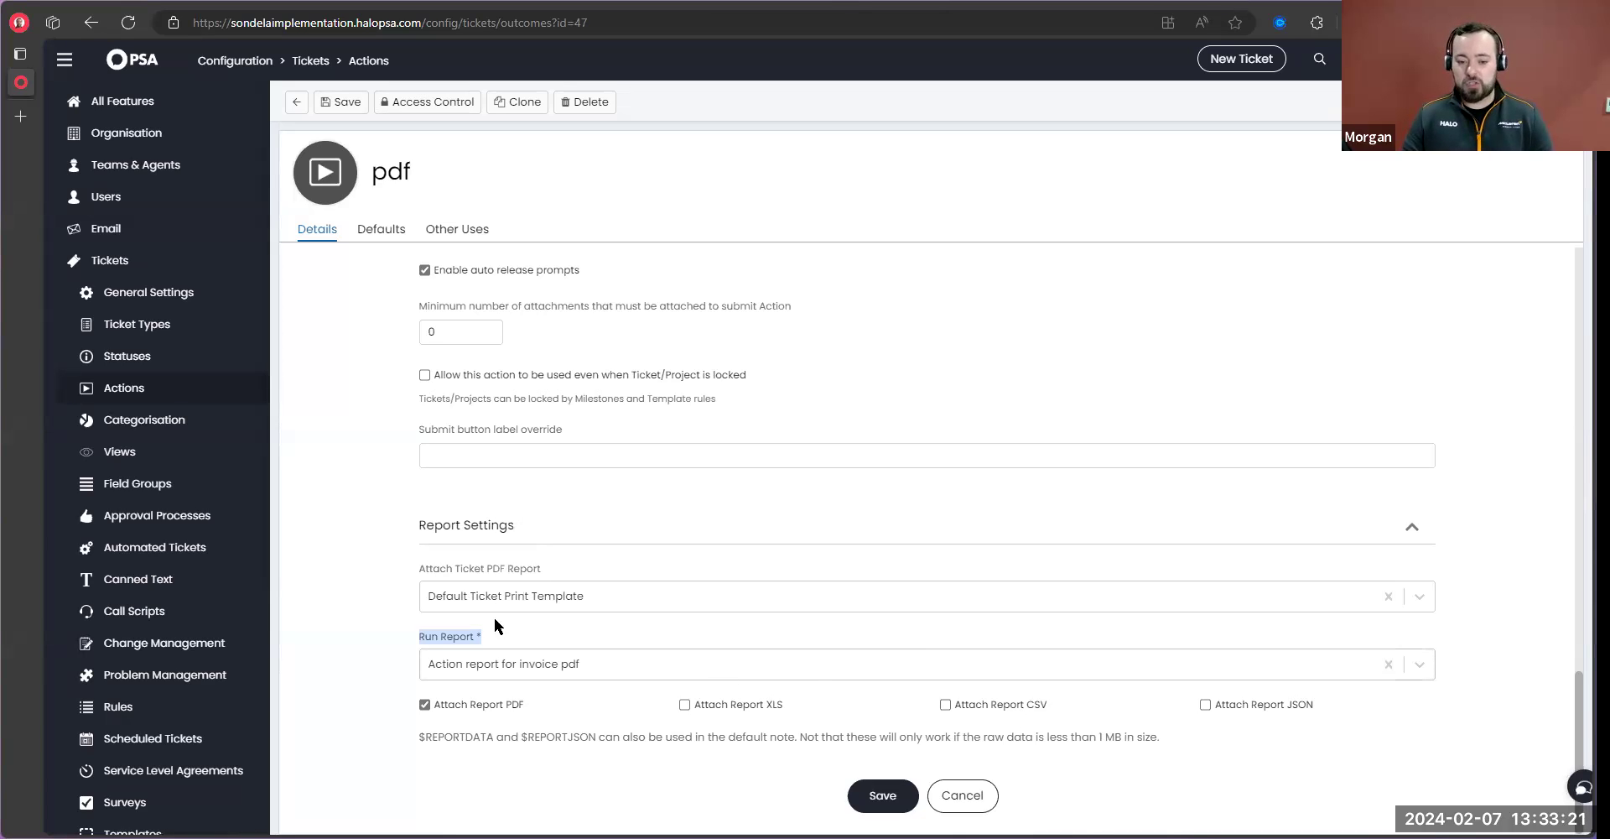
mouse_move(534, 704)
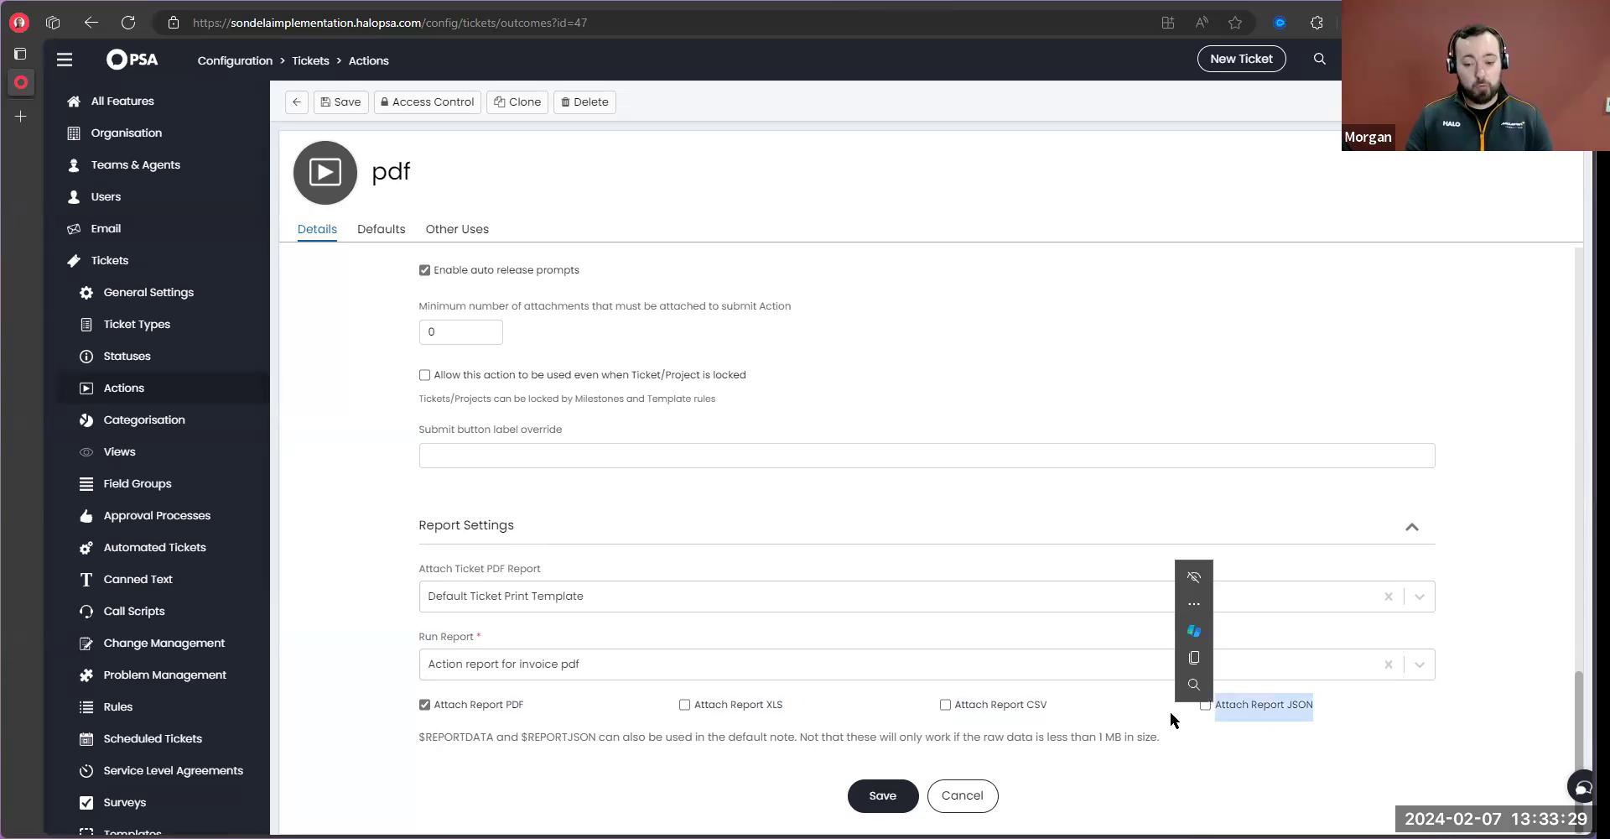
left_click(517, 780)
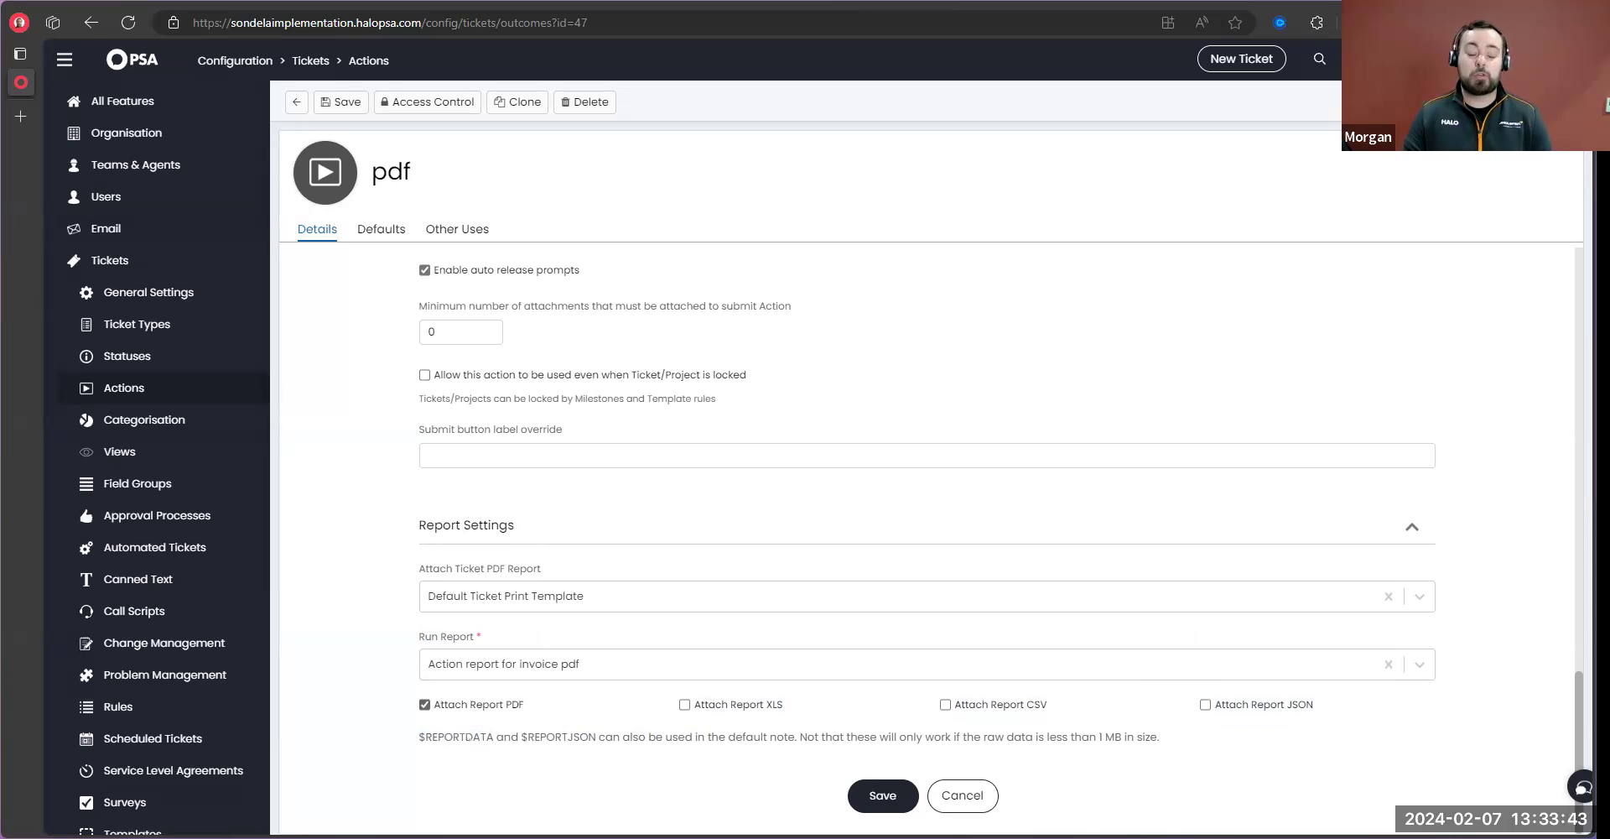
mouse_move(269, 595)
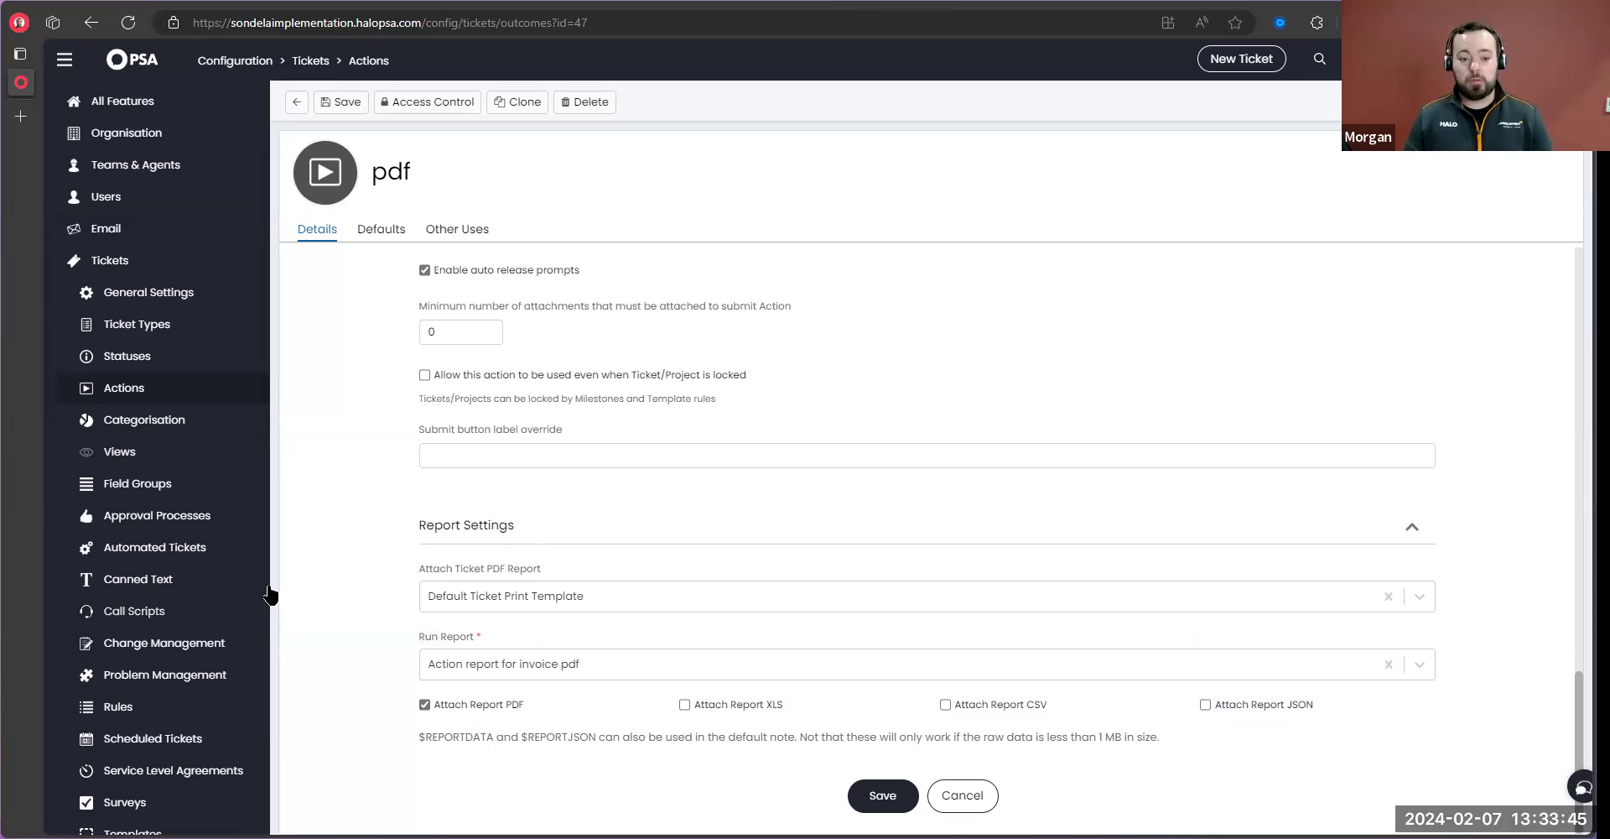
mouse_move(503, 723)
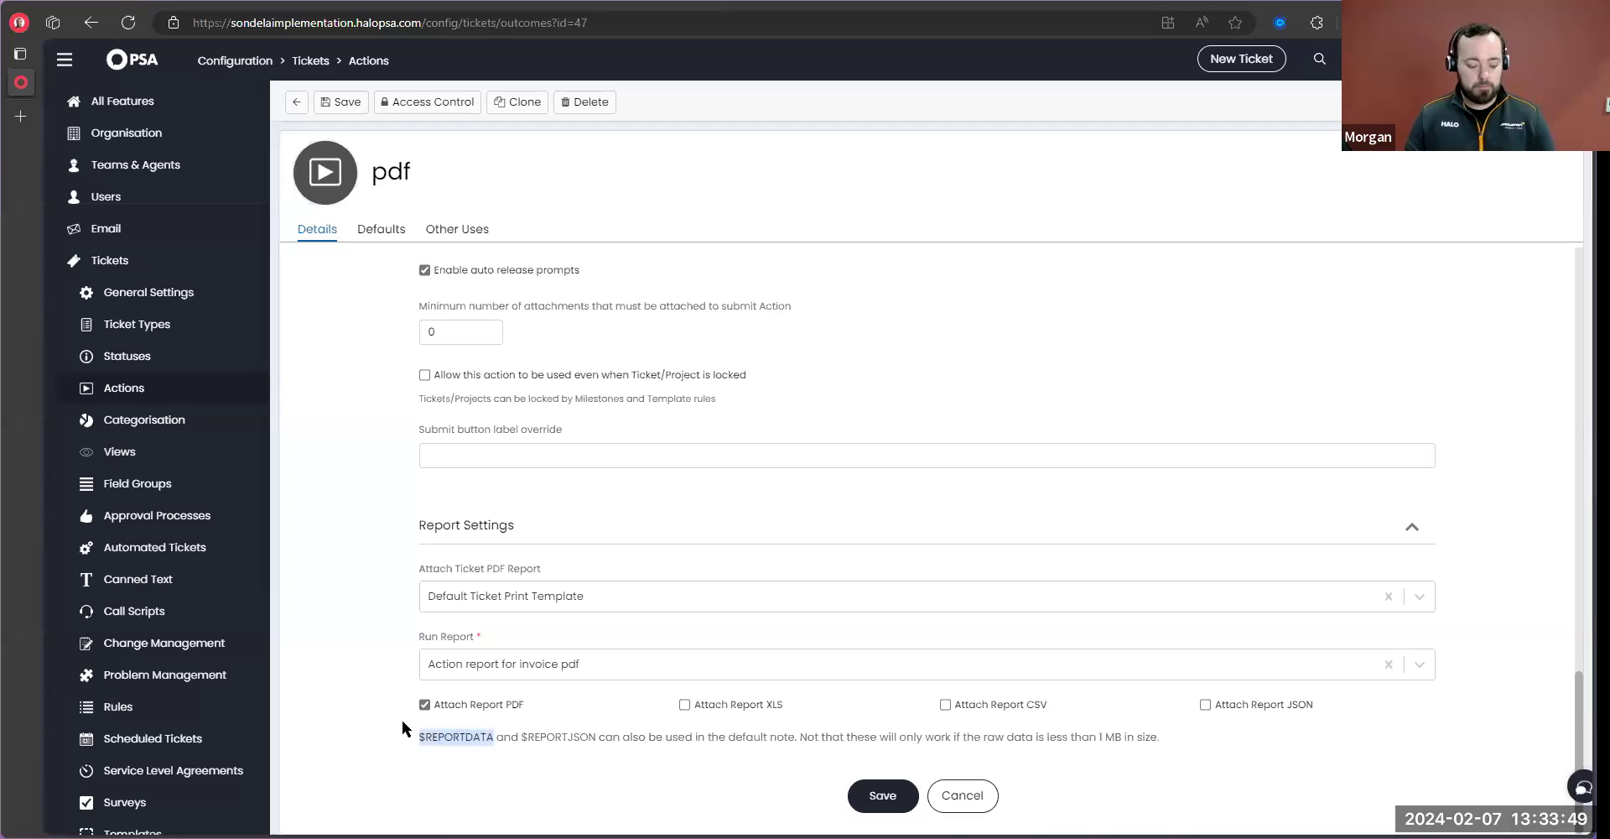
left_click(380, 228)
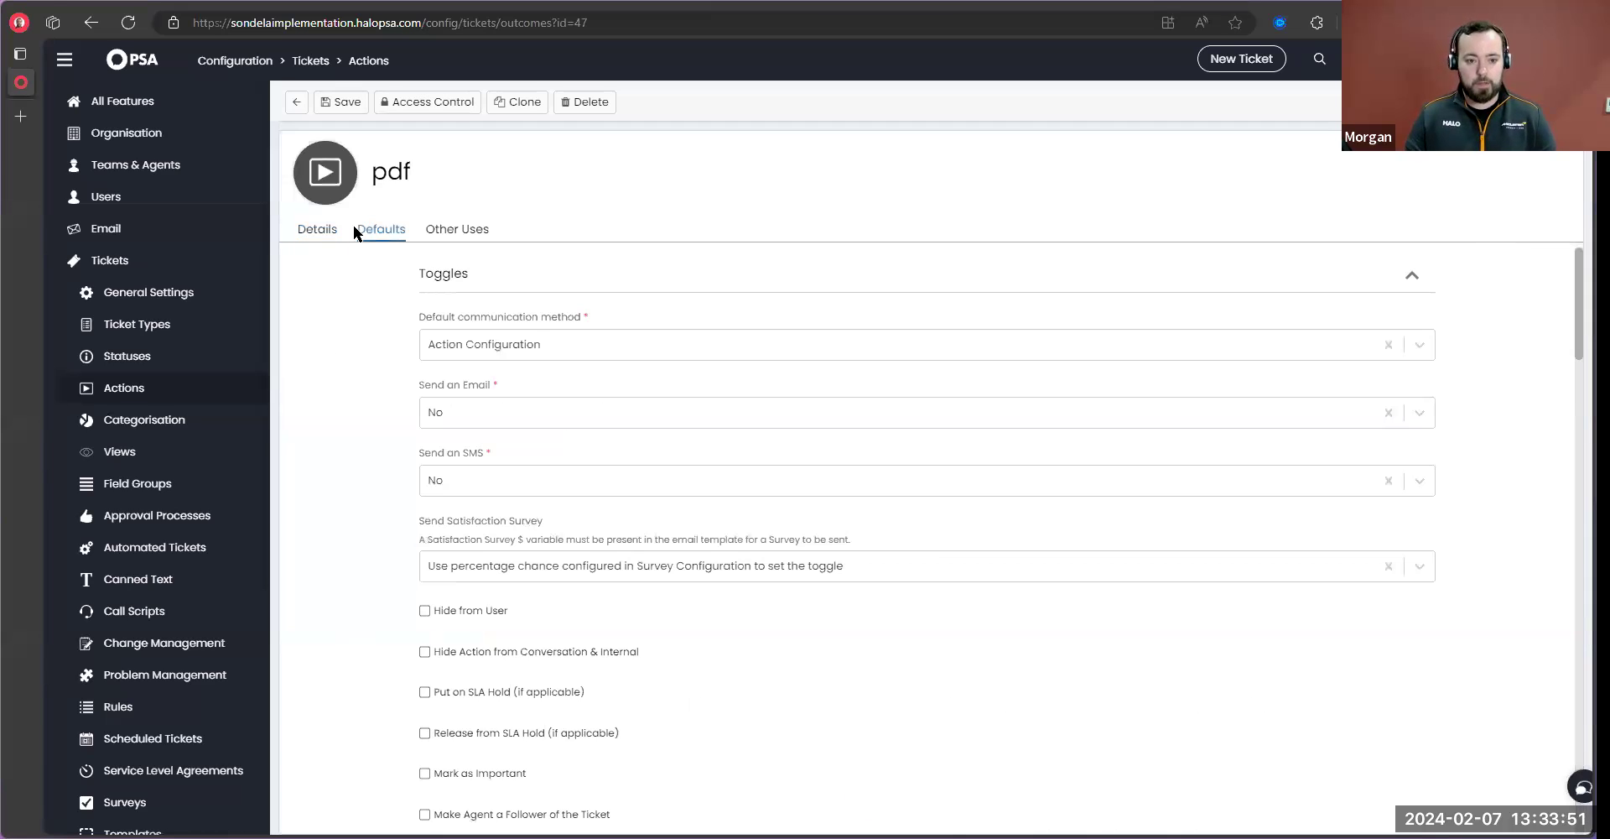
Give the pdf action a Default Note of $REPORTDATA and save it
scroll("down", 3)
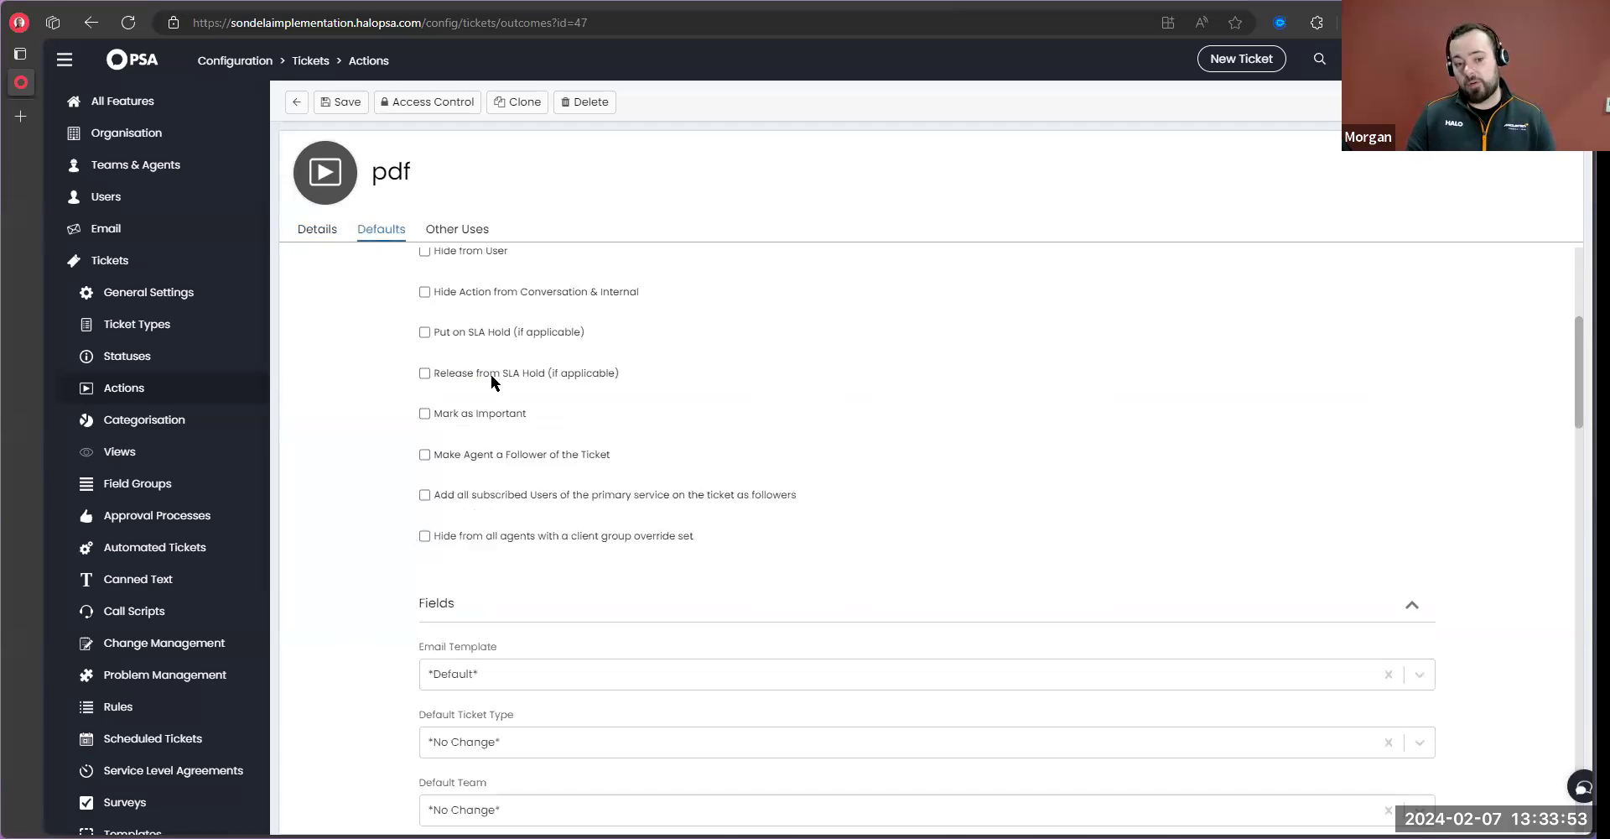
scroll("down", 3)
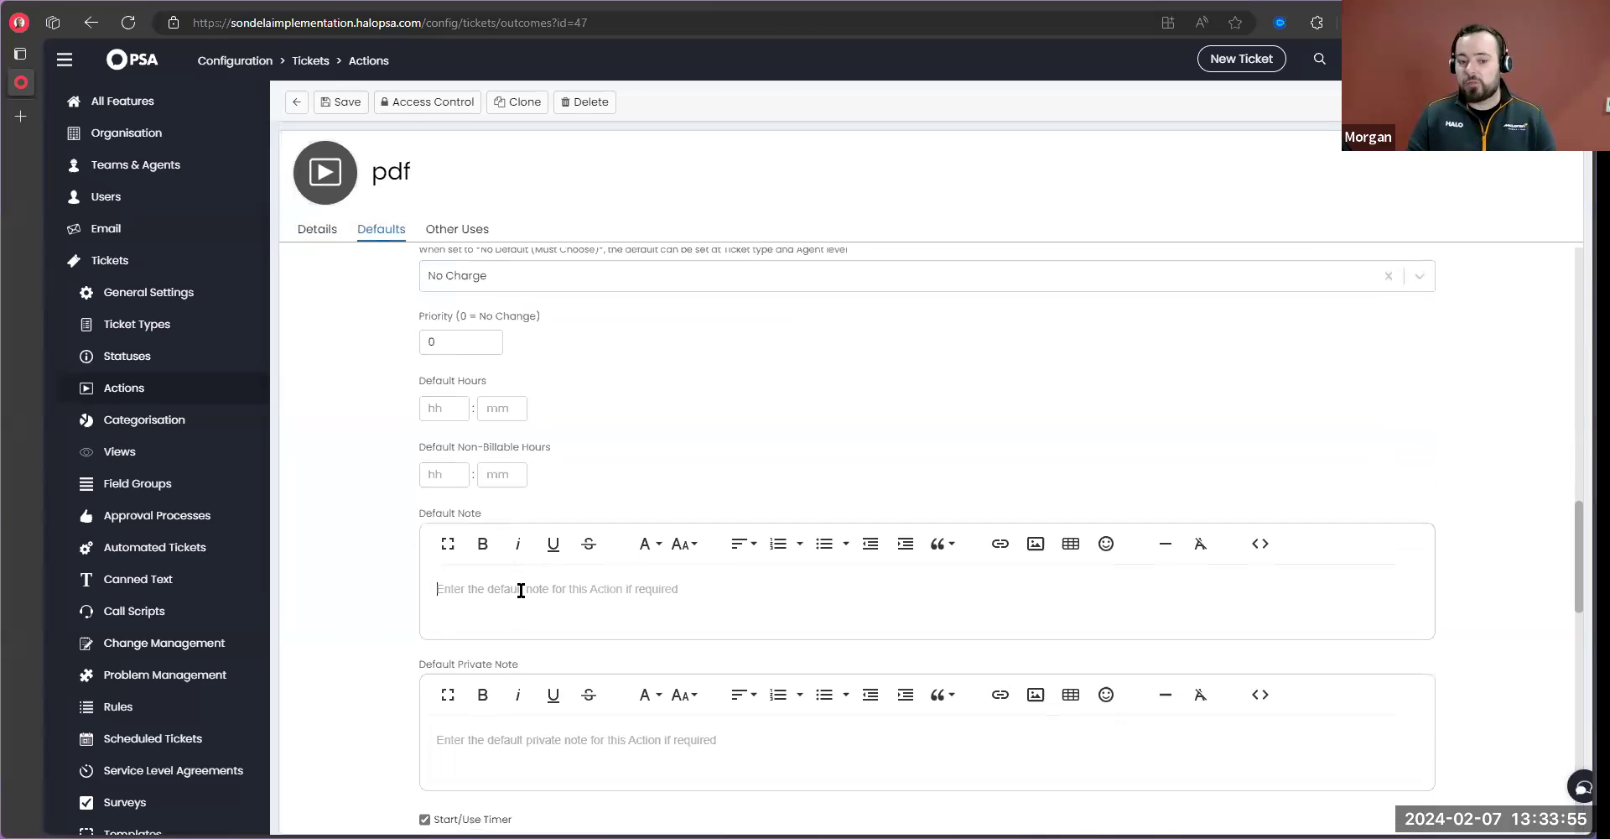
type("$REPORTDATA")
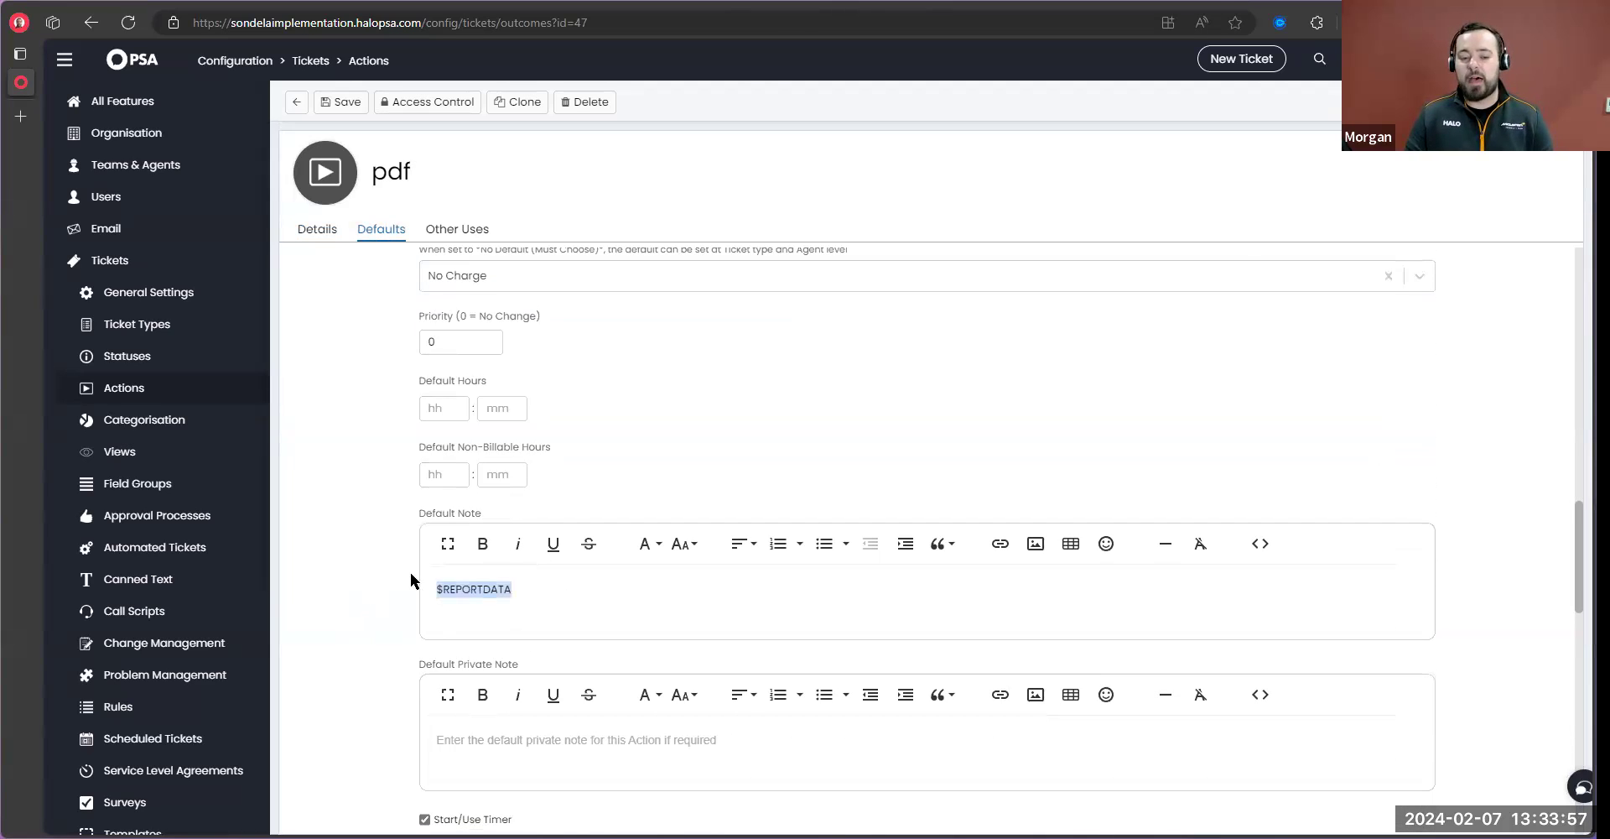
left_click(341, 102)
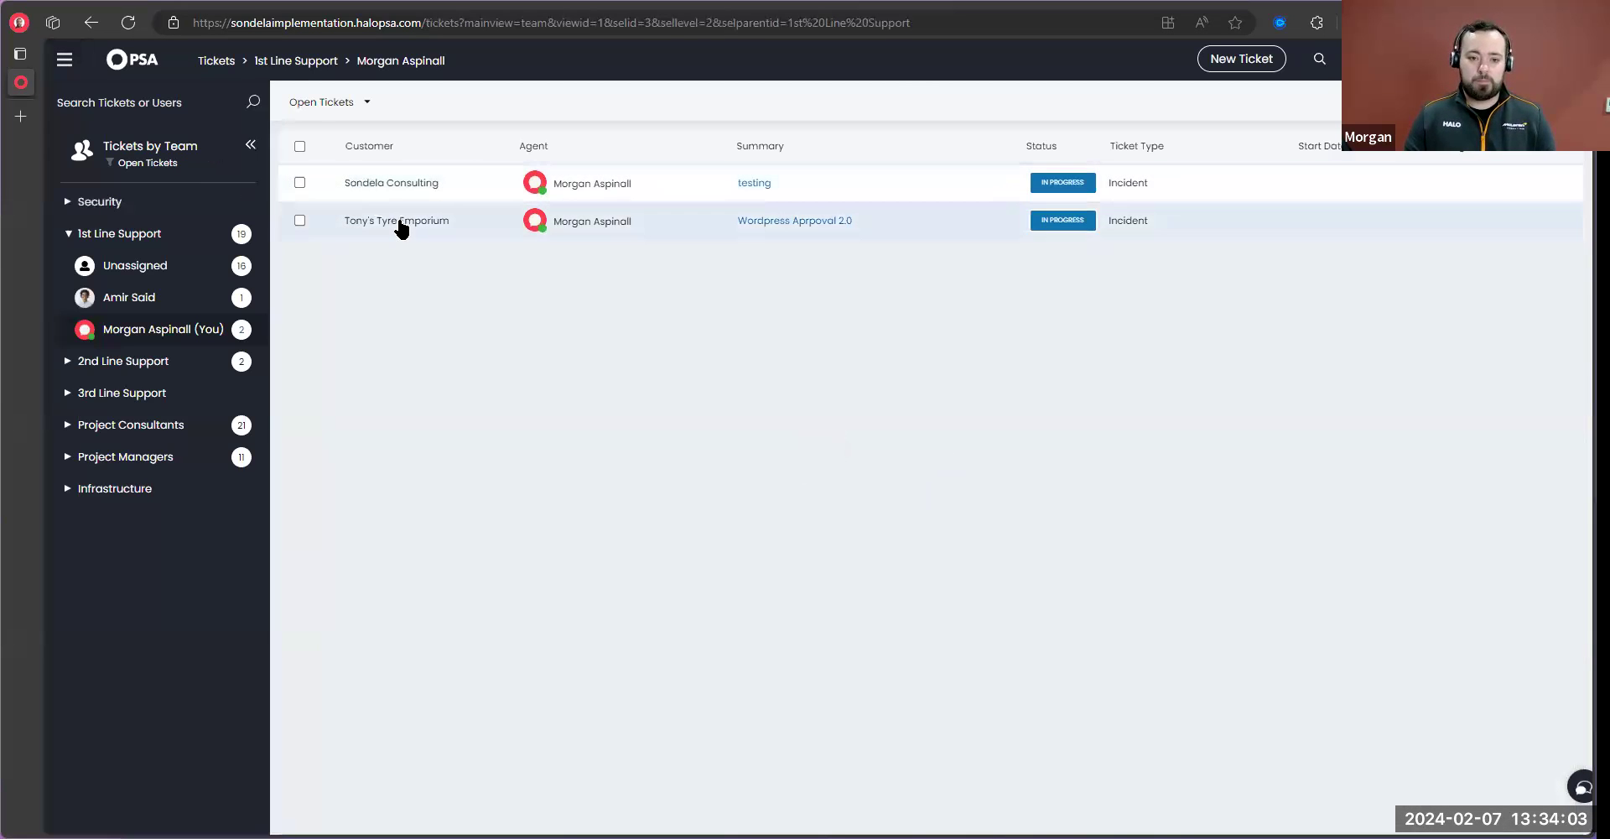
Run Print PDF on ticket 2251 to attach both the invoice report PDF and ticket details PDF
left_click(753, 181)
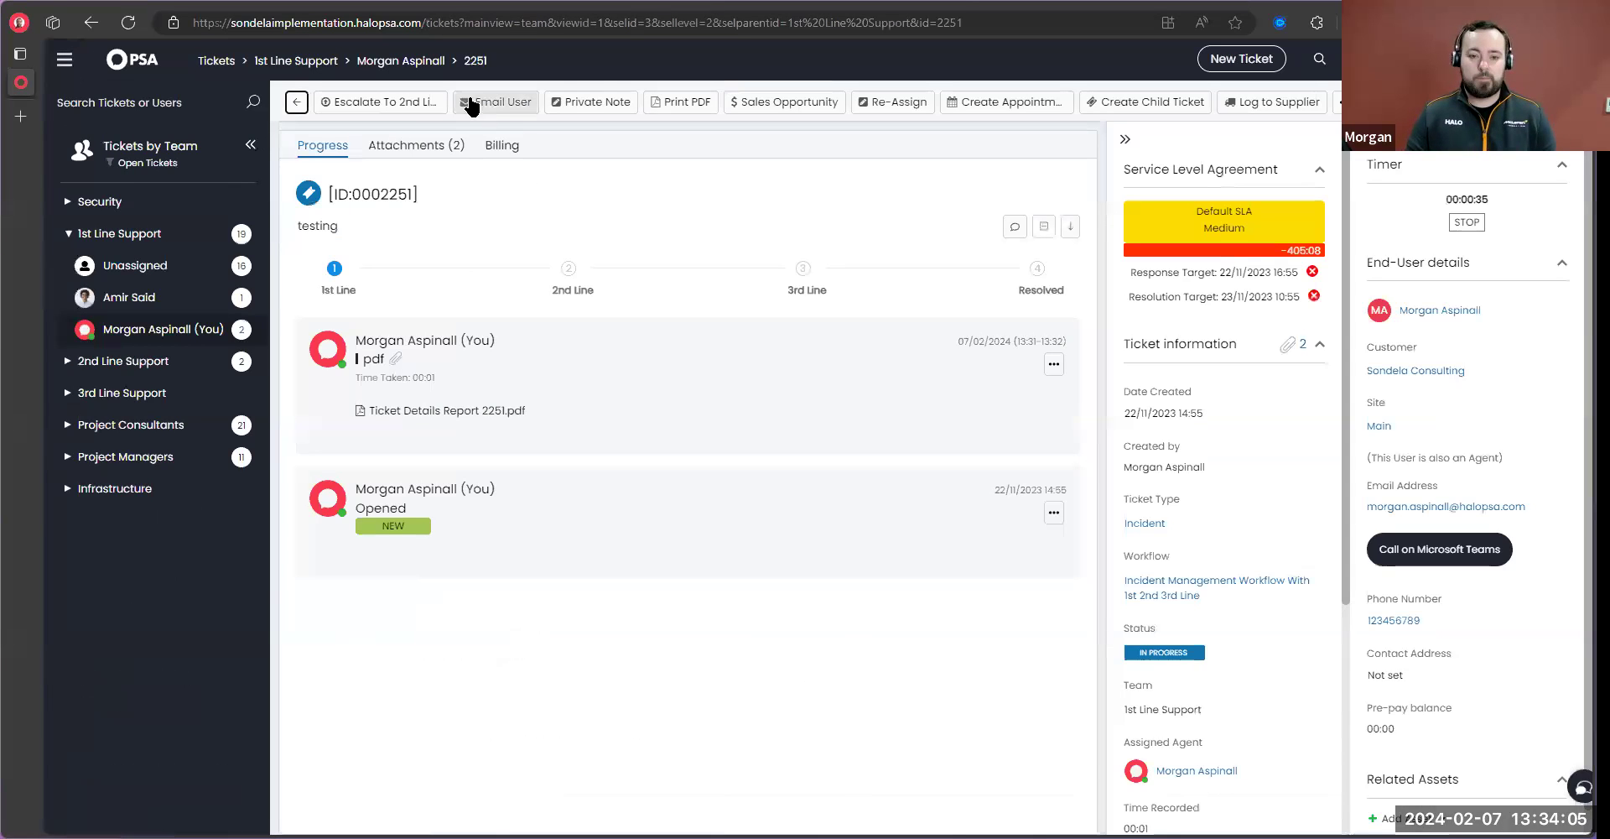
left_click(680, 103)
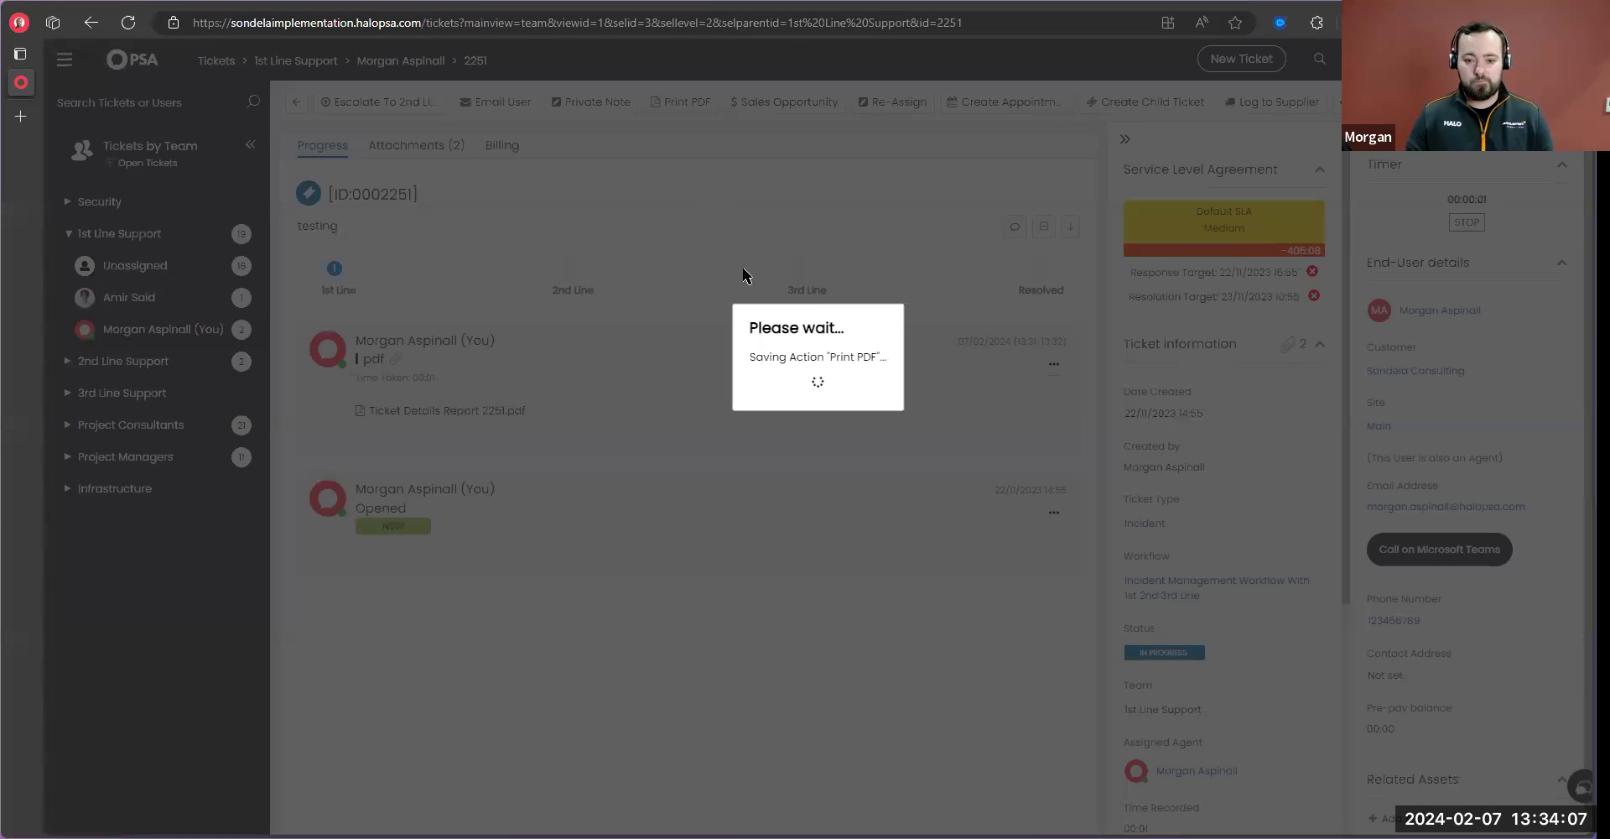
mouse_move(658, 253)
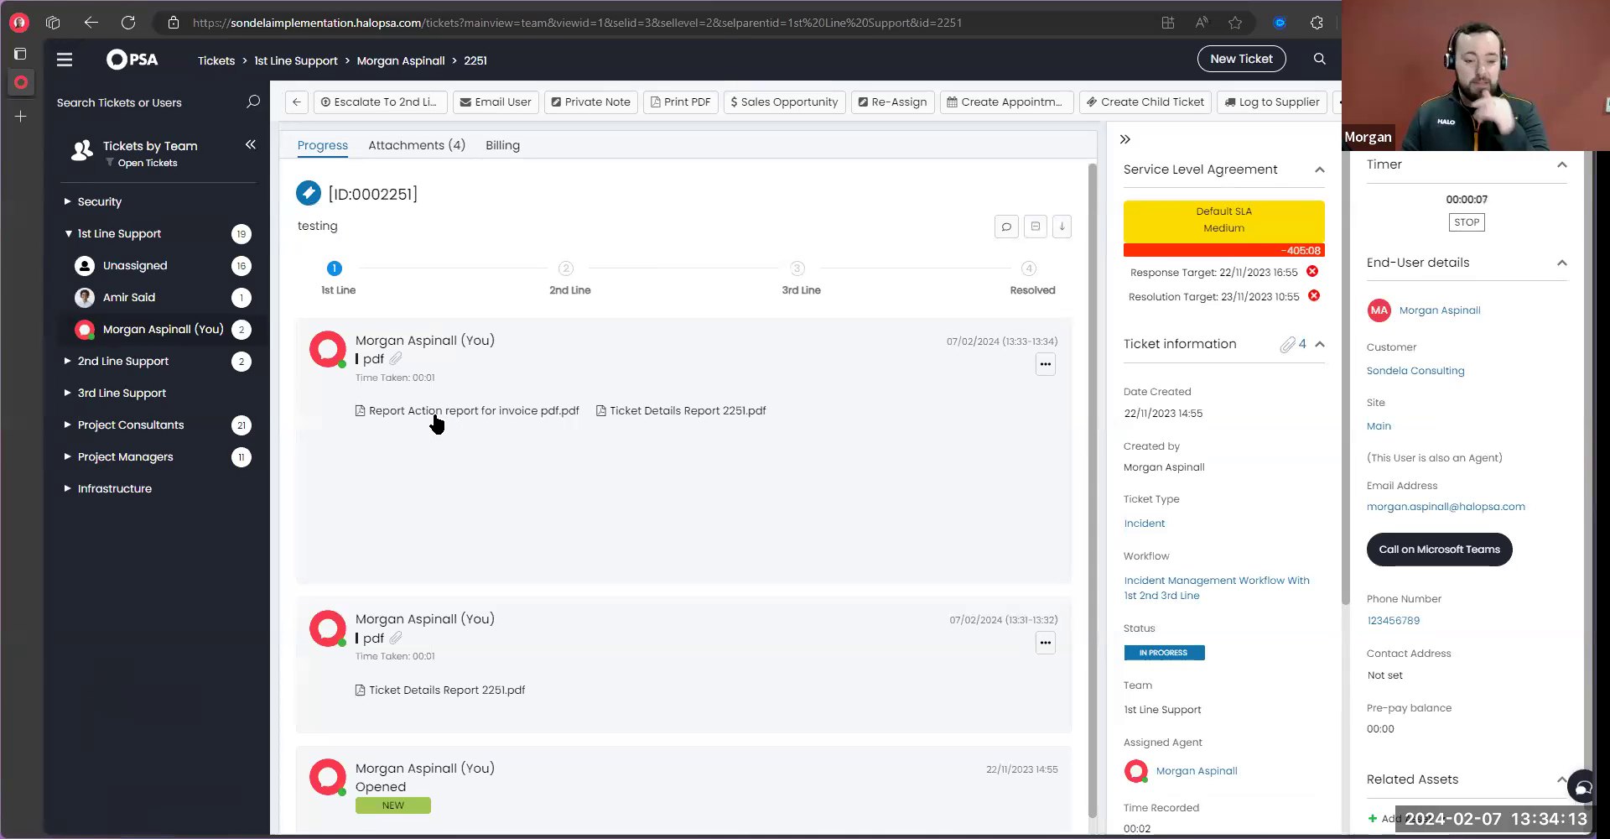
mouse_move(644, 423)
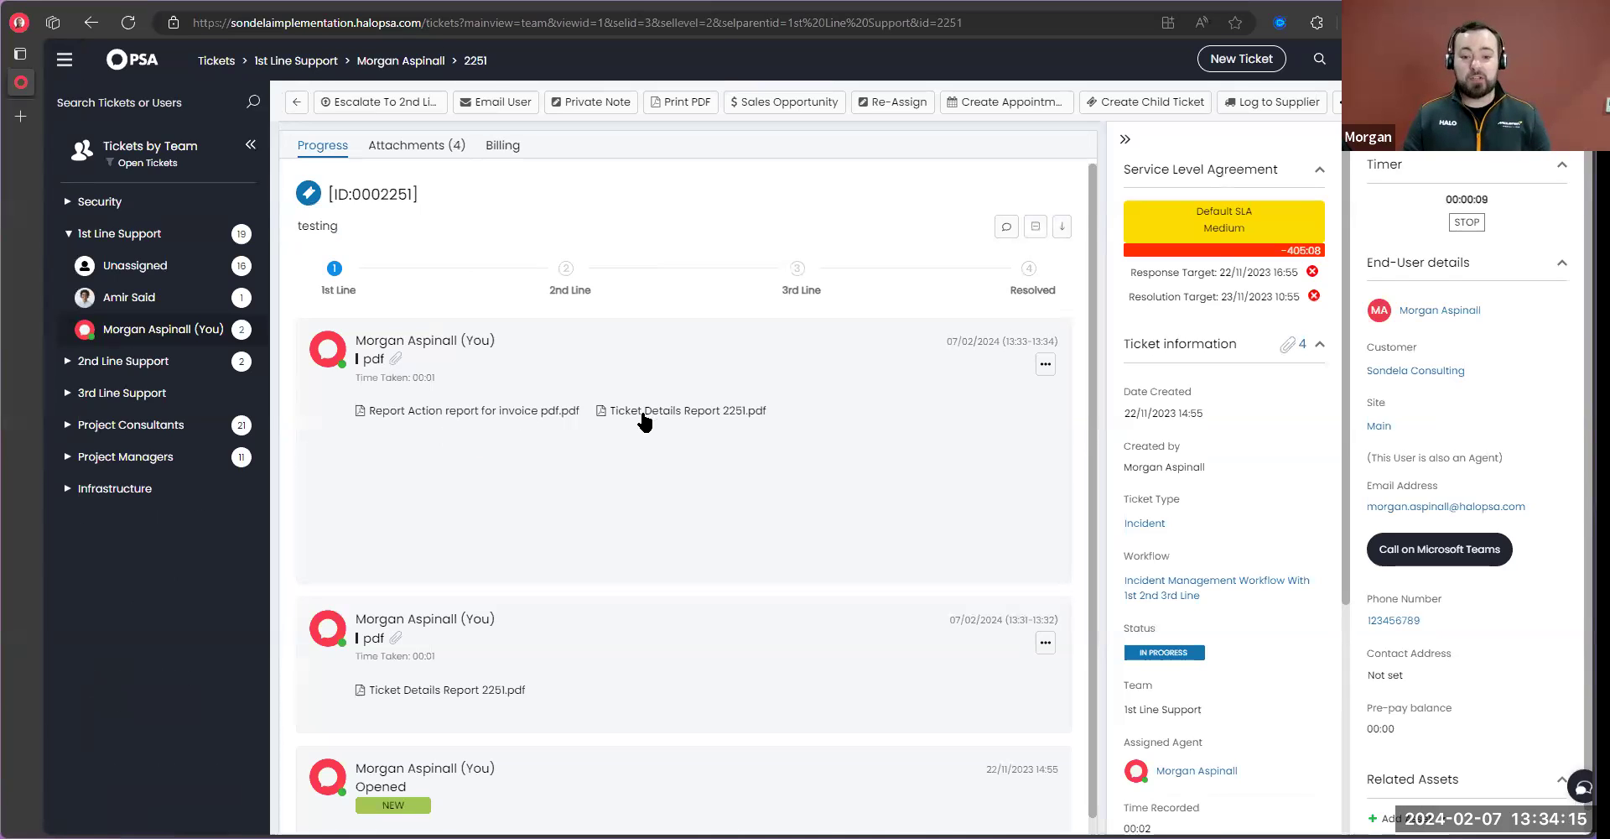
mouse_move(542, 424)
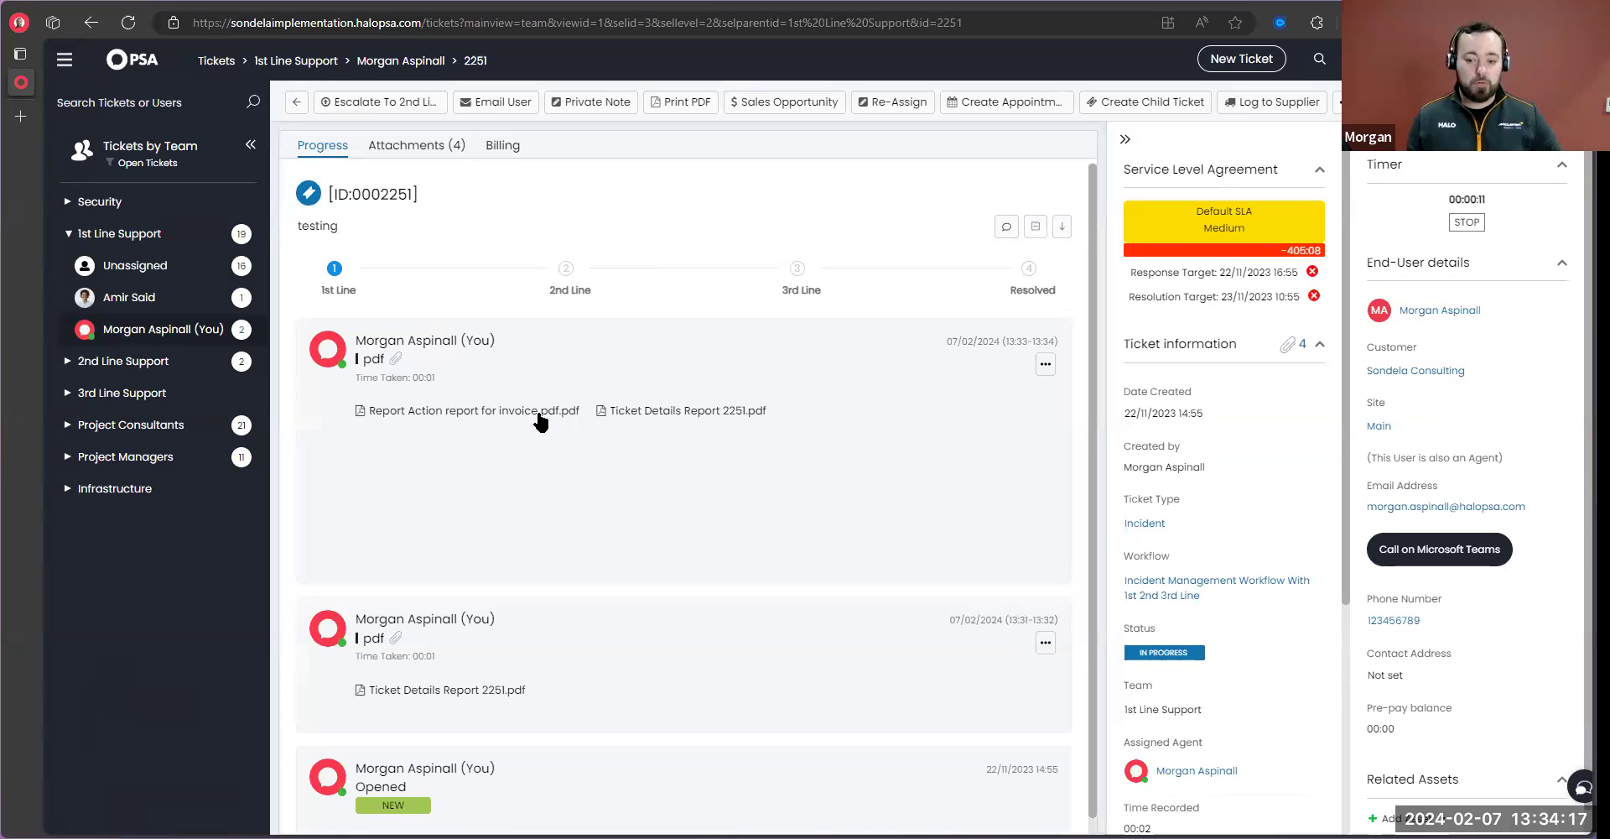
mouse_move(542, 422)
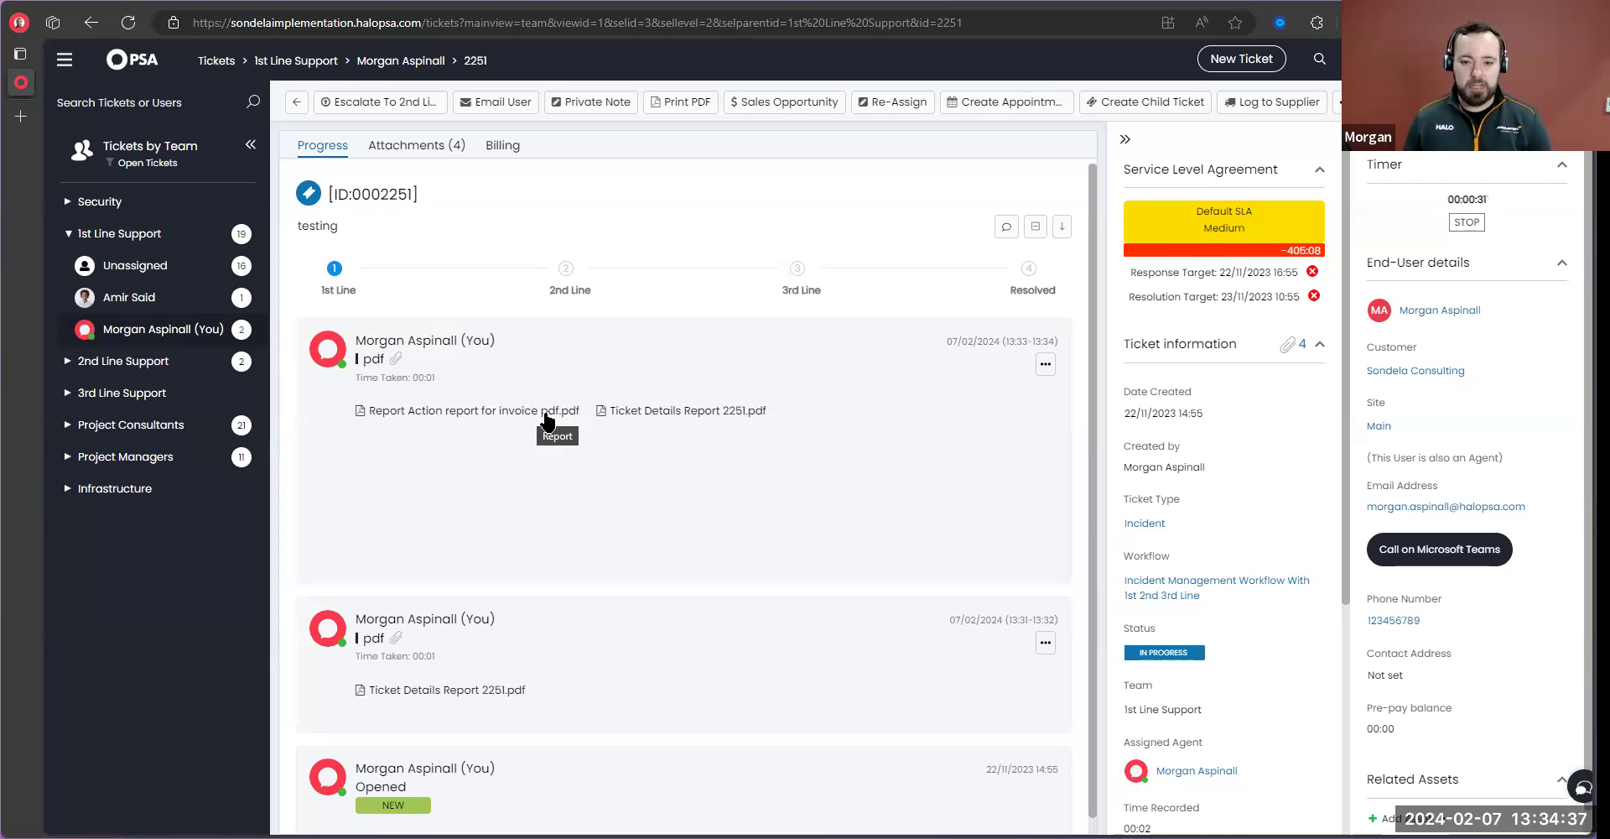
mouse_move(780, 508)
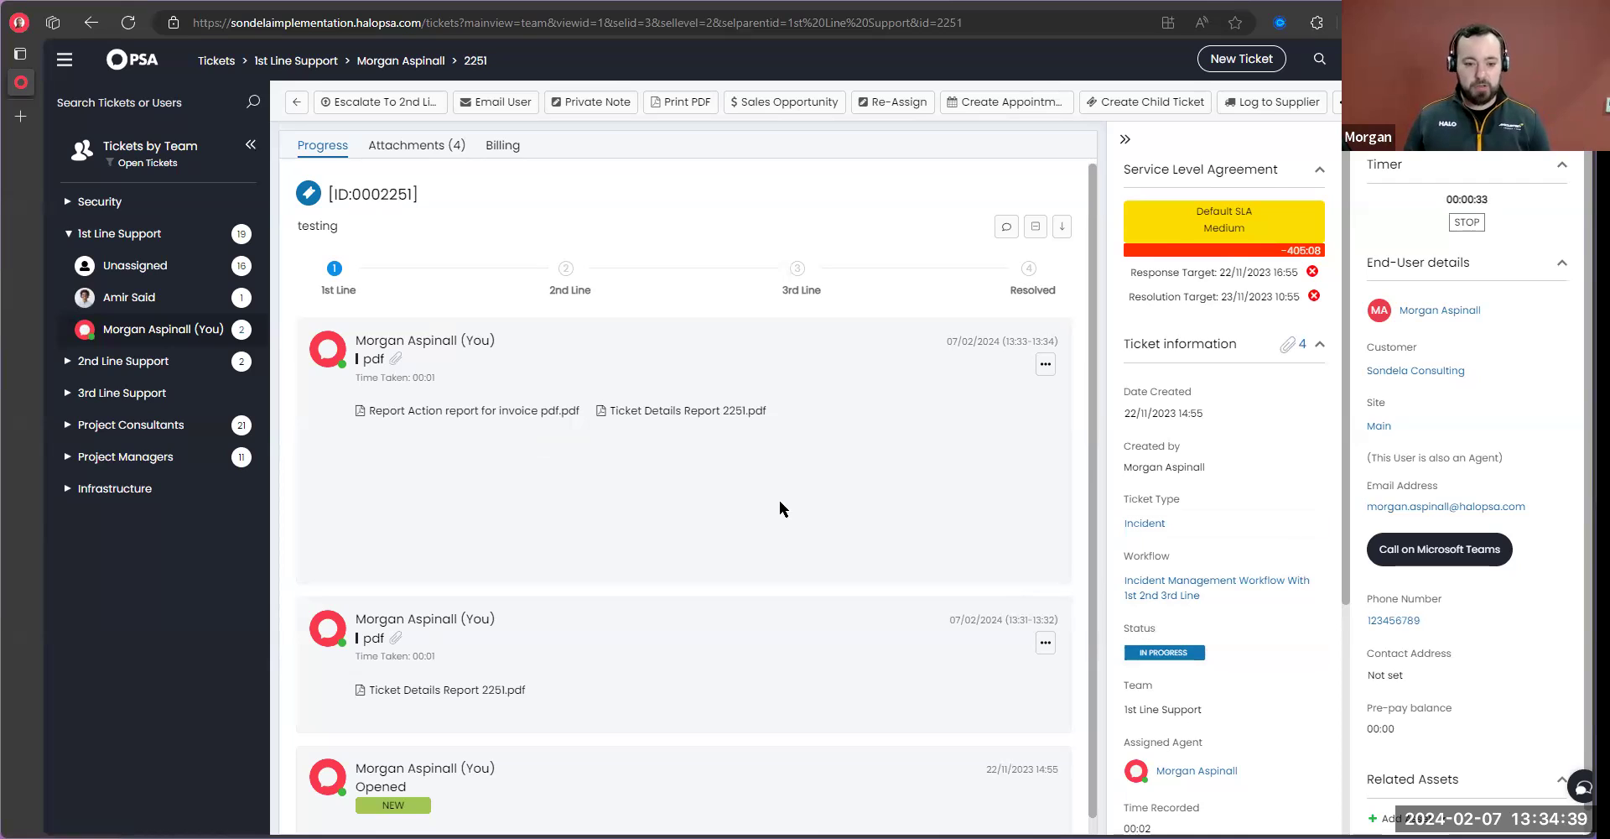
mouse_move(547, 438)
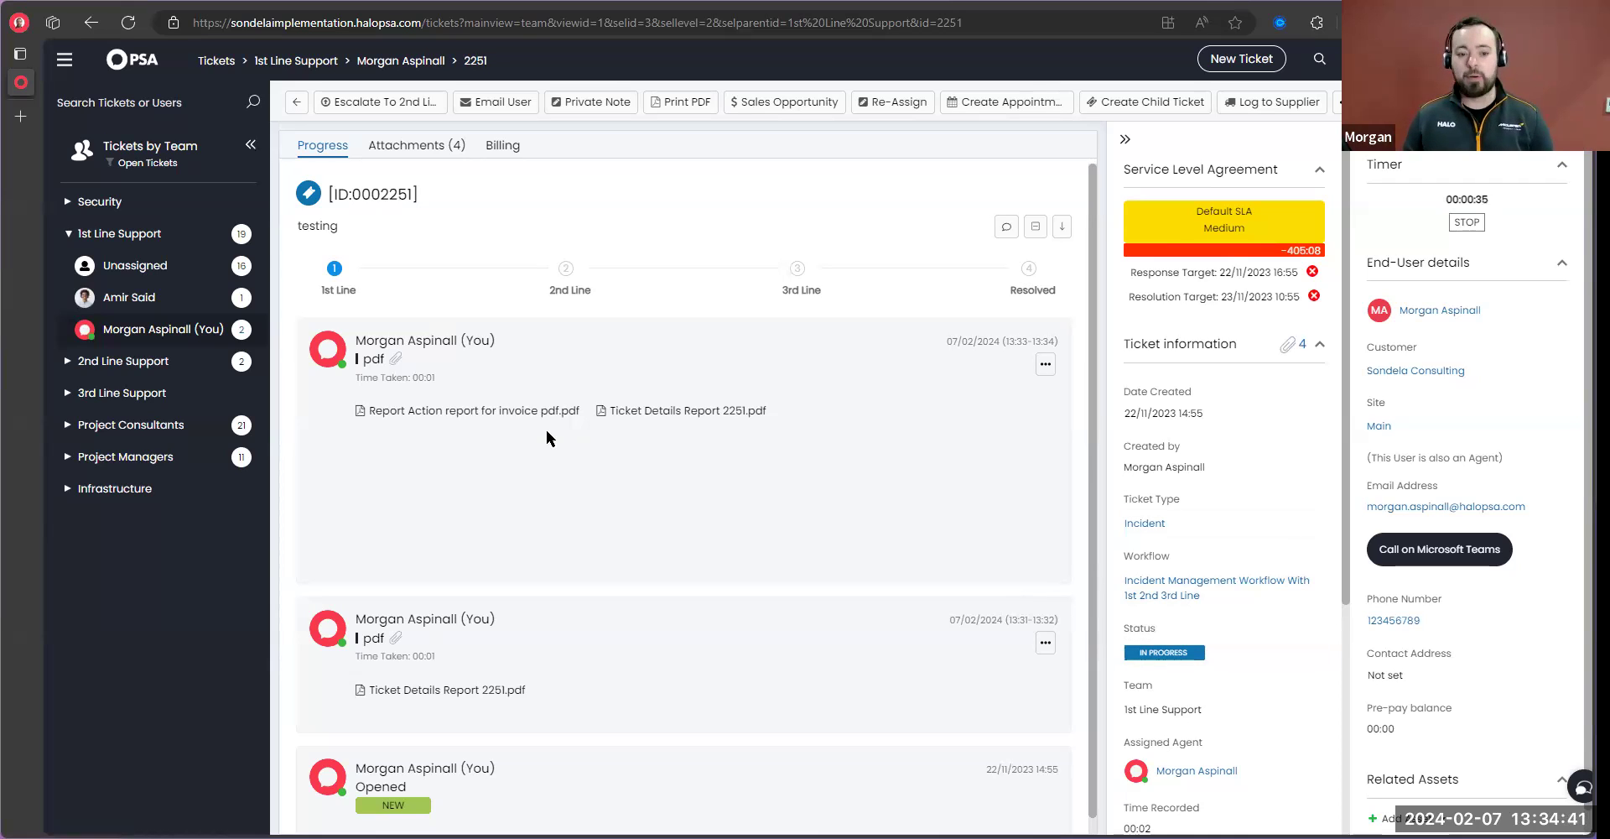
mouse_move(461, 429)
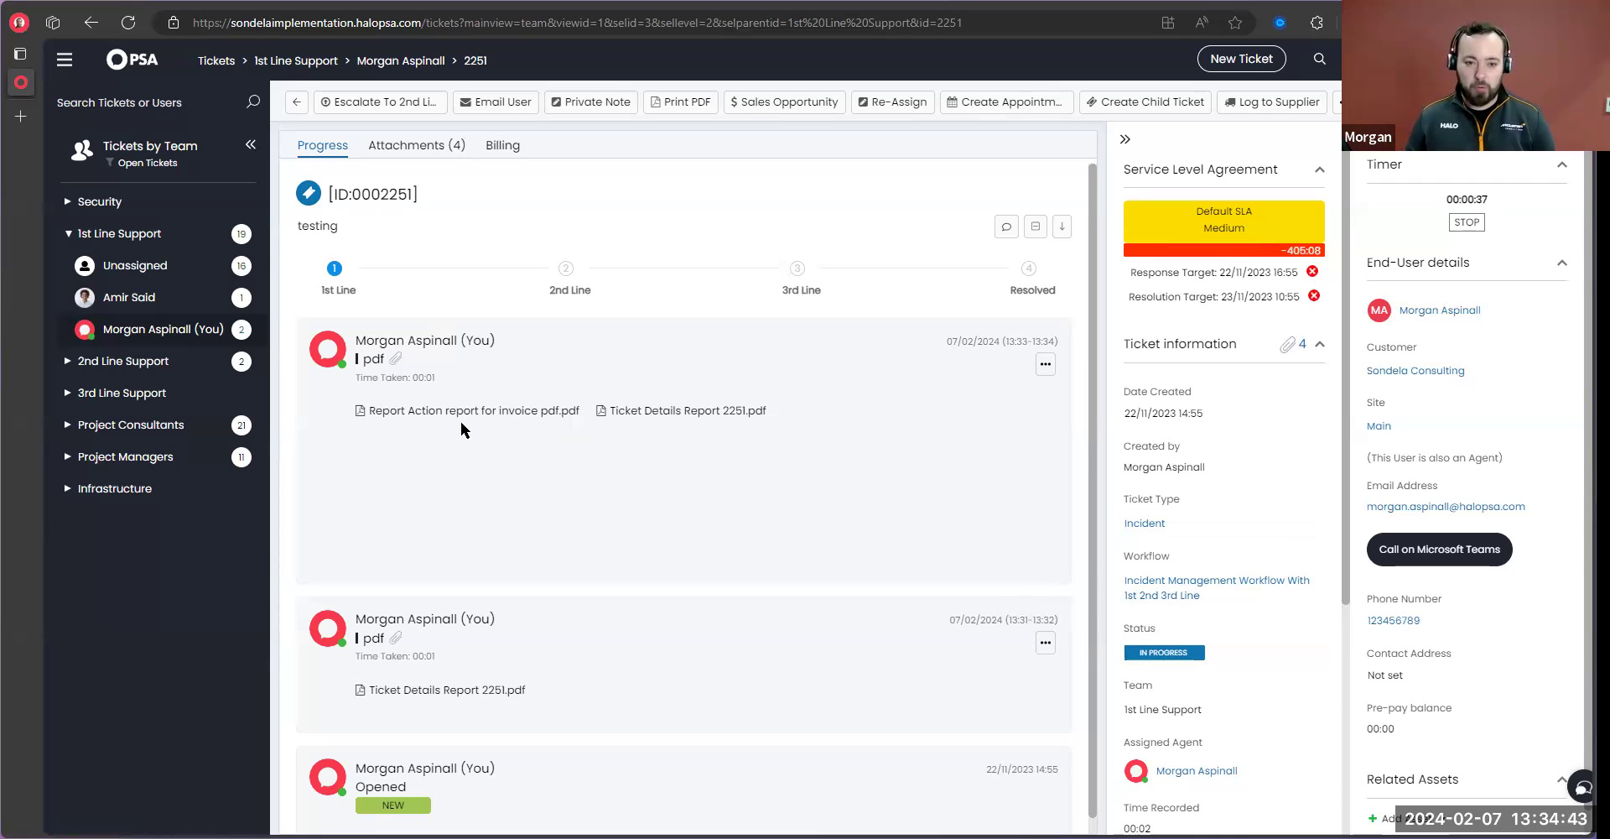
mouse_move(504, 448)
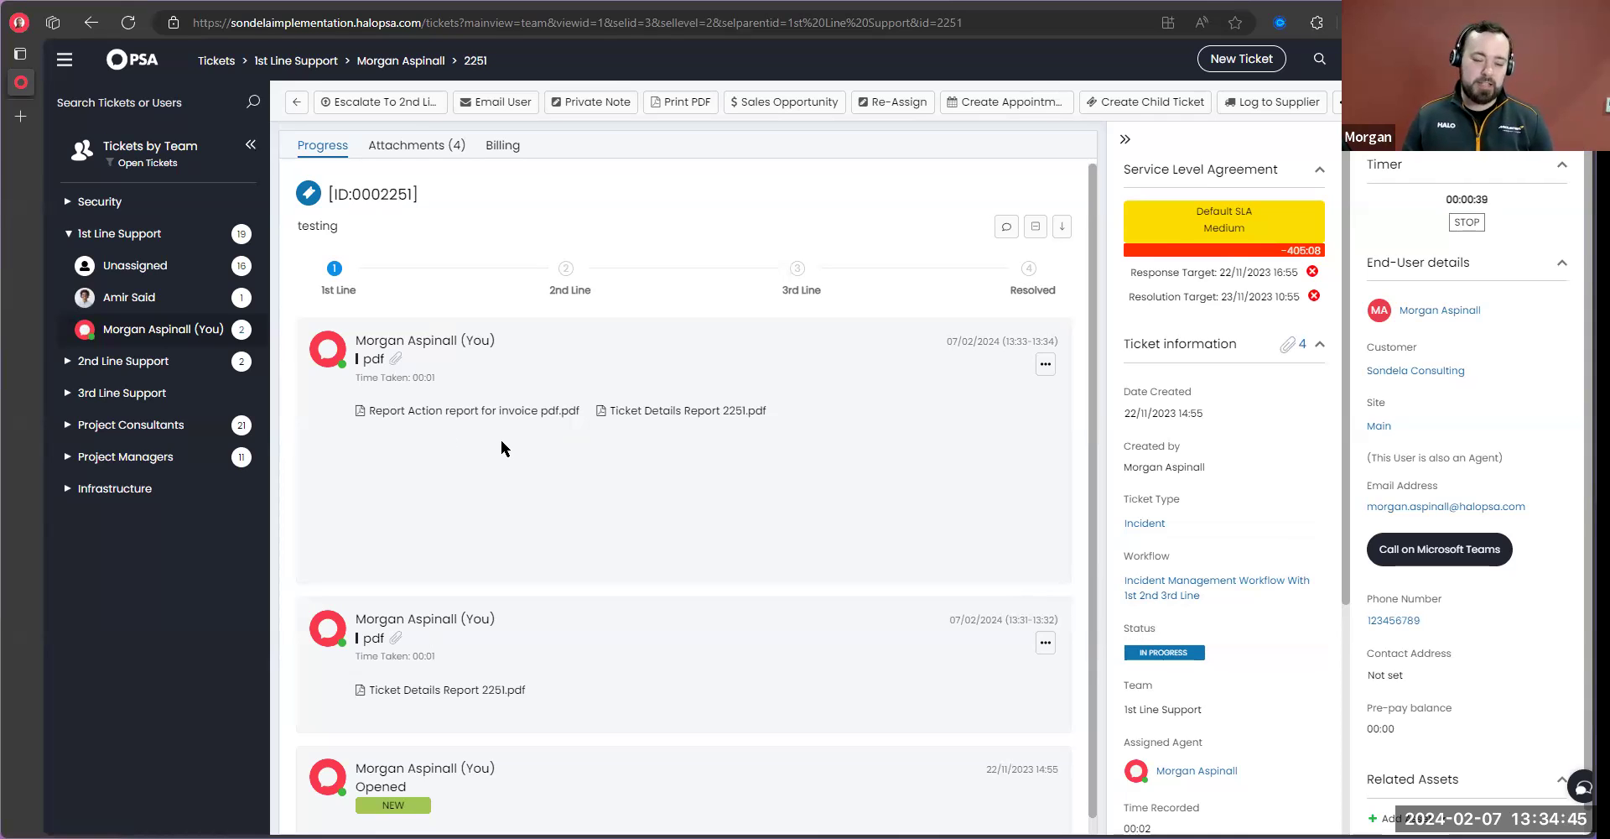
mouse_move(552, 458)
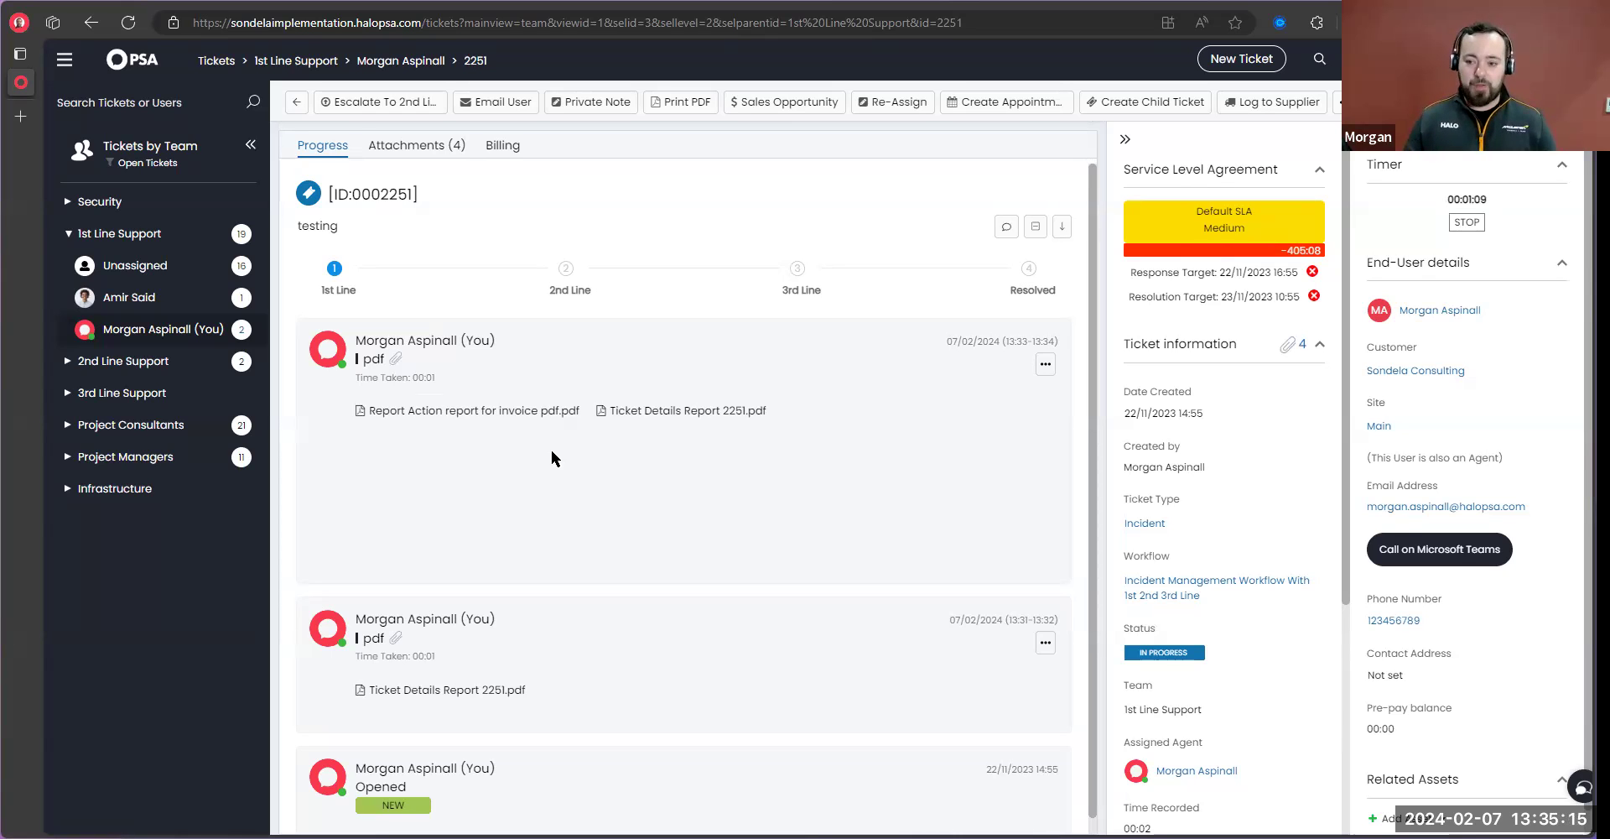
scroll("down", 3)
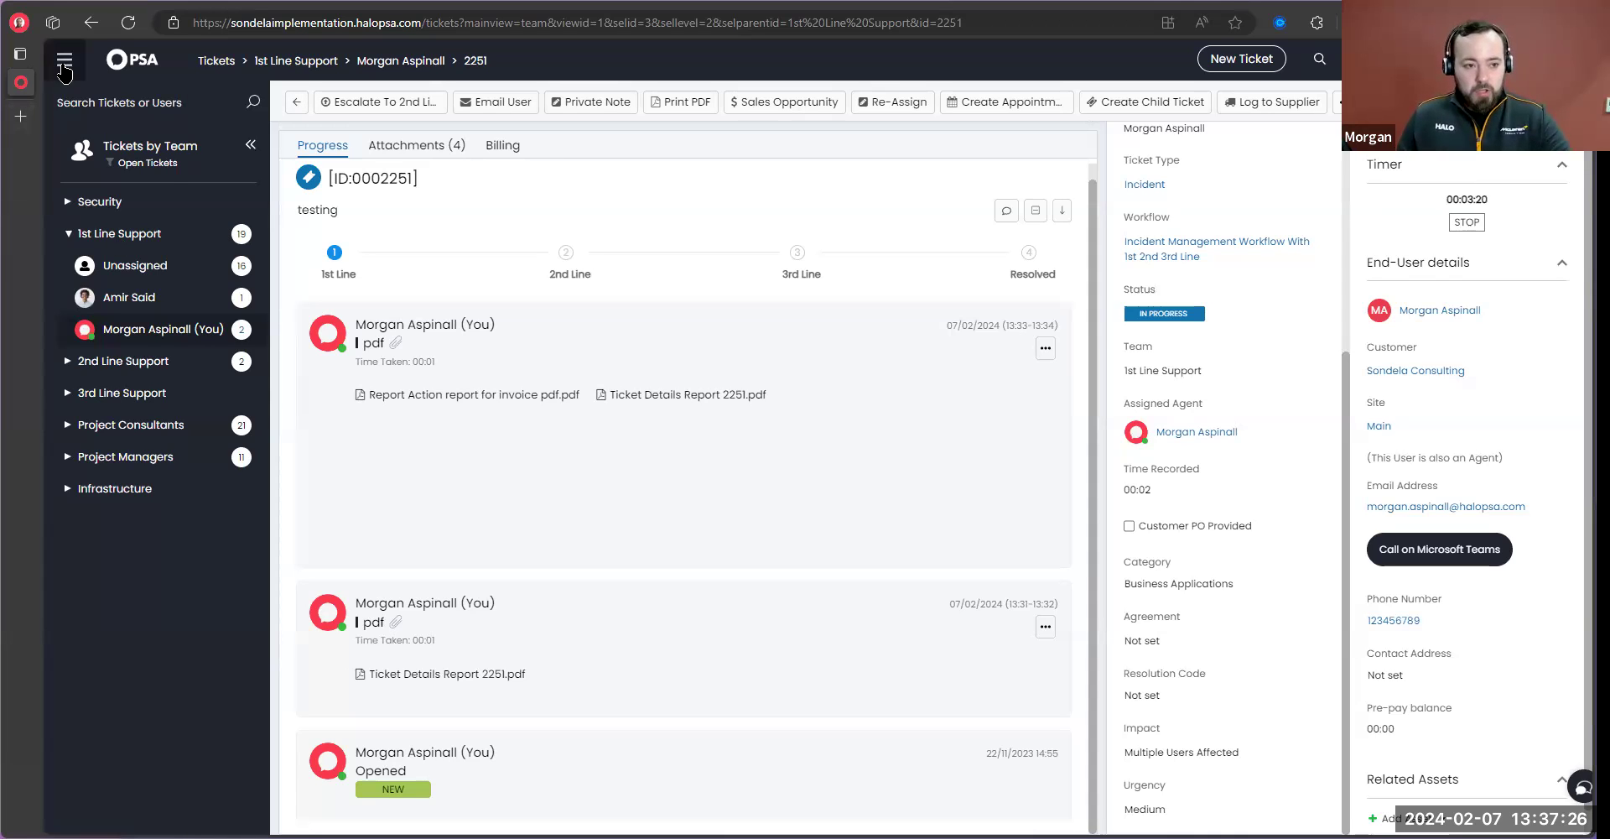
Review the Email User action's To, Cc and Bcc address override defaults under Email Fields
left_click(64, 58)
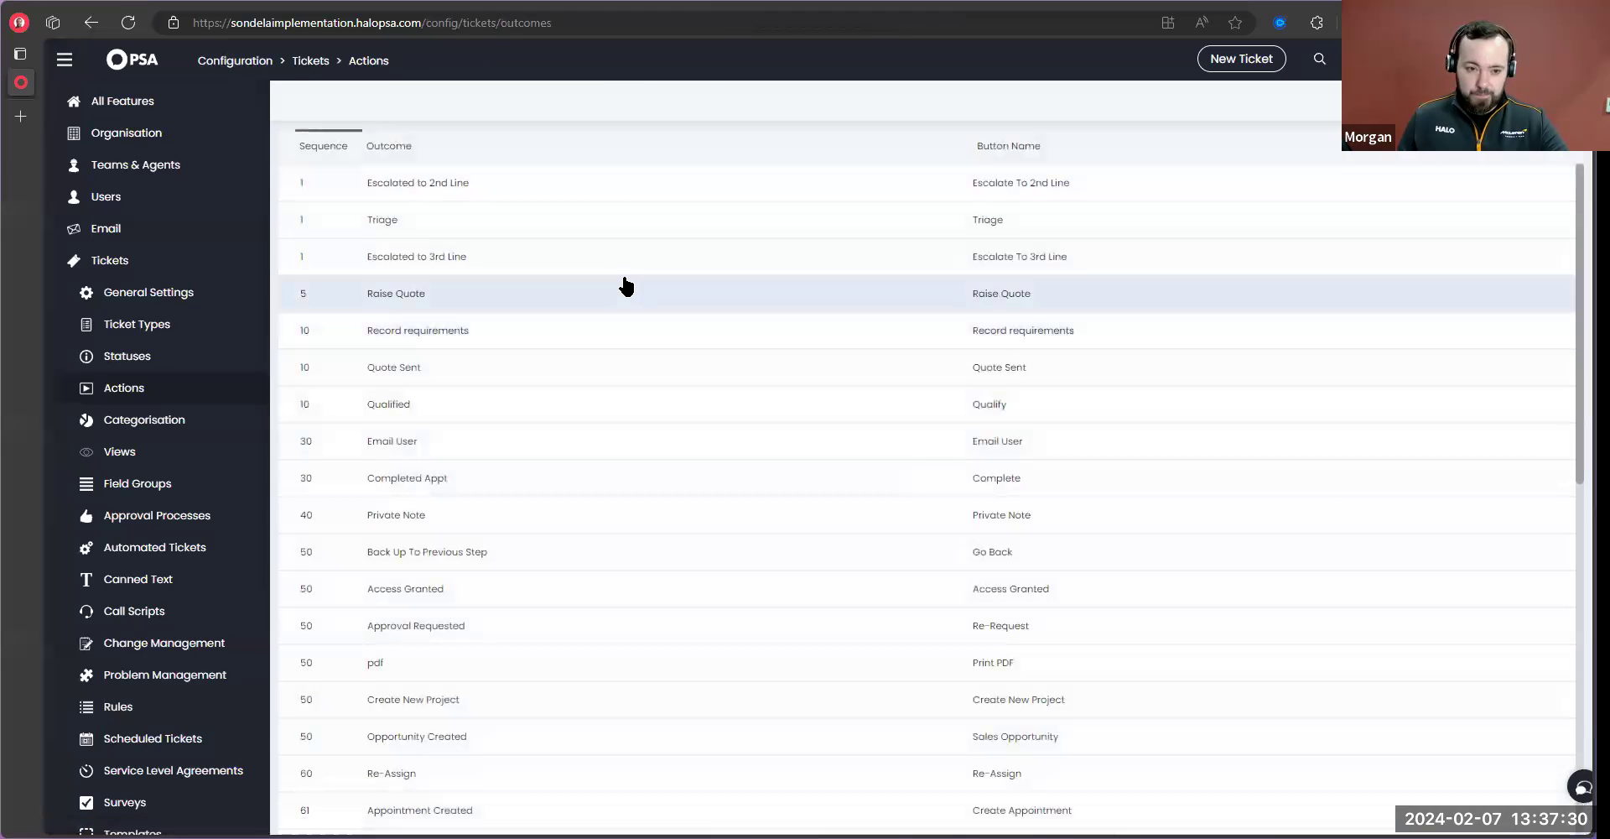
left_click(391, 441)
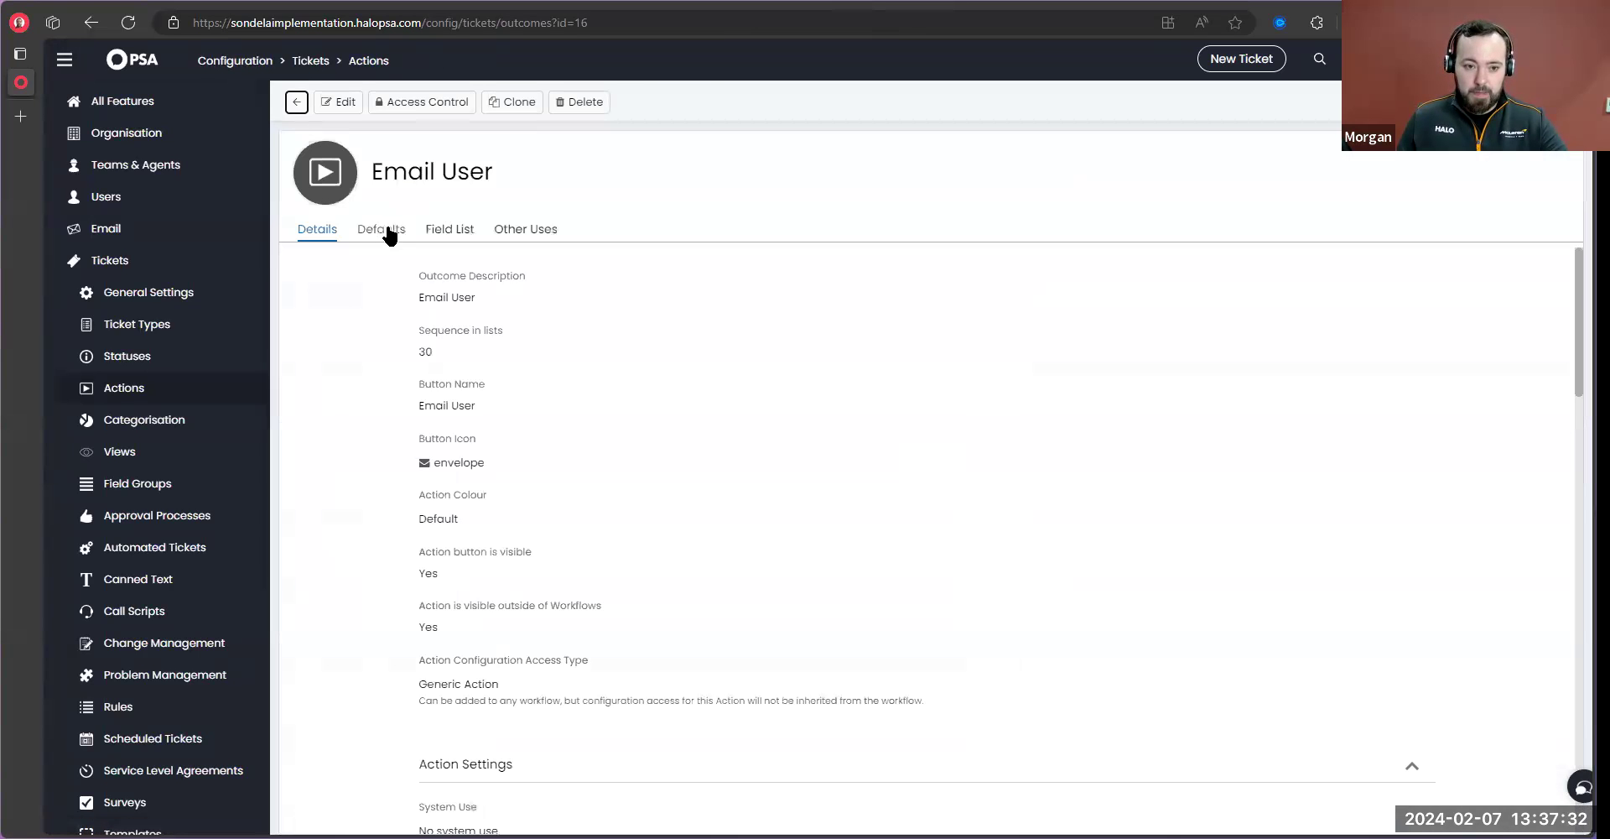
left_click(381, 229)
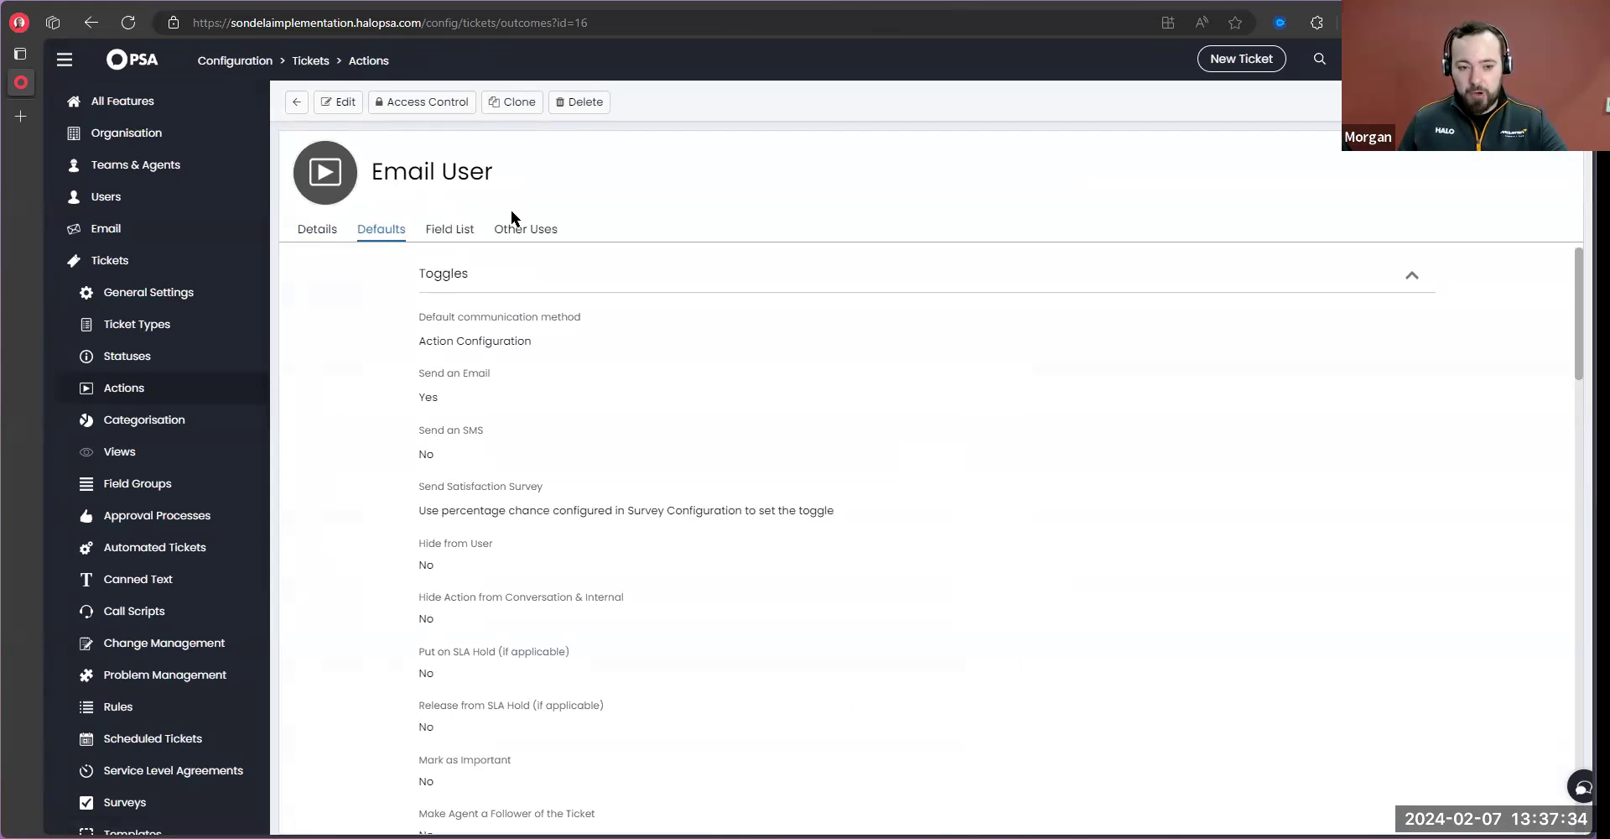
scroll("down", 3)
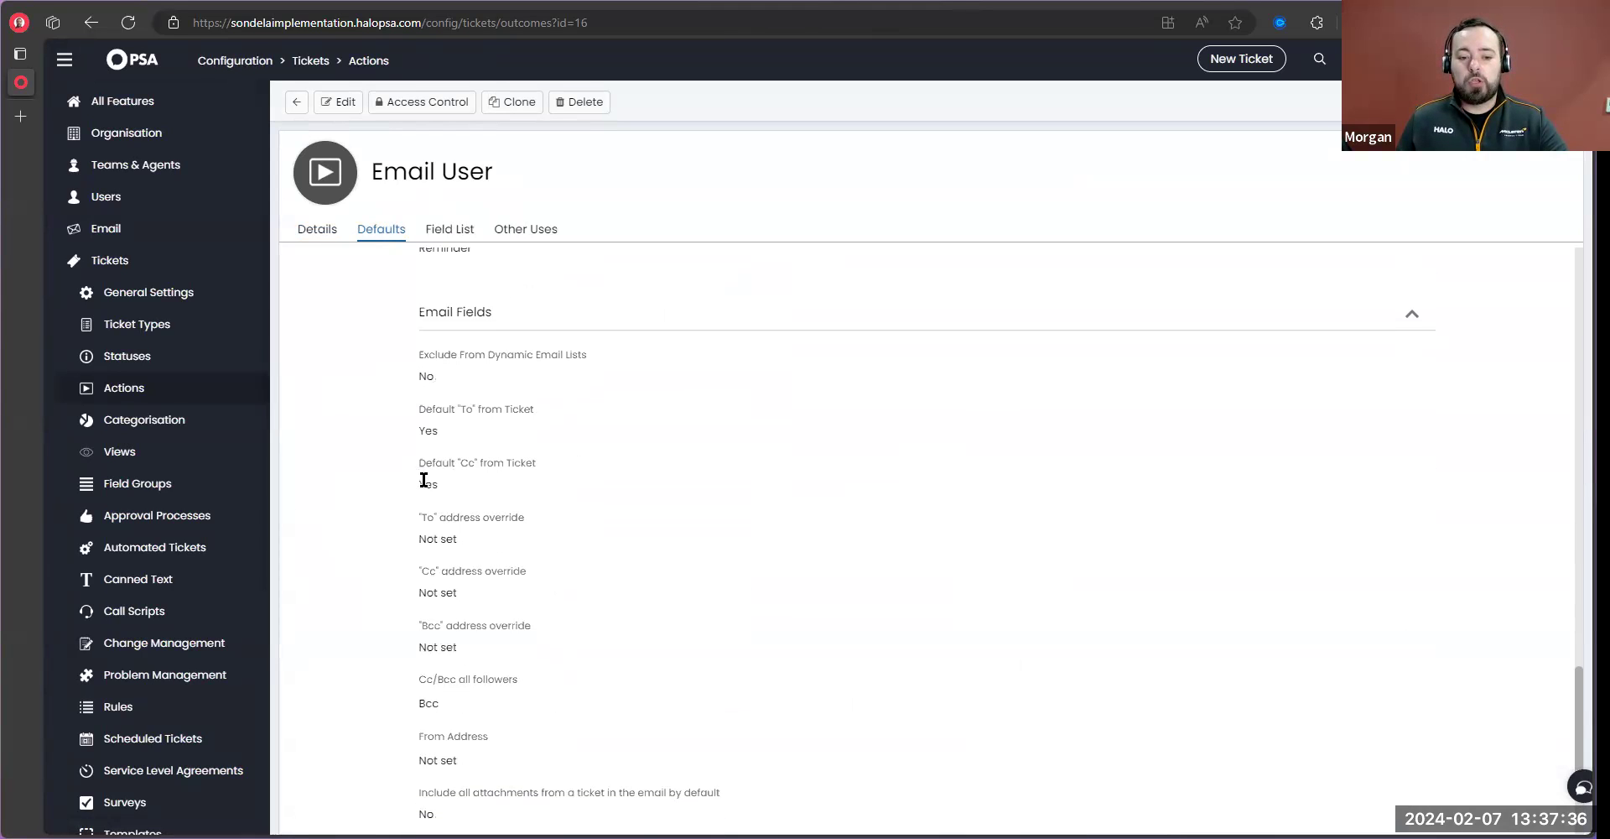
double_click(475, 419)
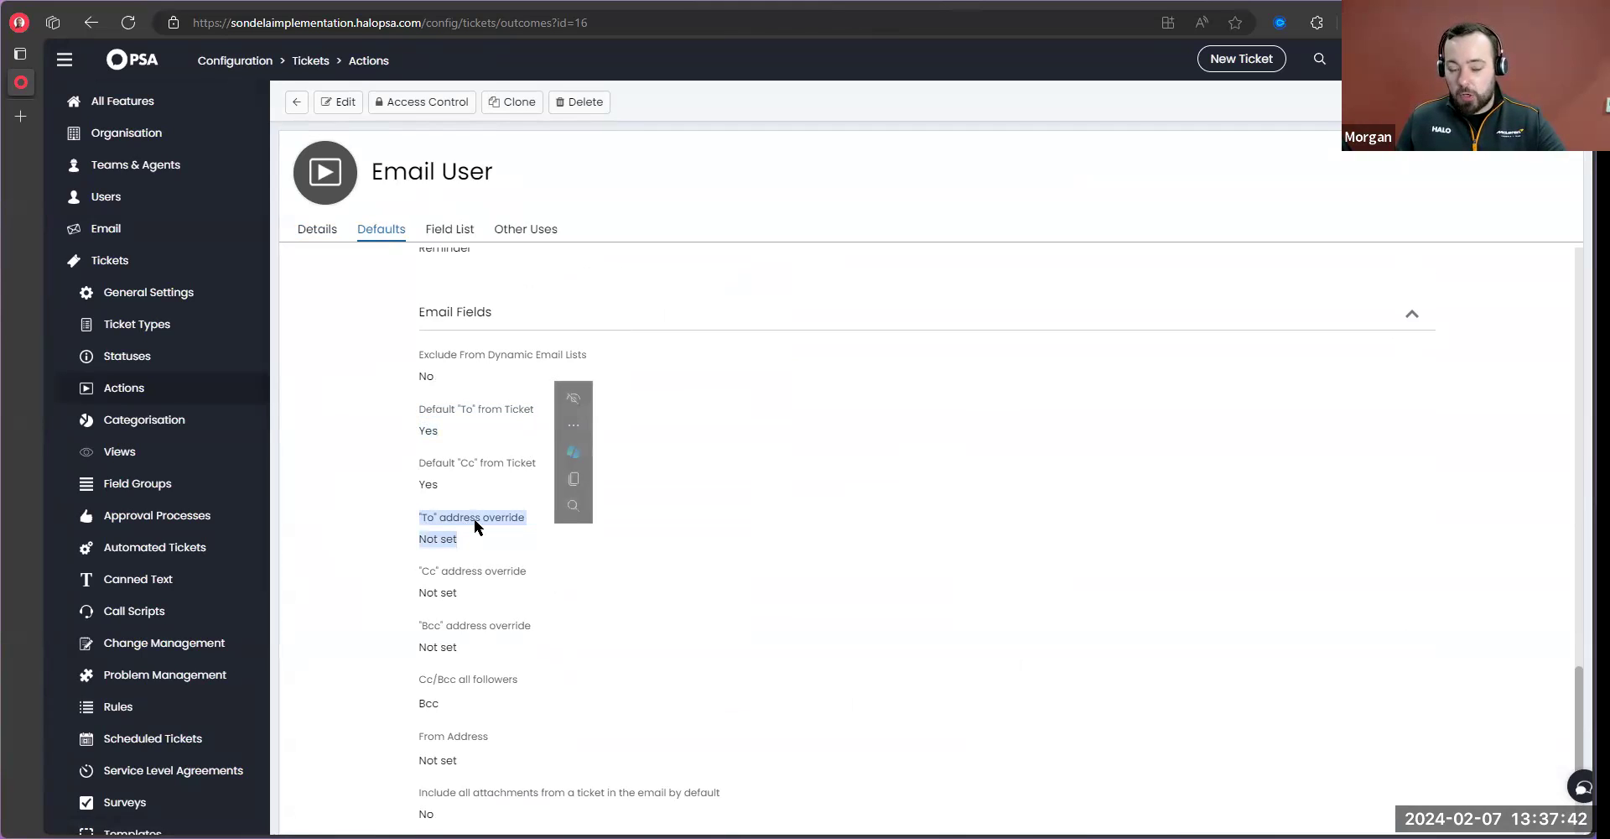
mouse_move(478, 511)
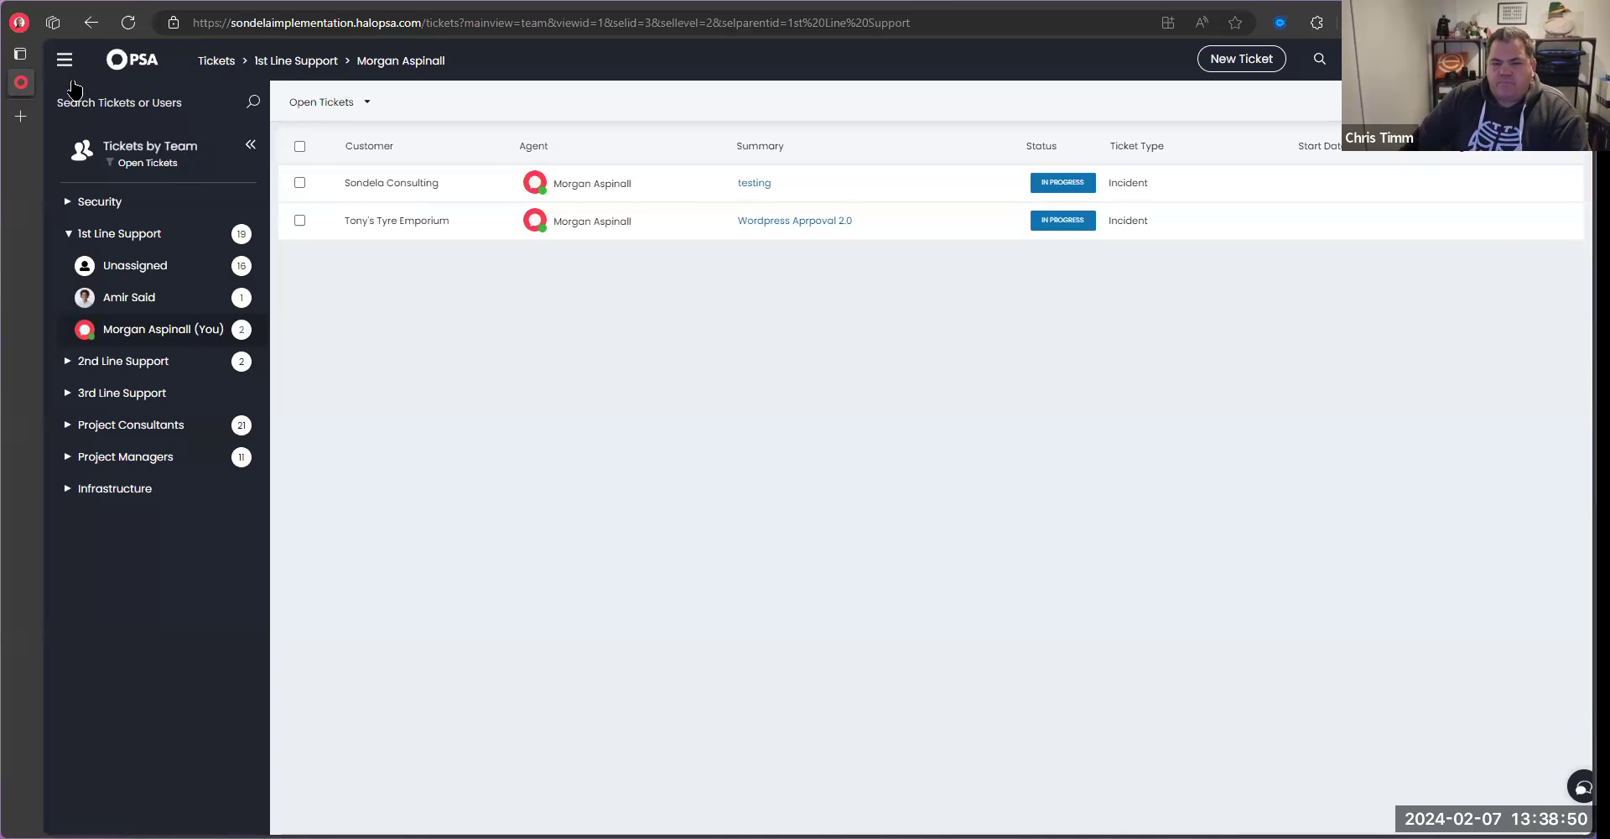
Return to the home dashboard
left_click(64, 59)
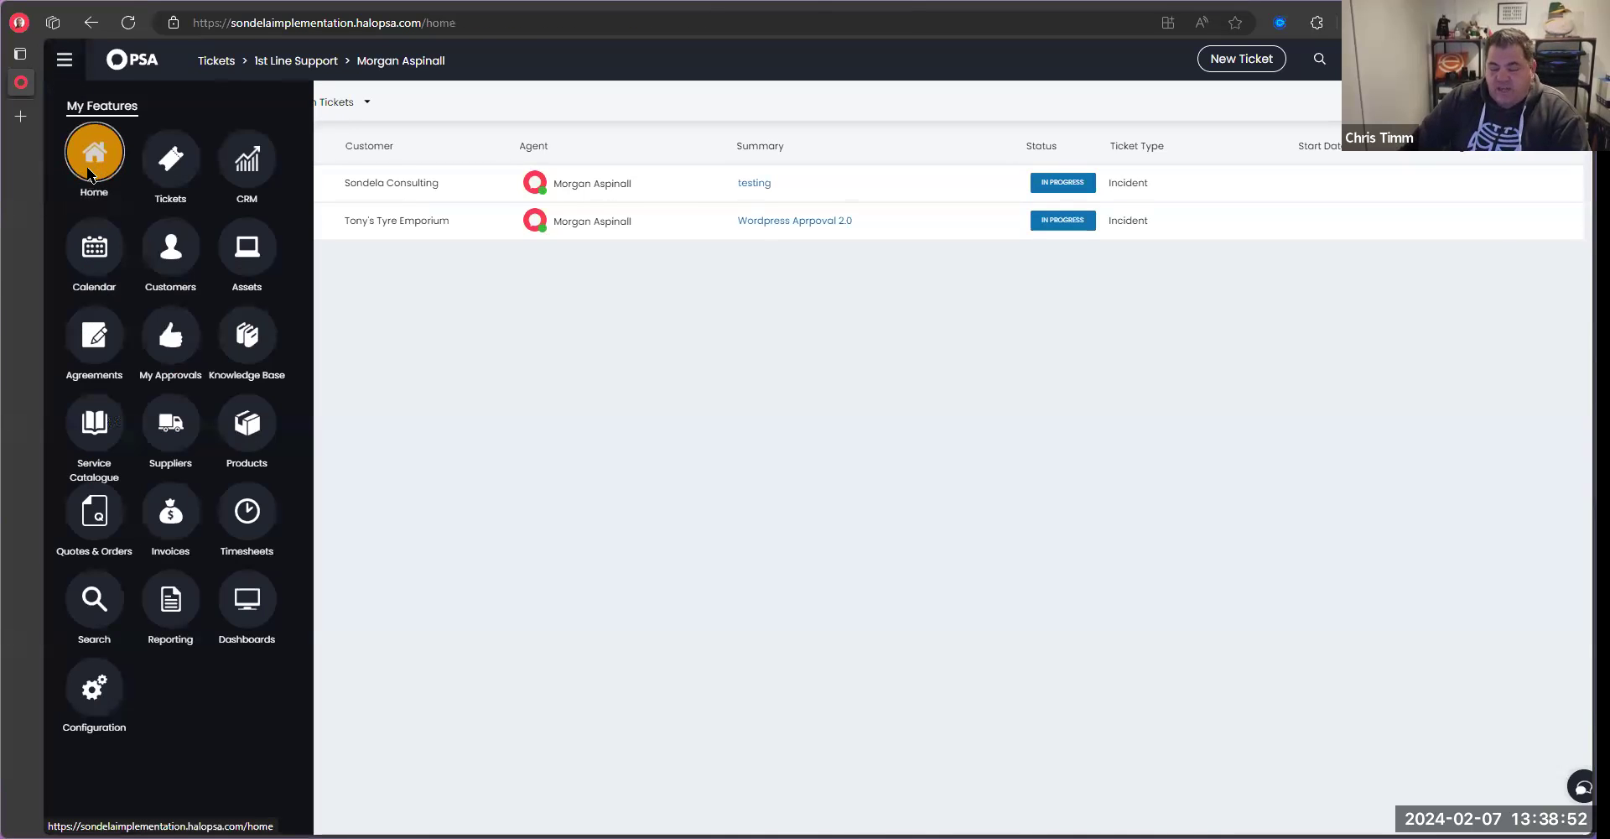
left_click(94, 154)
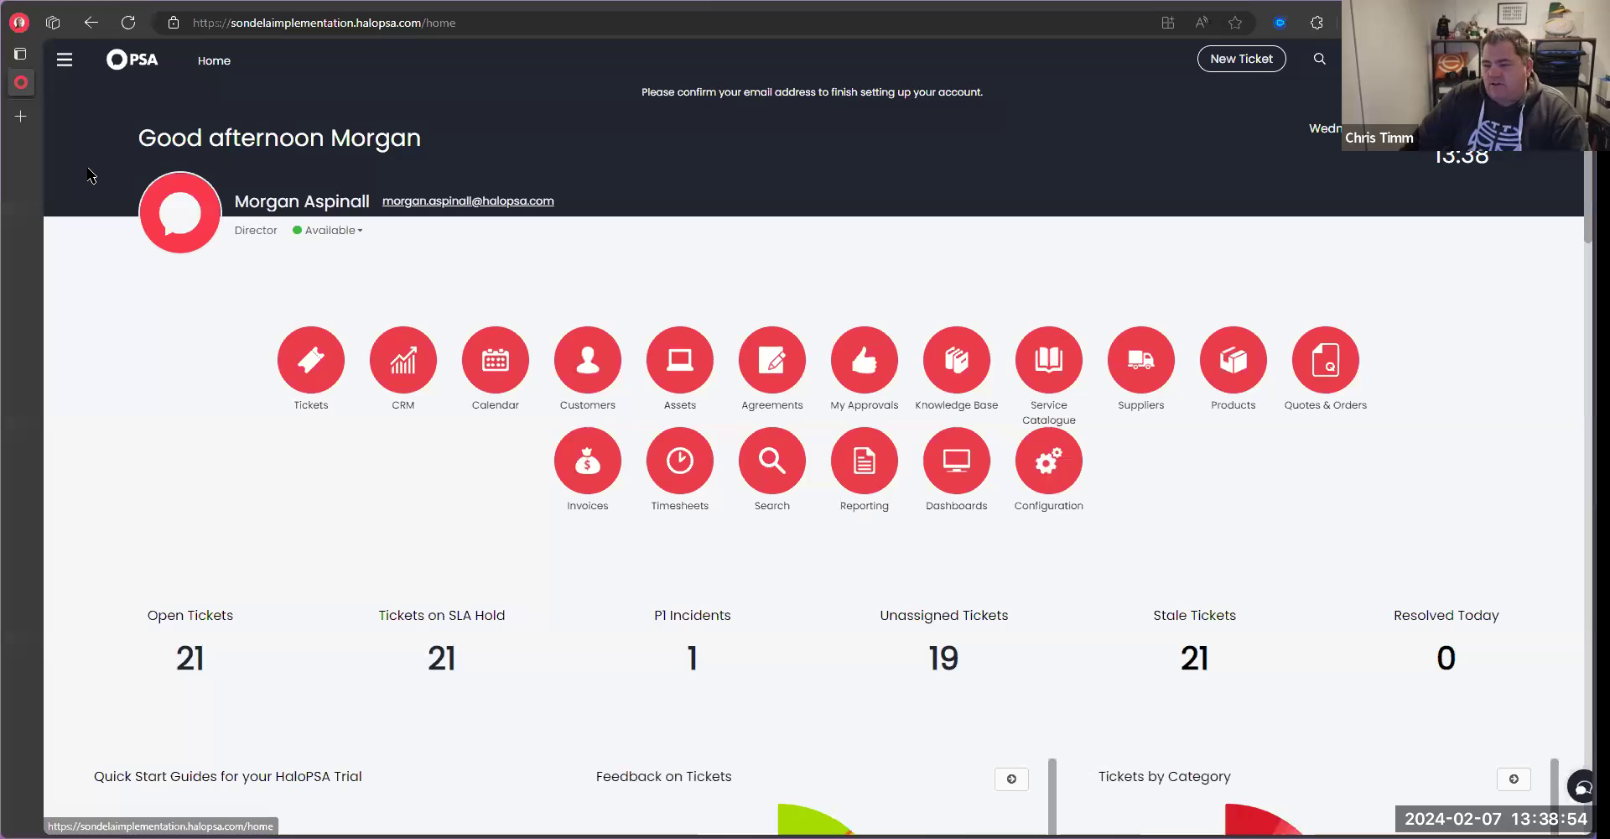